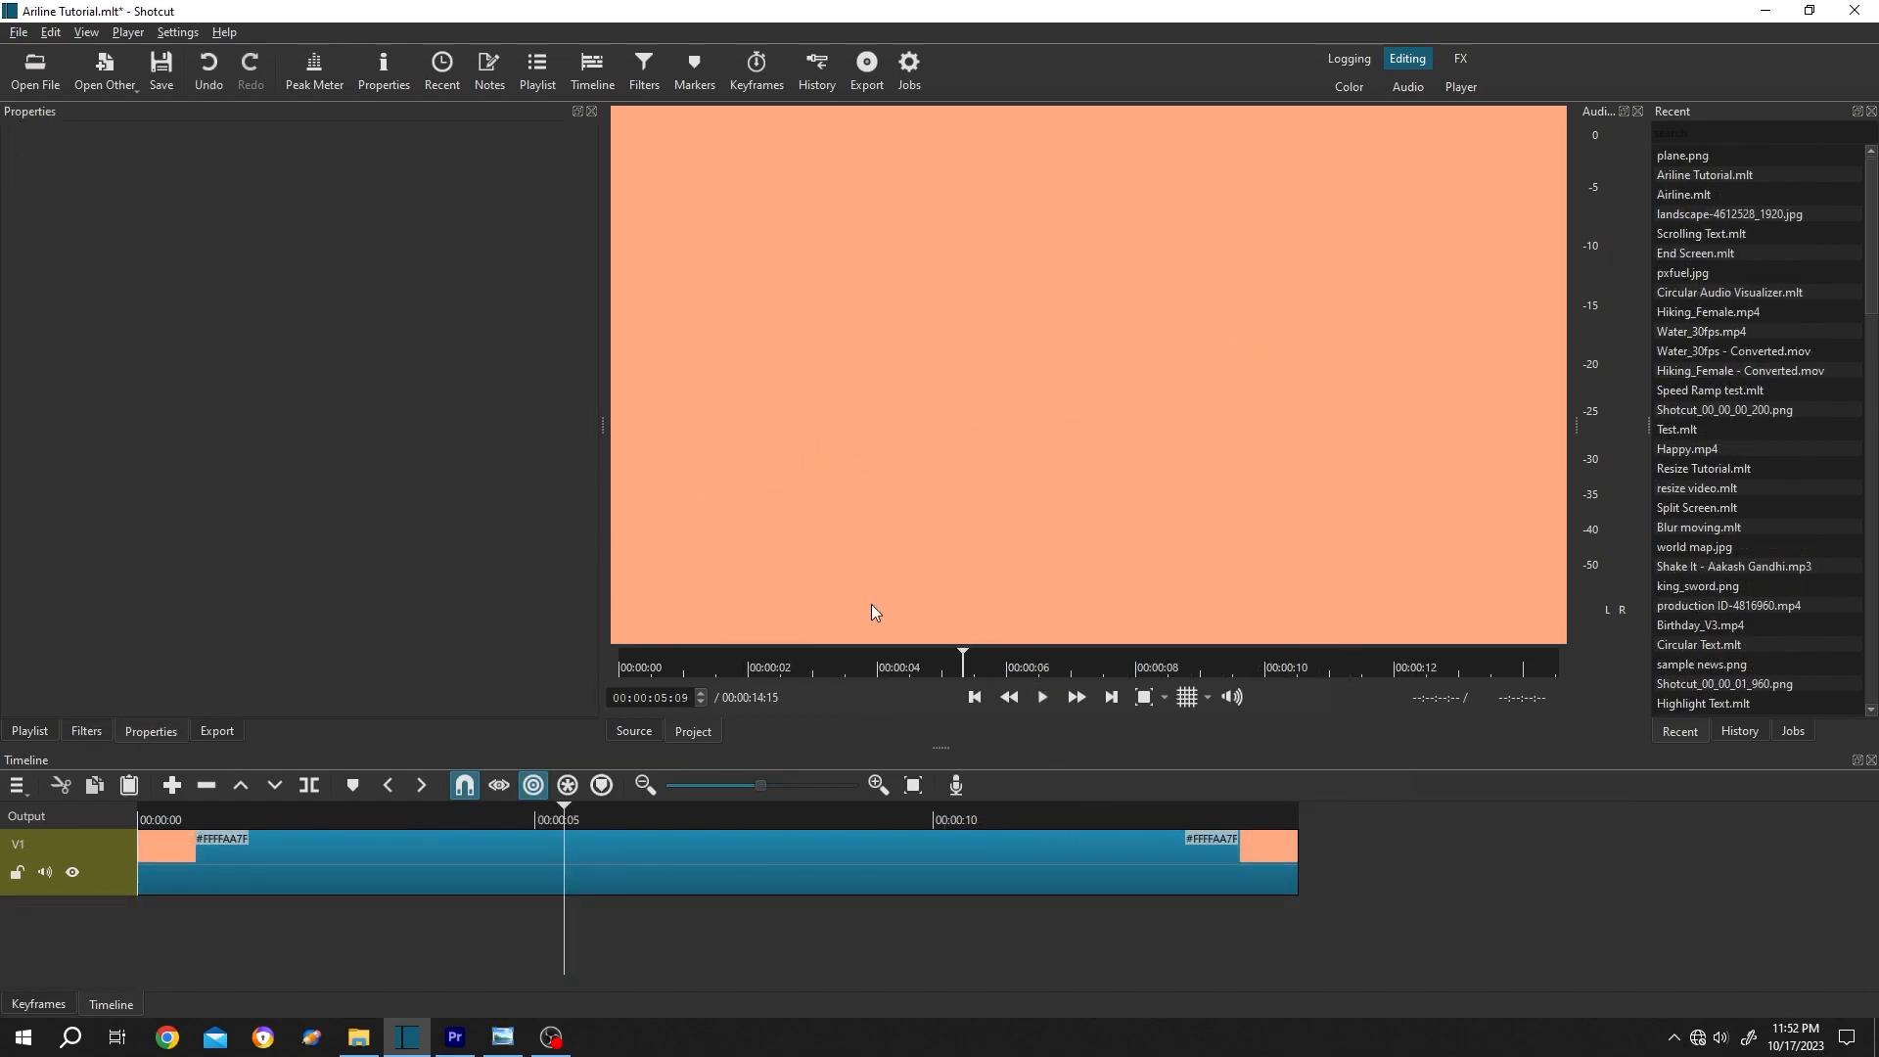
mouse_move(119, 882)
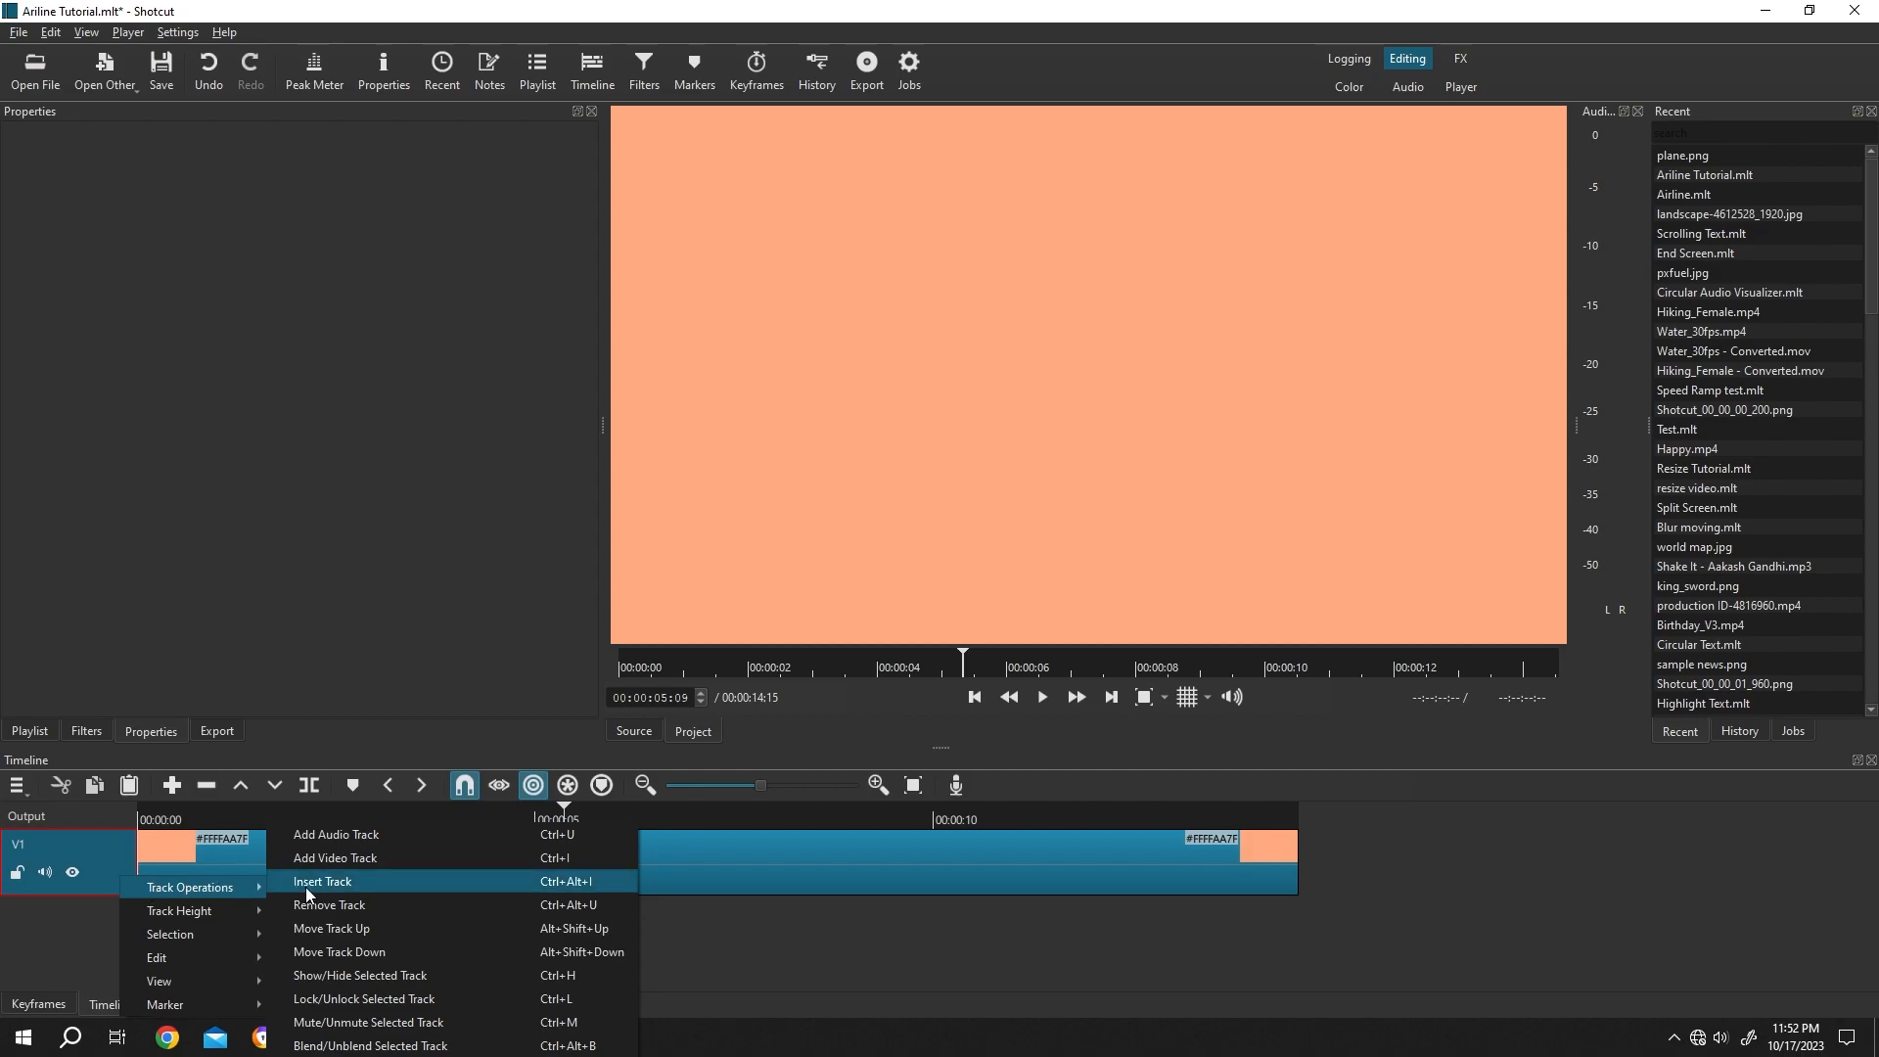
Insert a V2 track and place a transparent colour clip spanning the background's length.
left_click(322, 881)
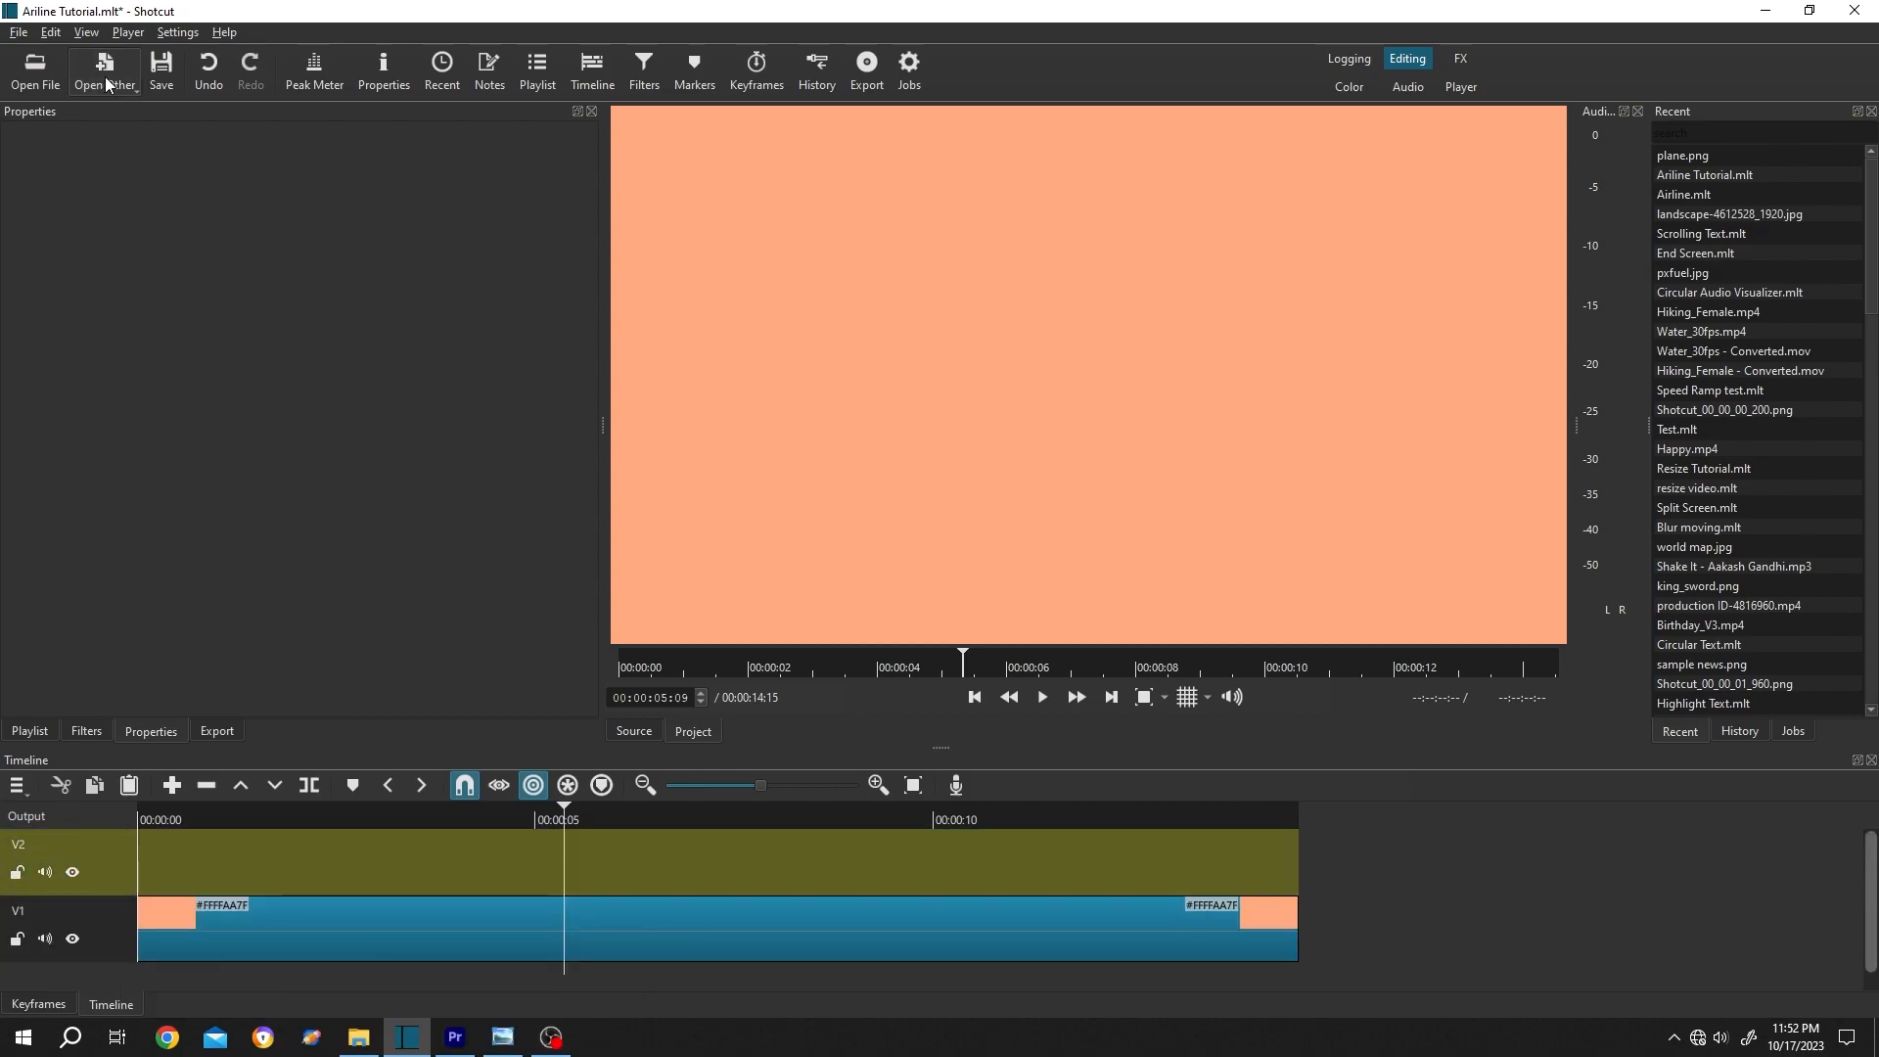
left_click(105, 65)
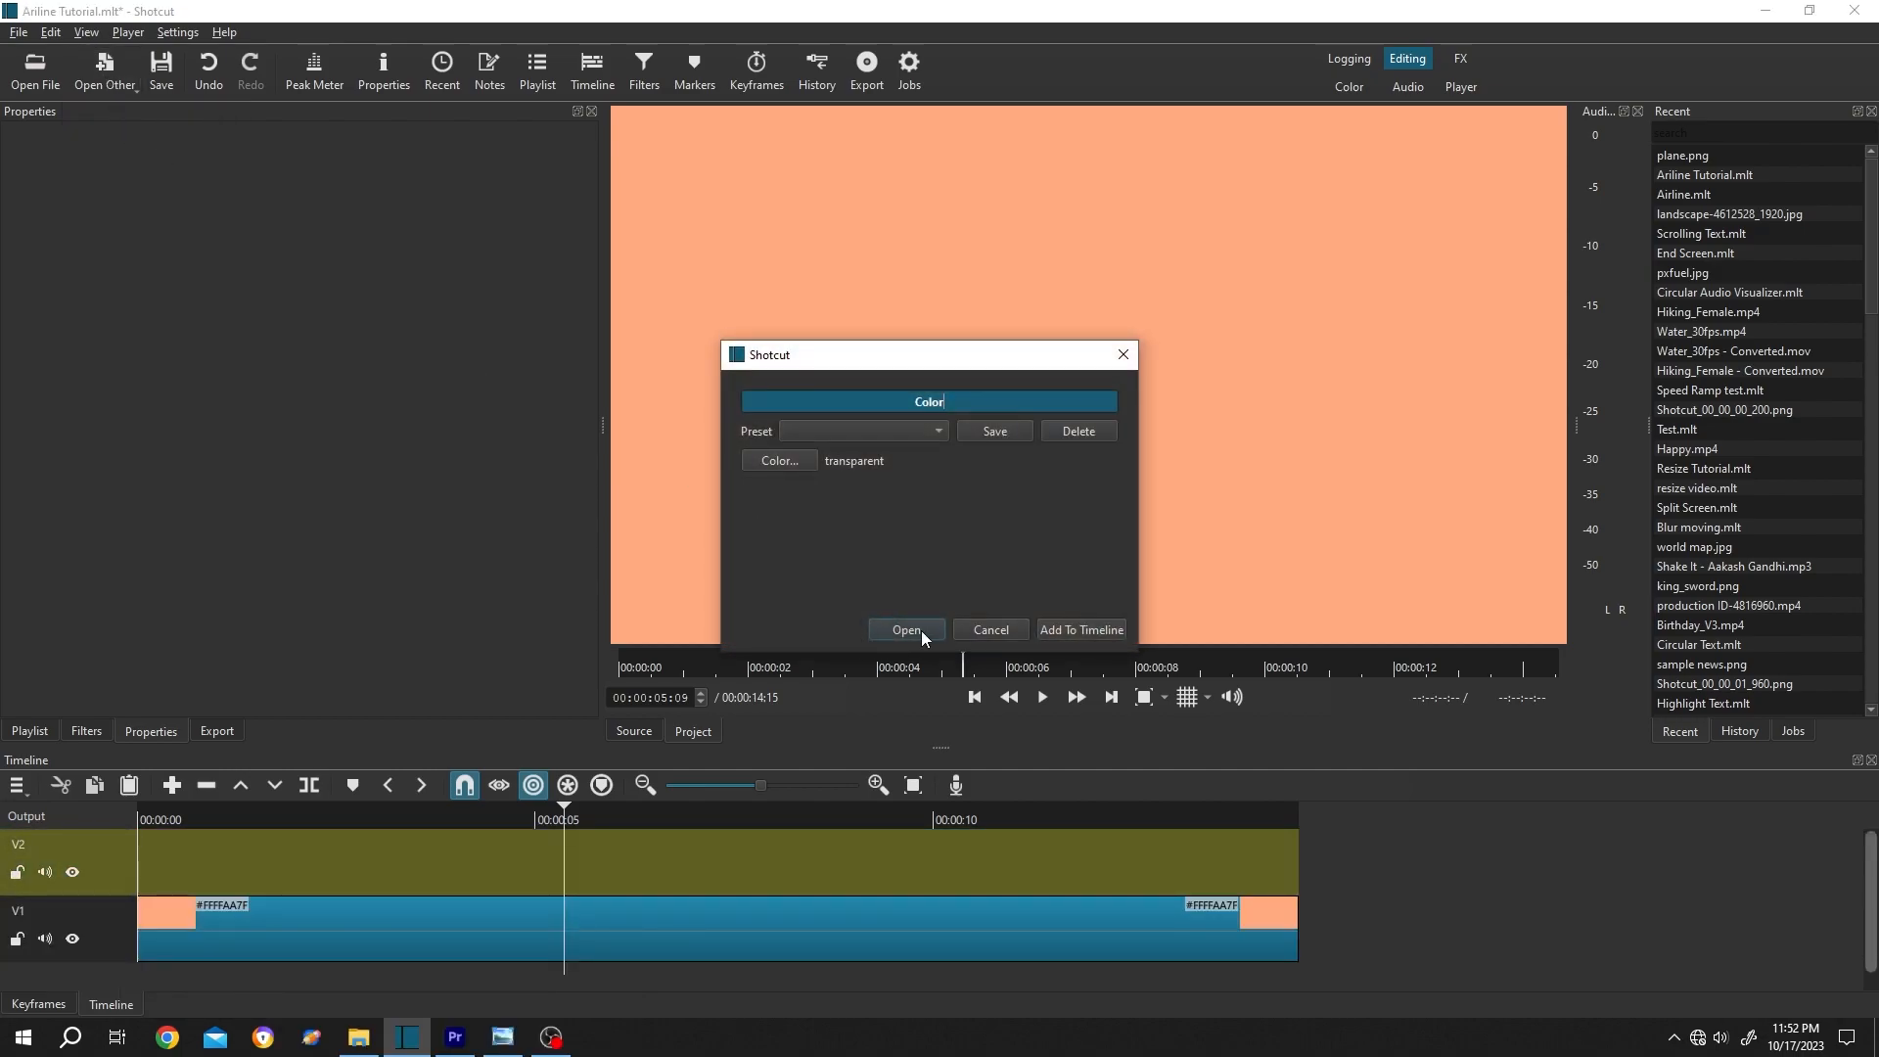
left_click(904, 630)
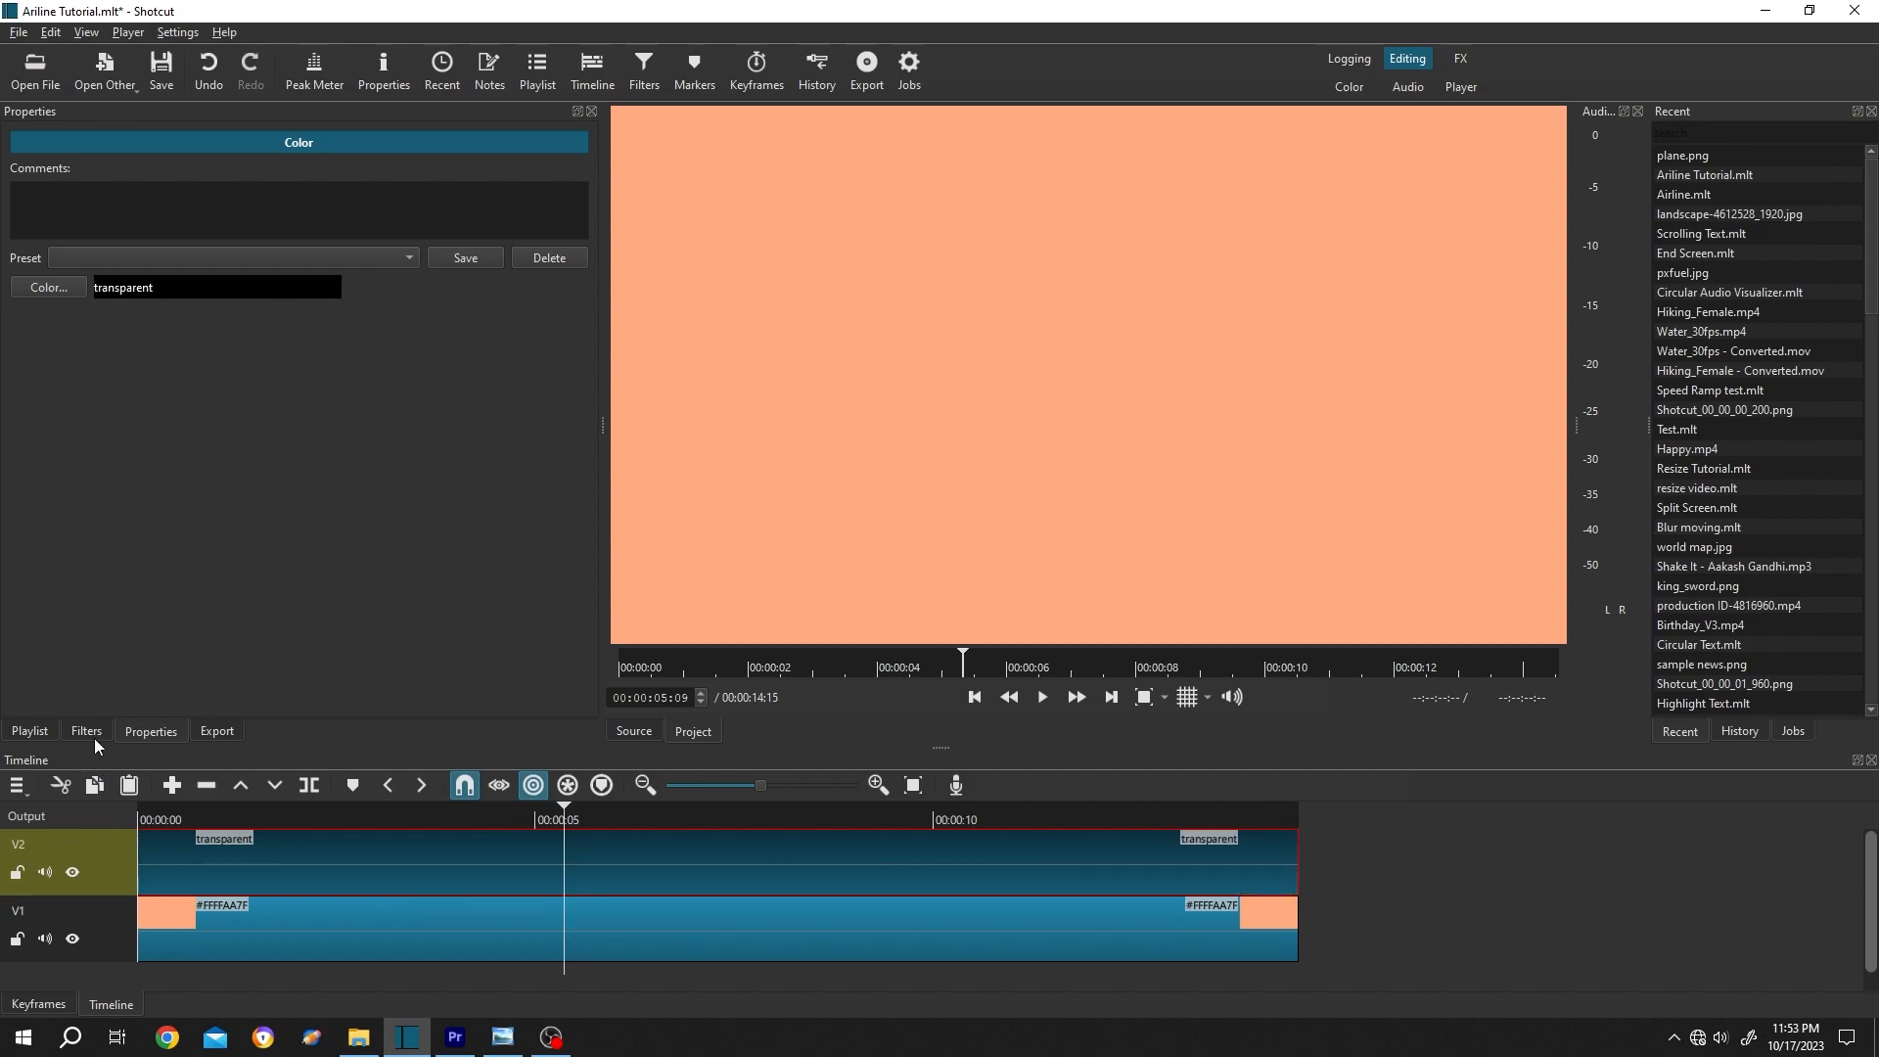
Add the Text: Rich filter to the transparent clip.
left_click(642, 65)
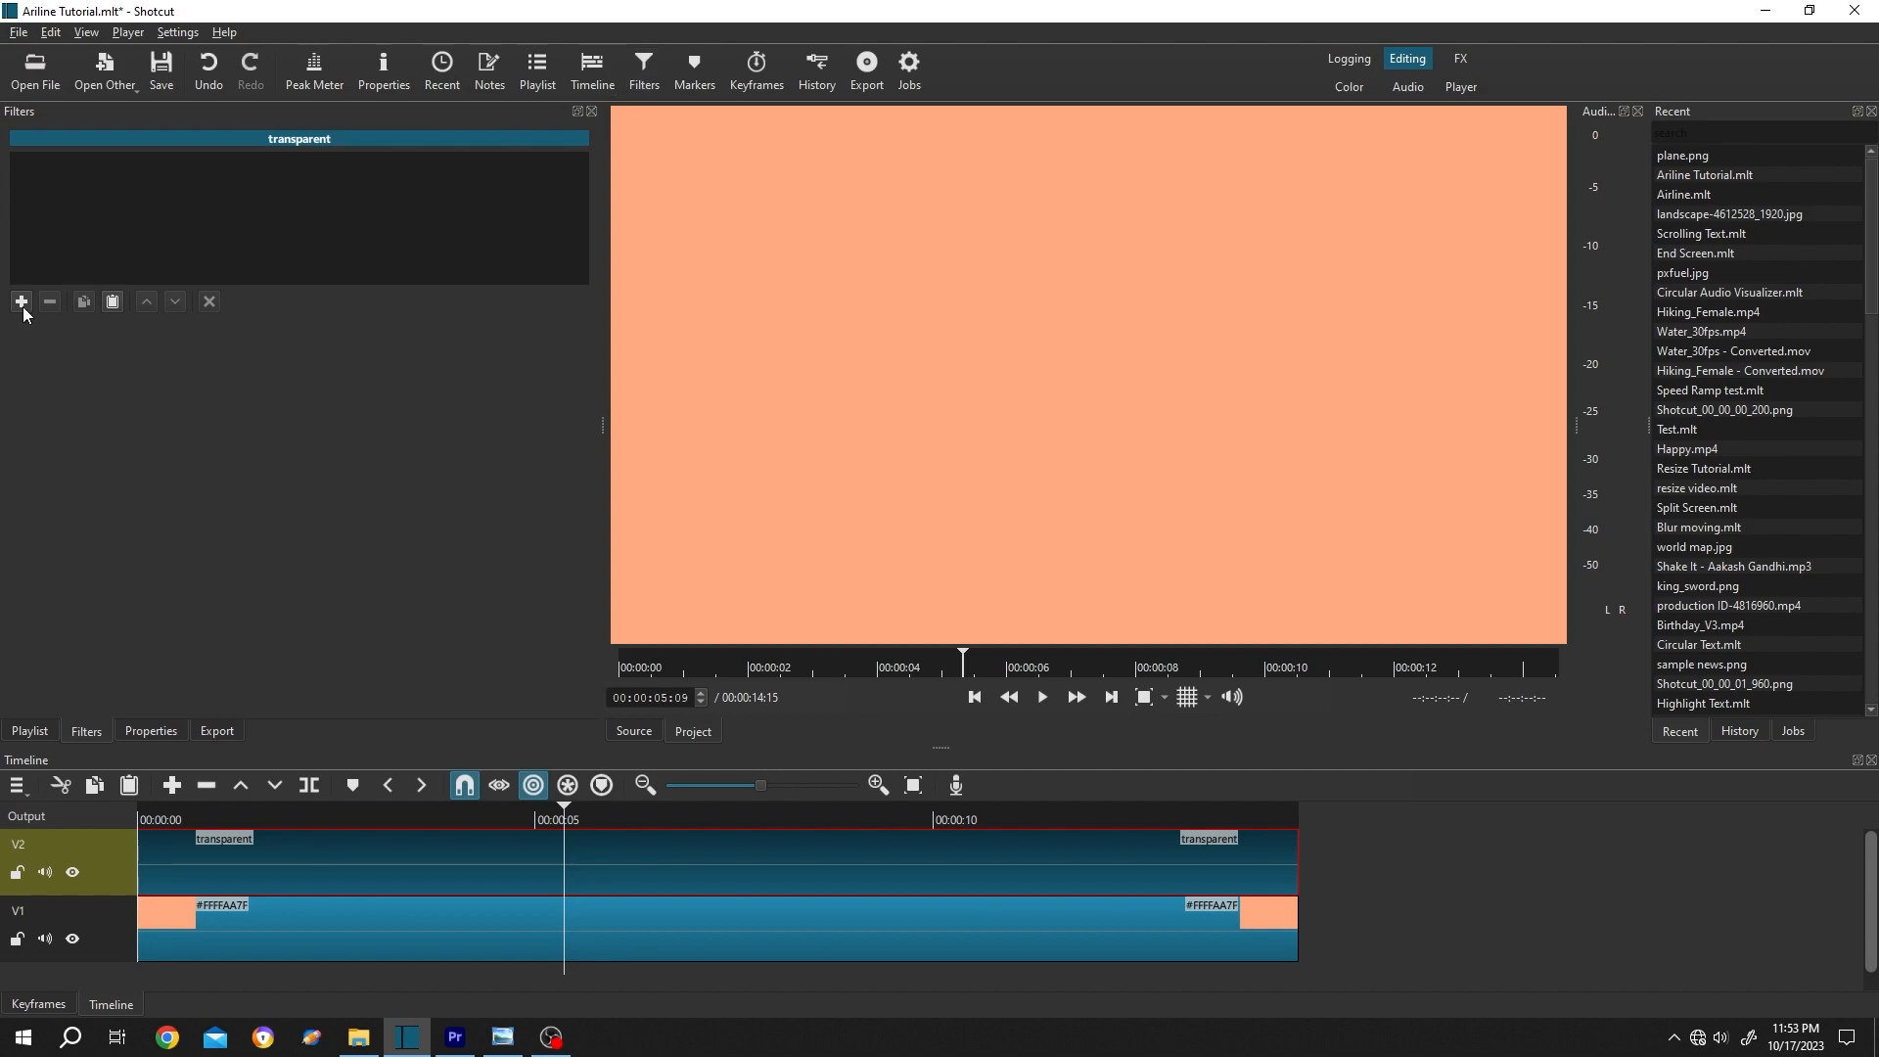
left_click(20, 301)
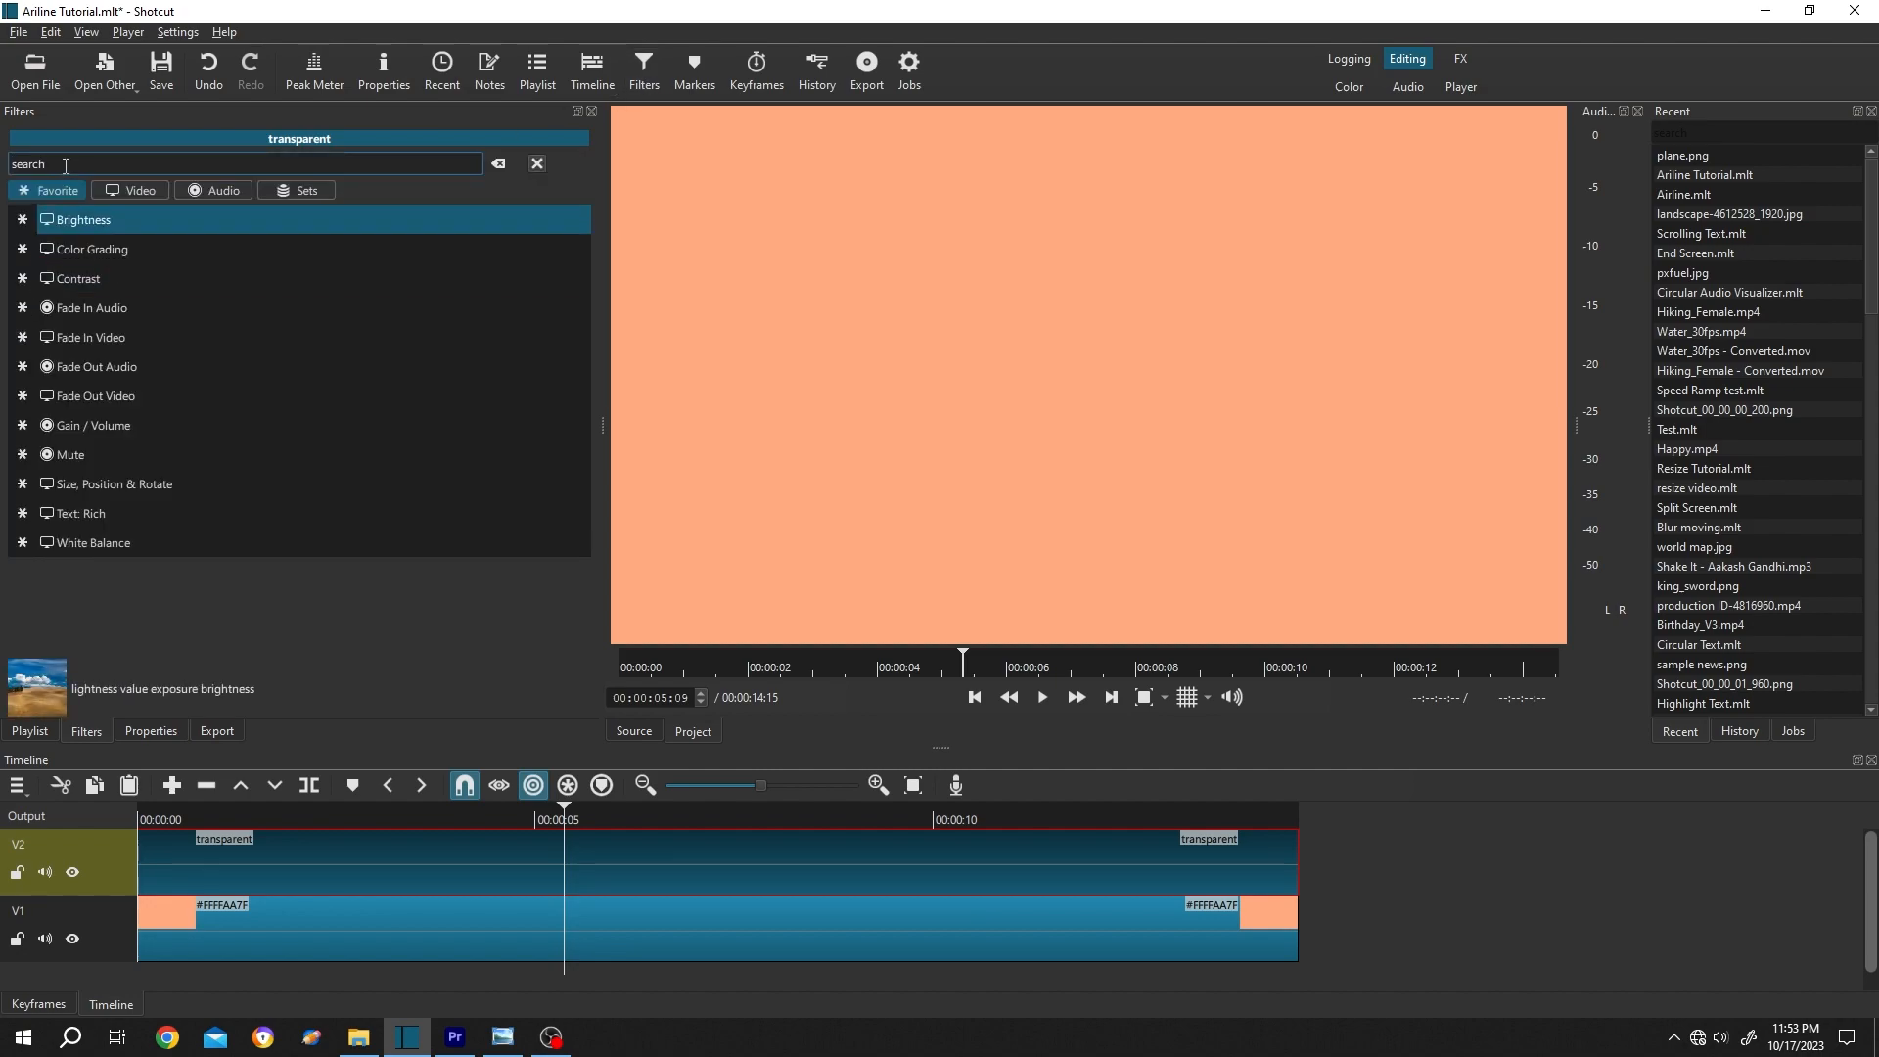
type("text")
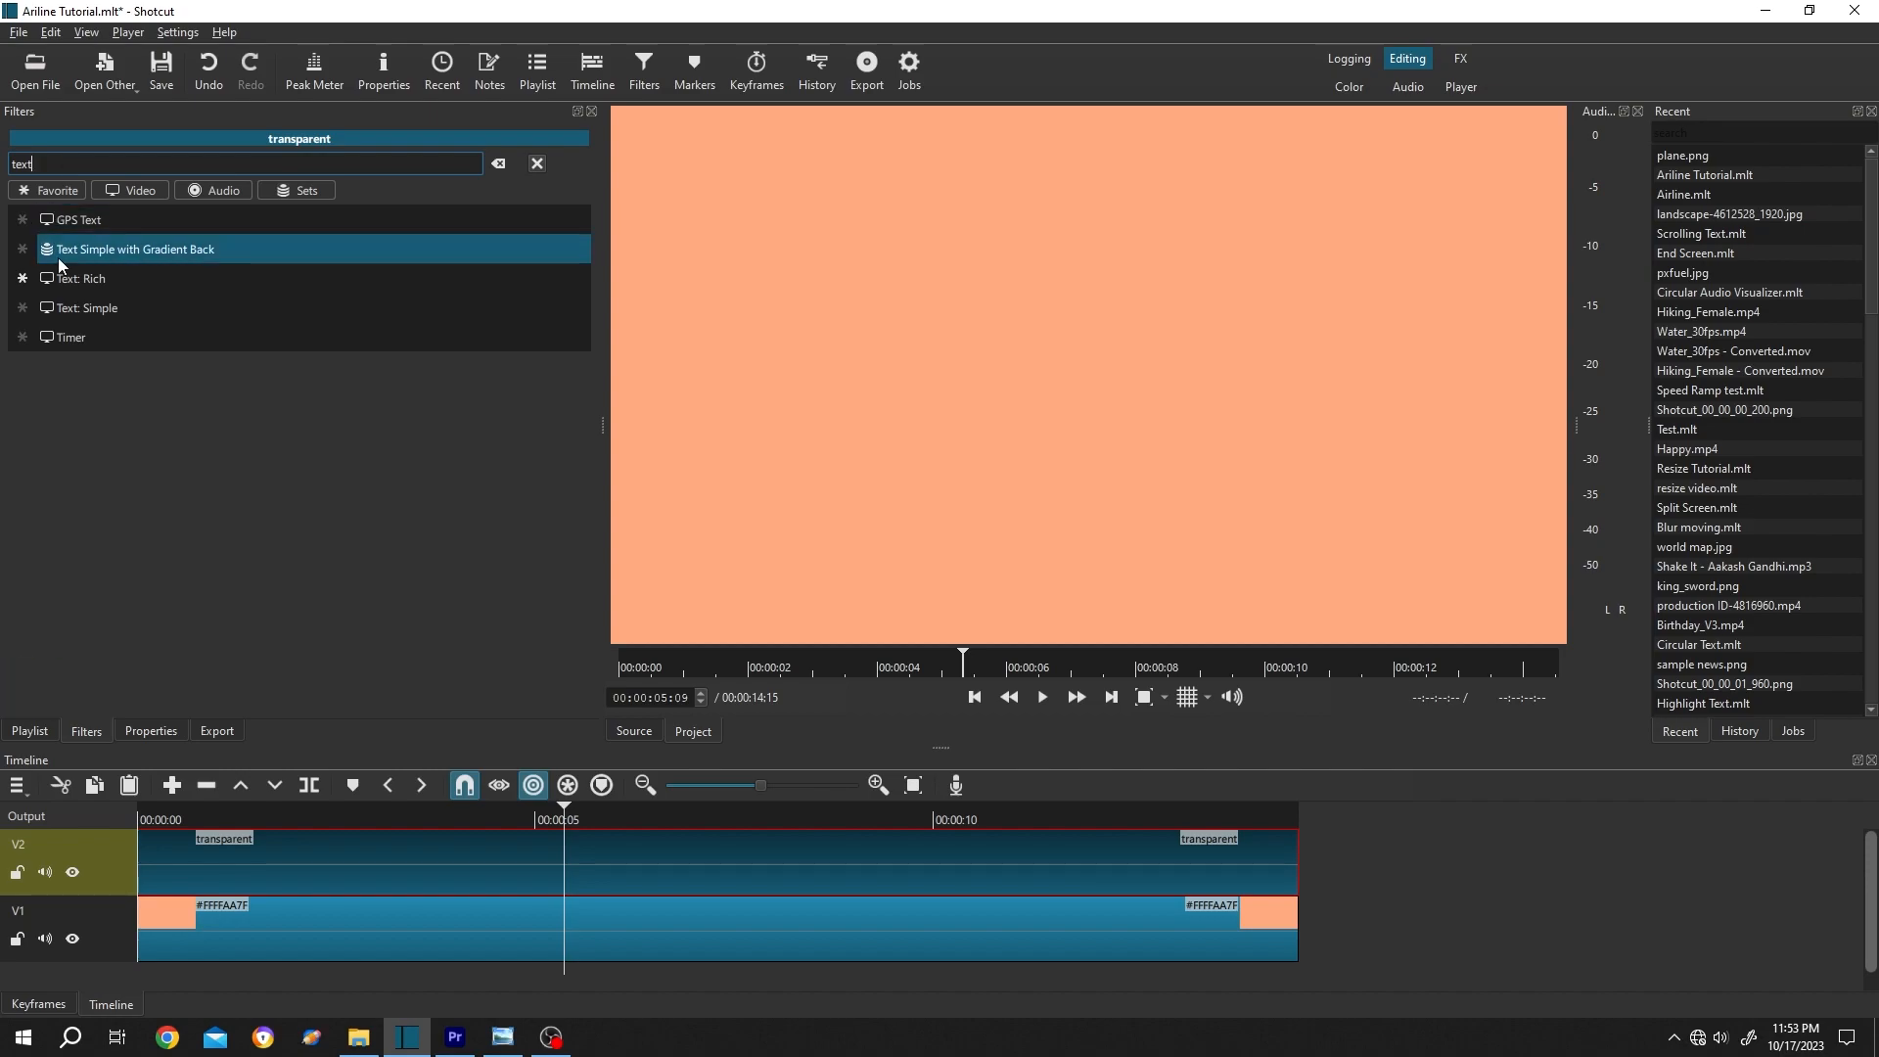
double_click(79, 278)
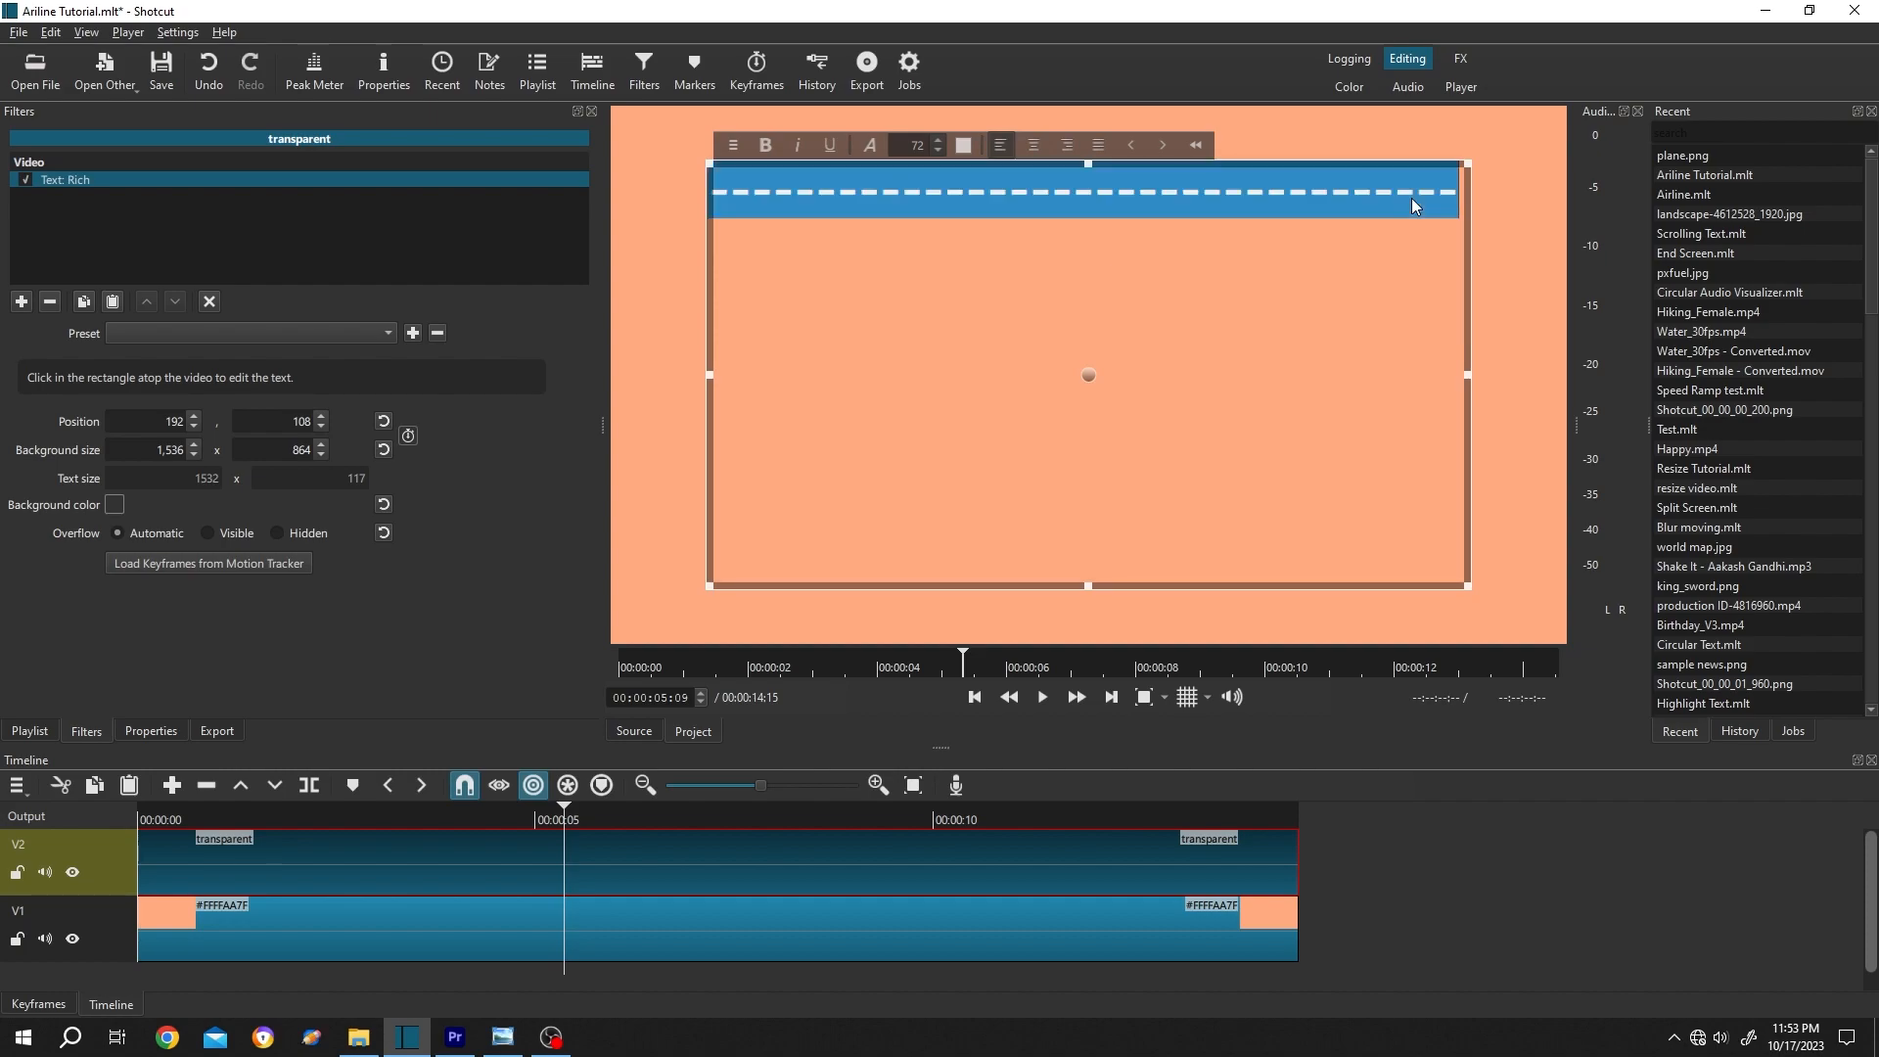
Select the row of white dashes and change its font settings.
left_click(764, 144)
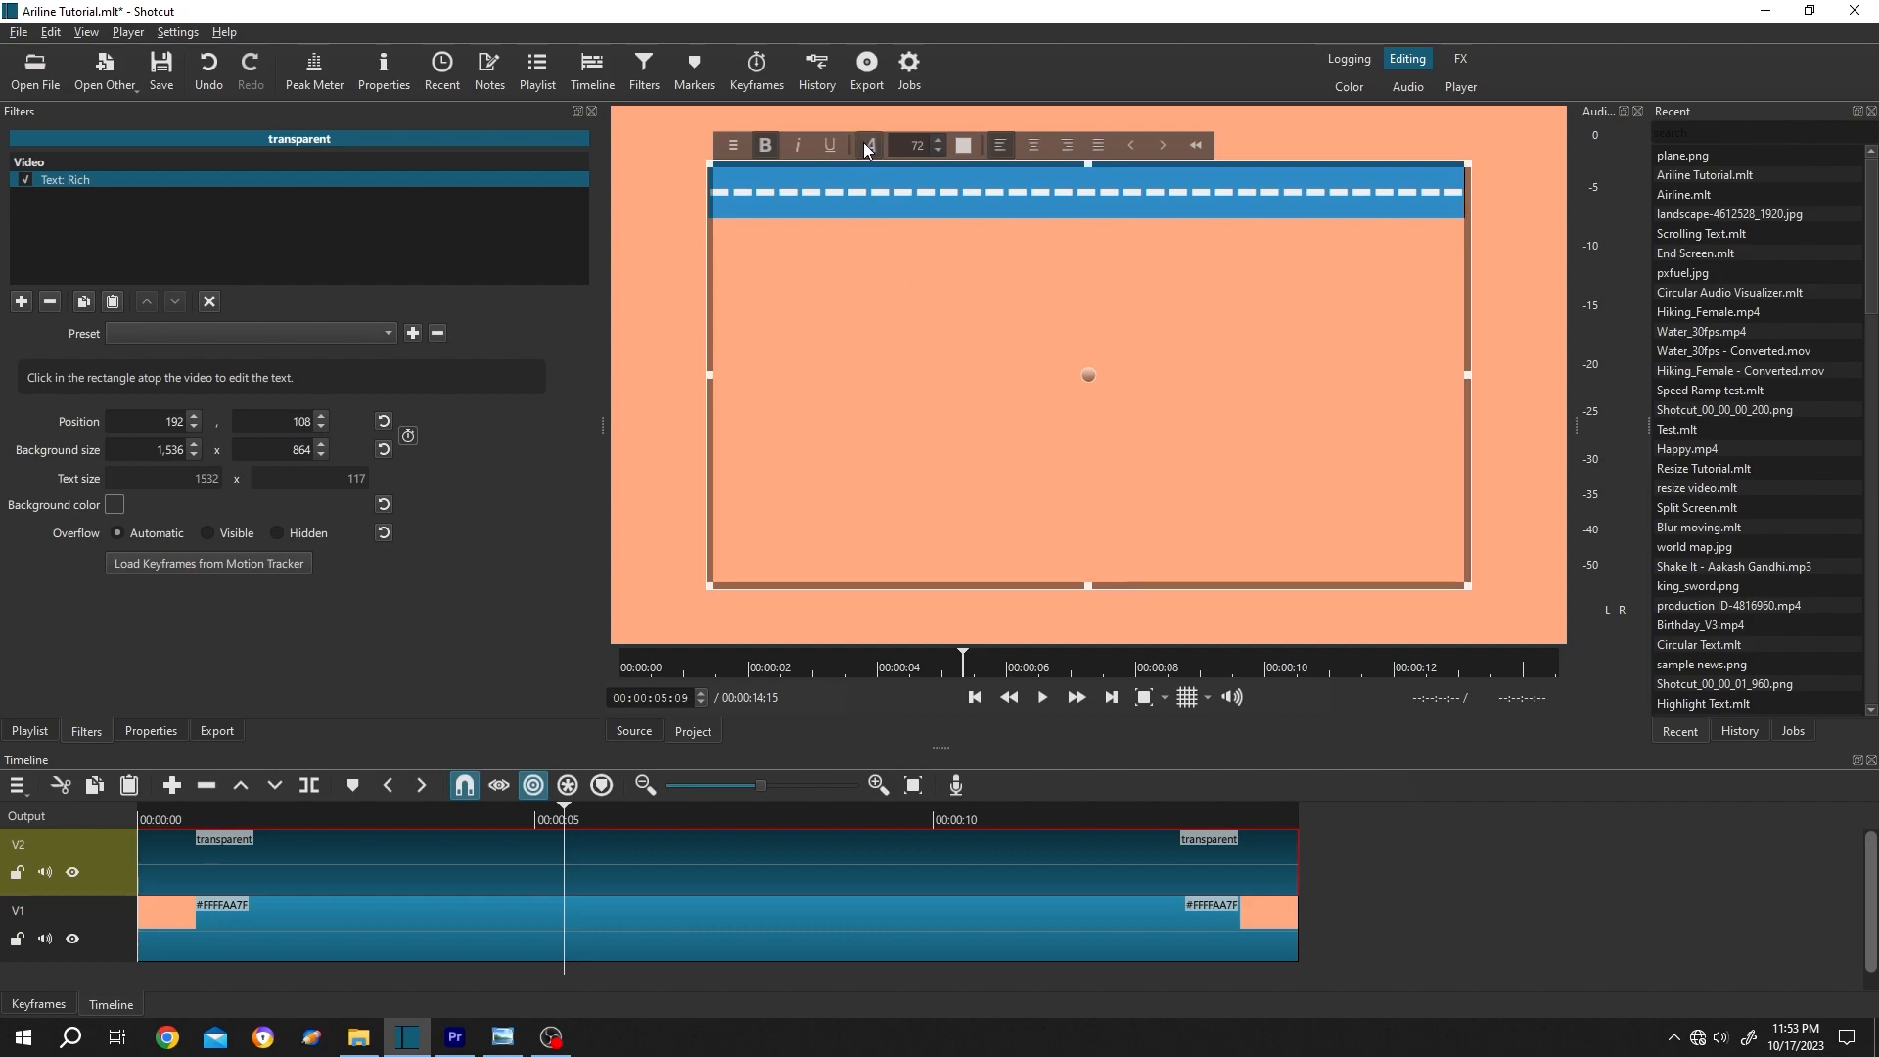
left_click(861, 145)
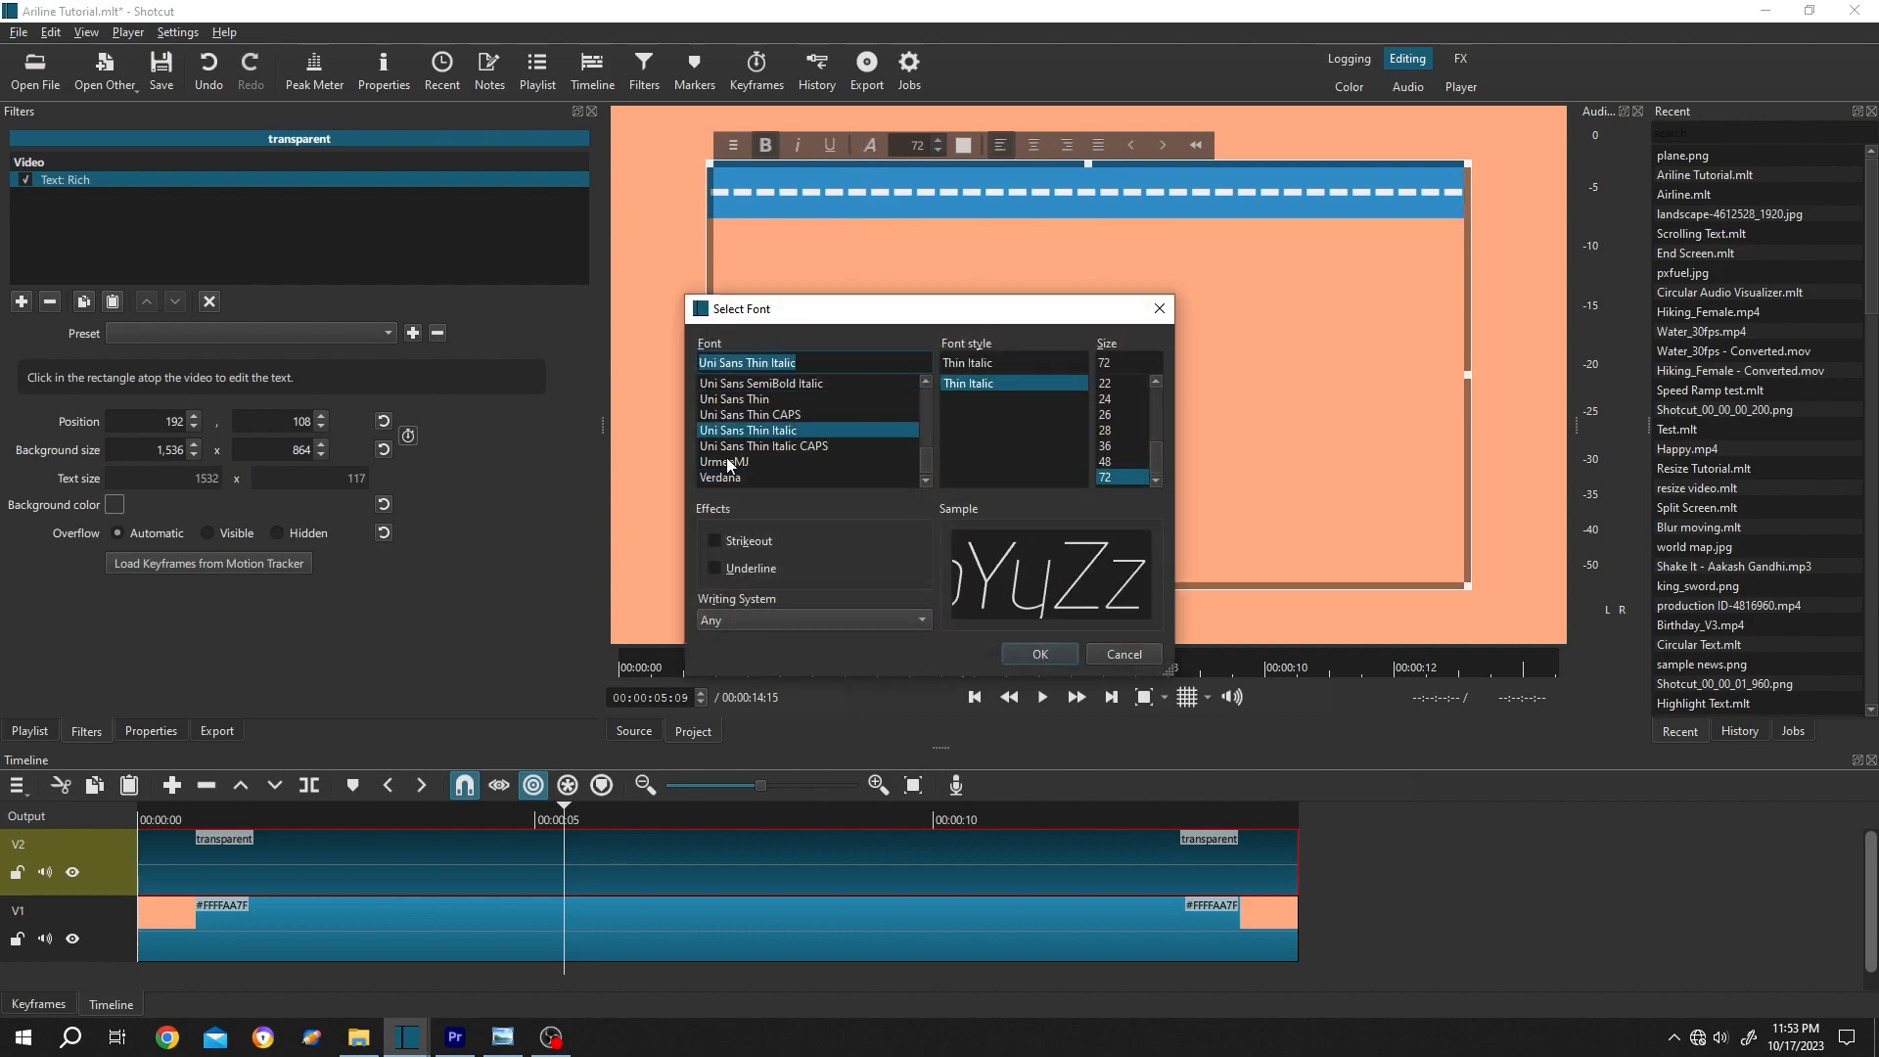
left_click(1037, 653)
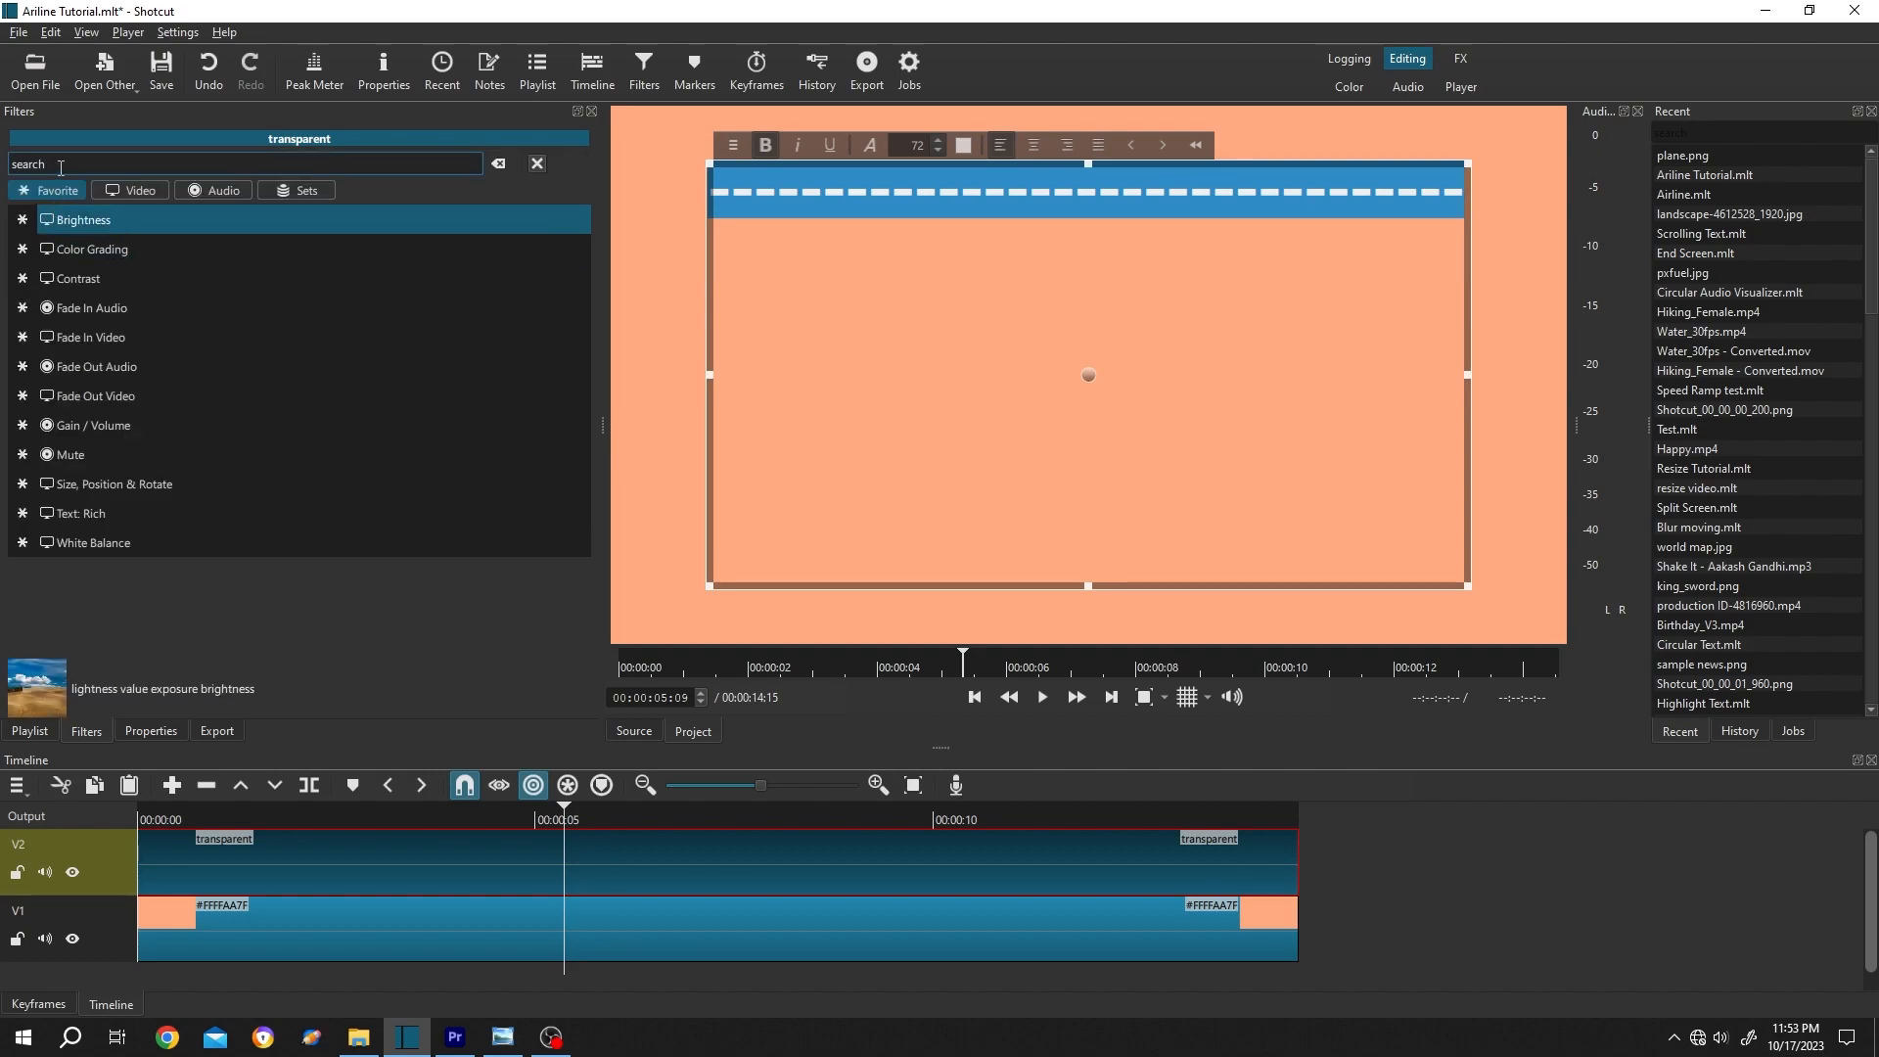
Add a Crop: Rectangle filter with Position/Size keyframes, trimming the dashed line's left edge inward.
type("crop")
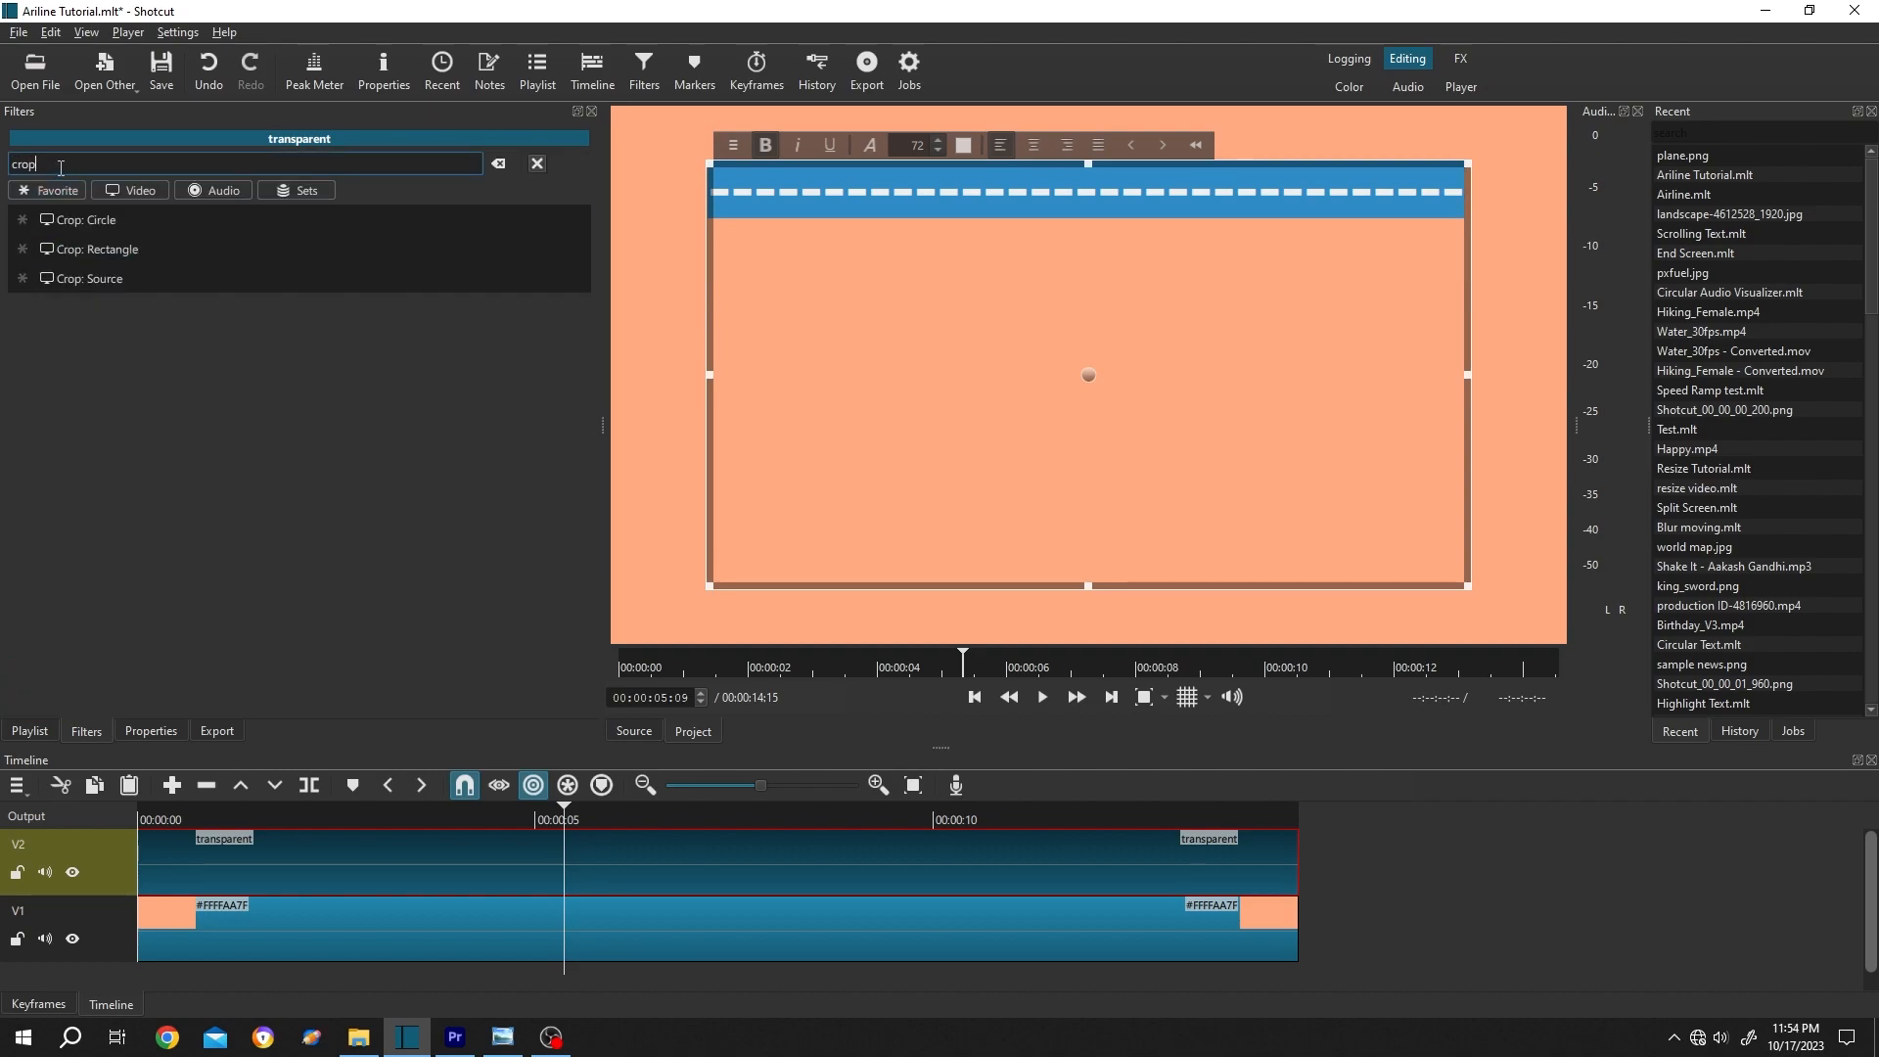
double_click(98, 247)
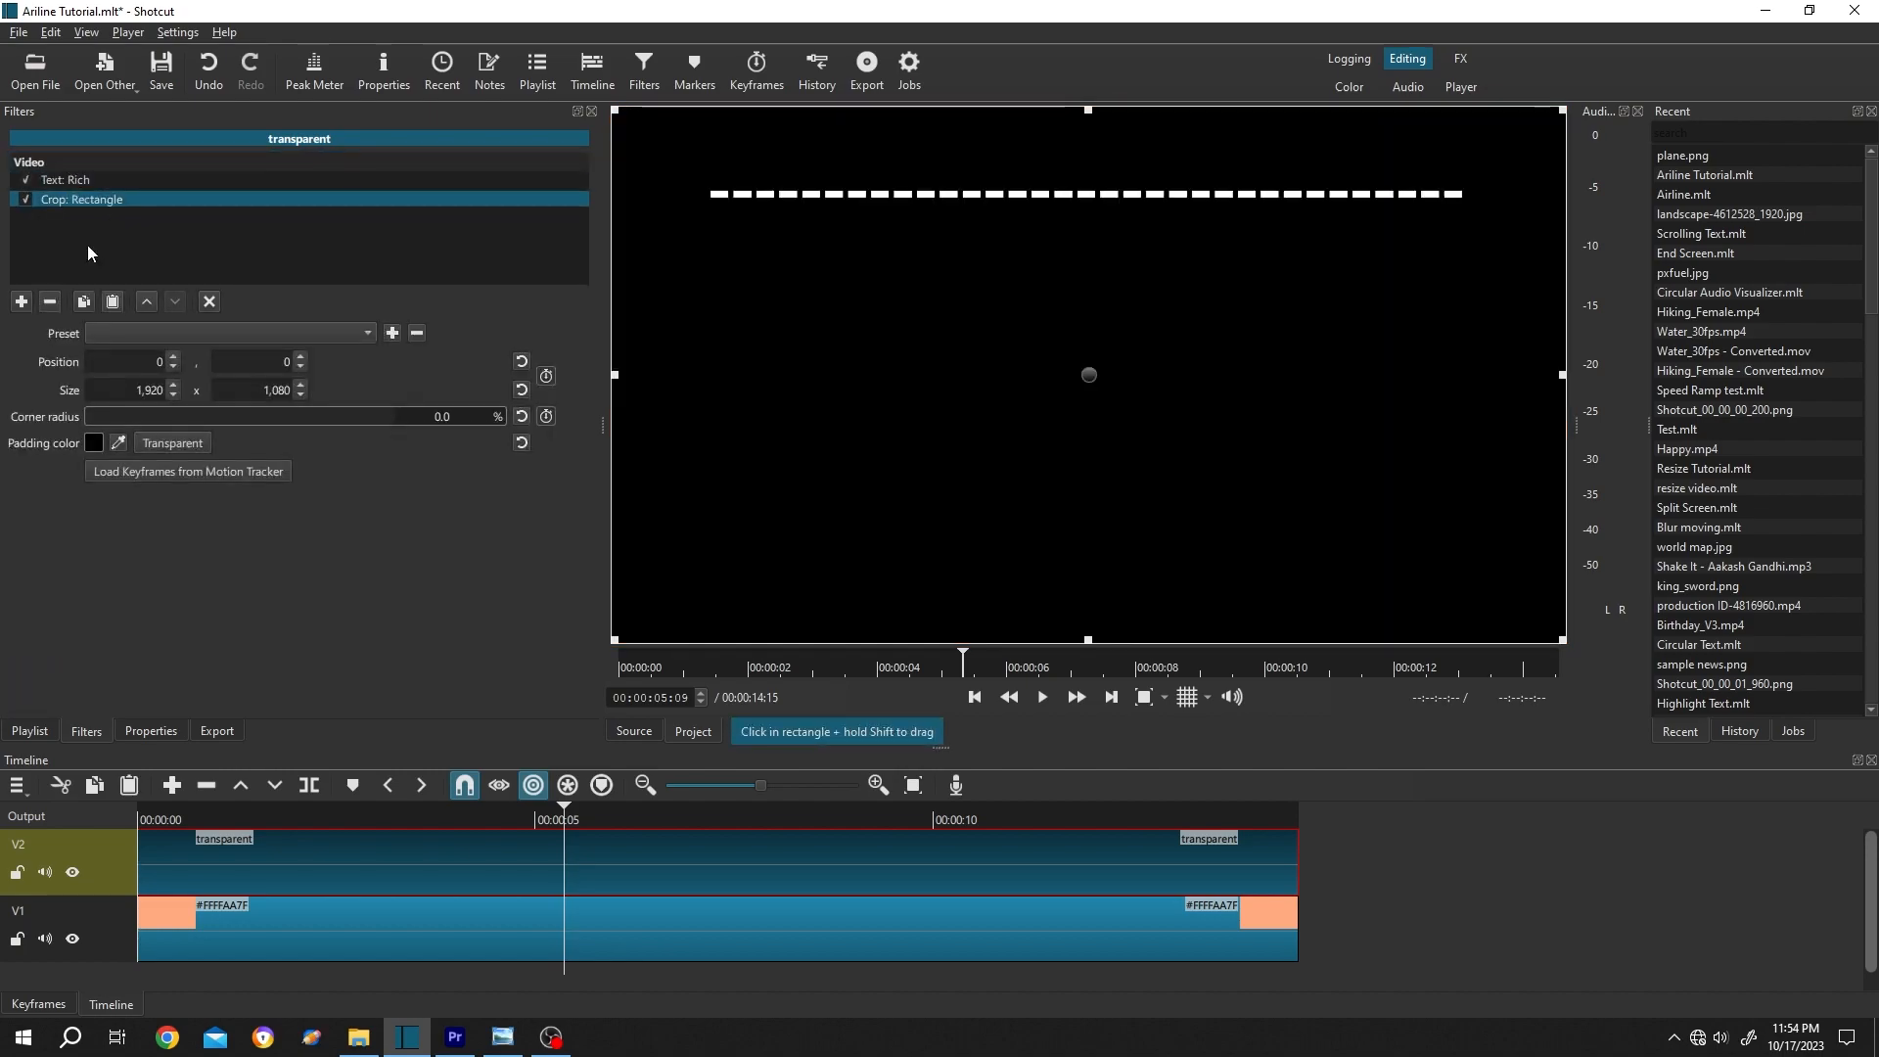
left_click(251, 821)
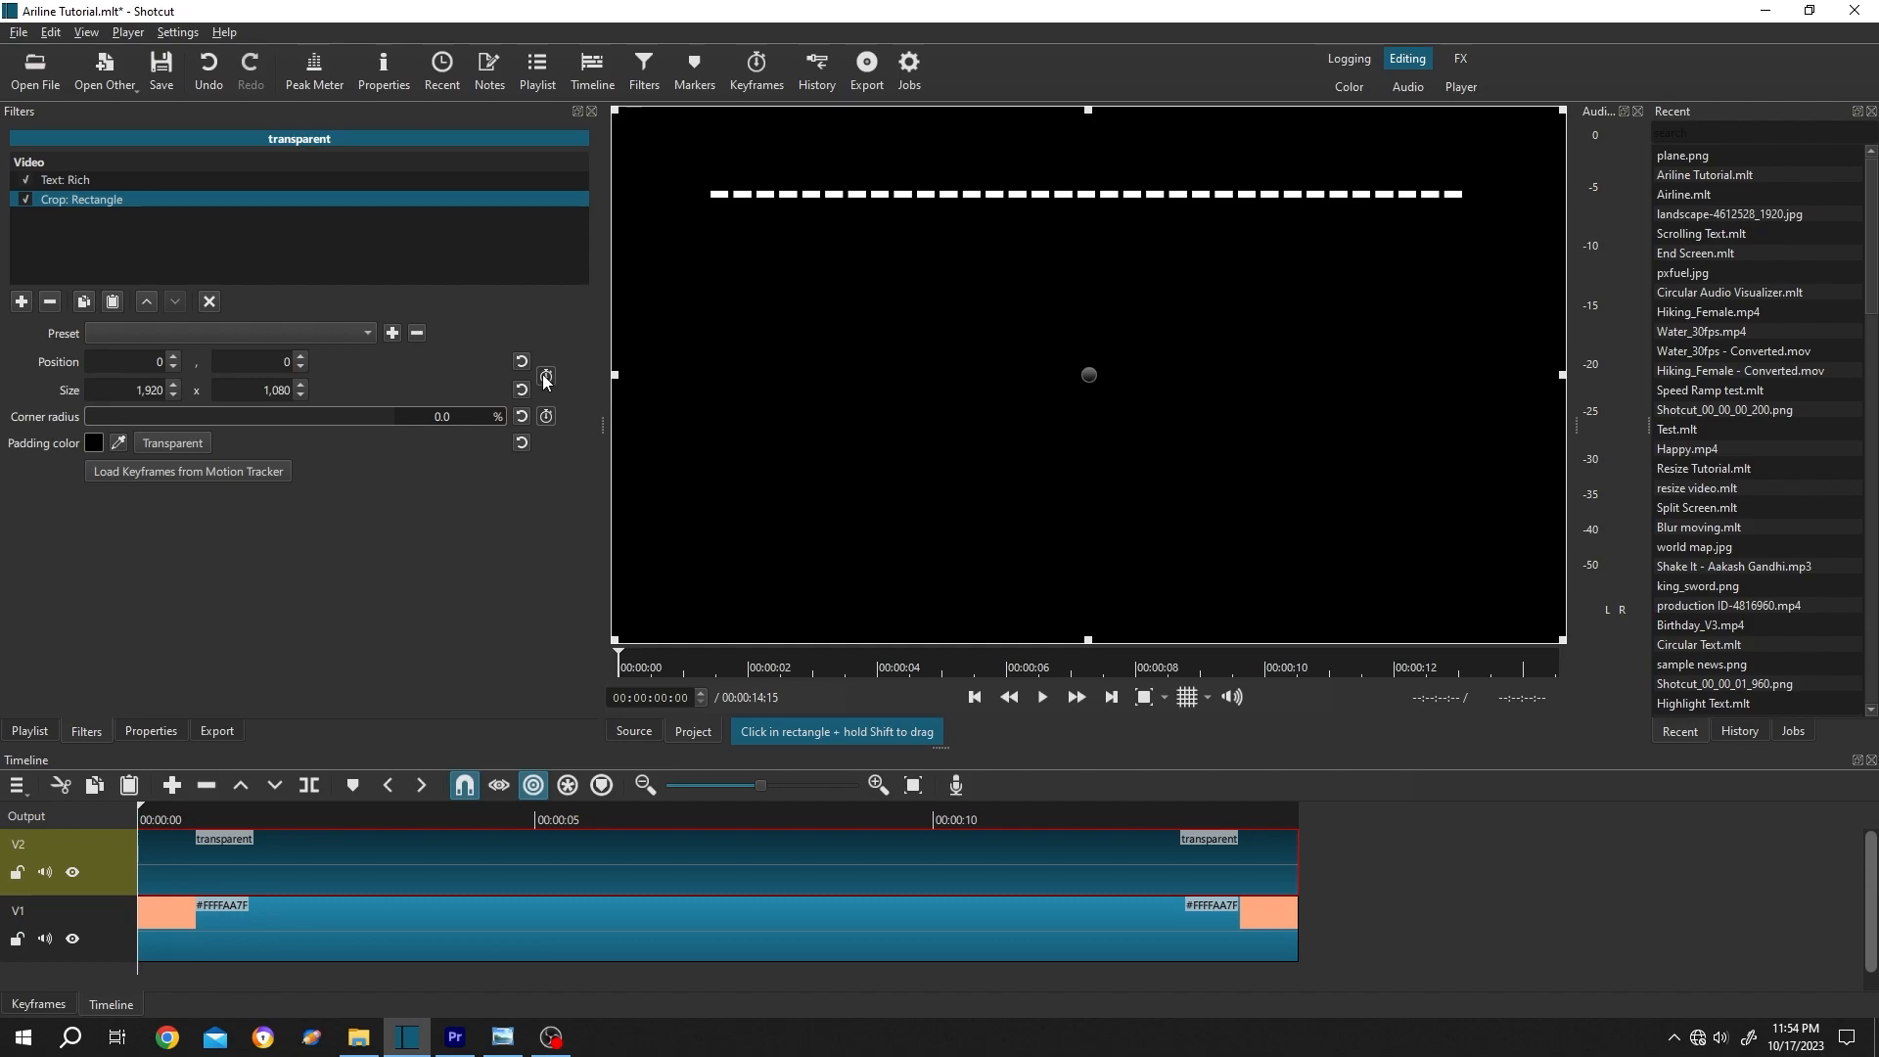
left_click(546, 376)
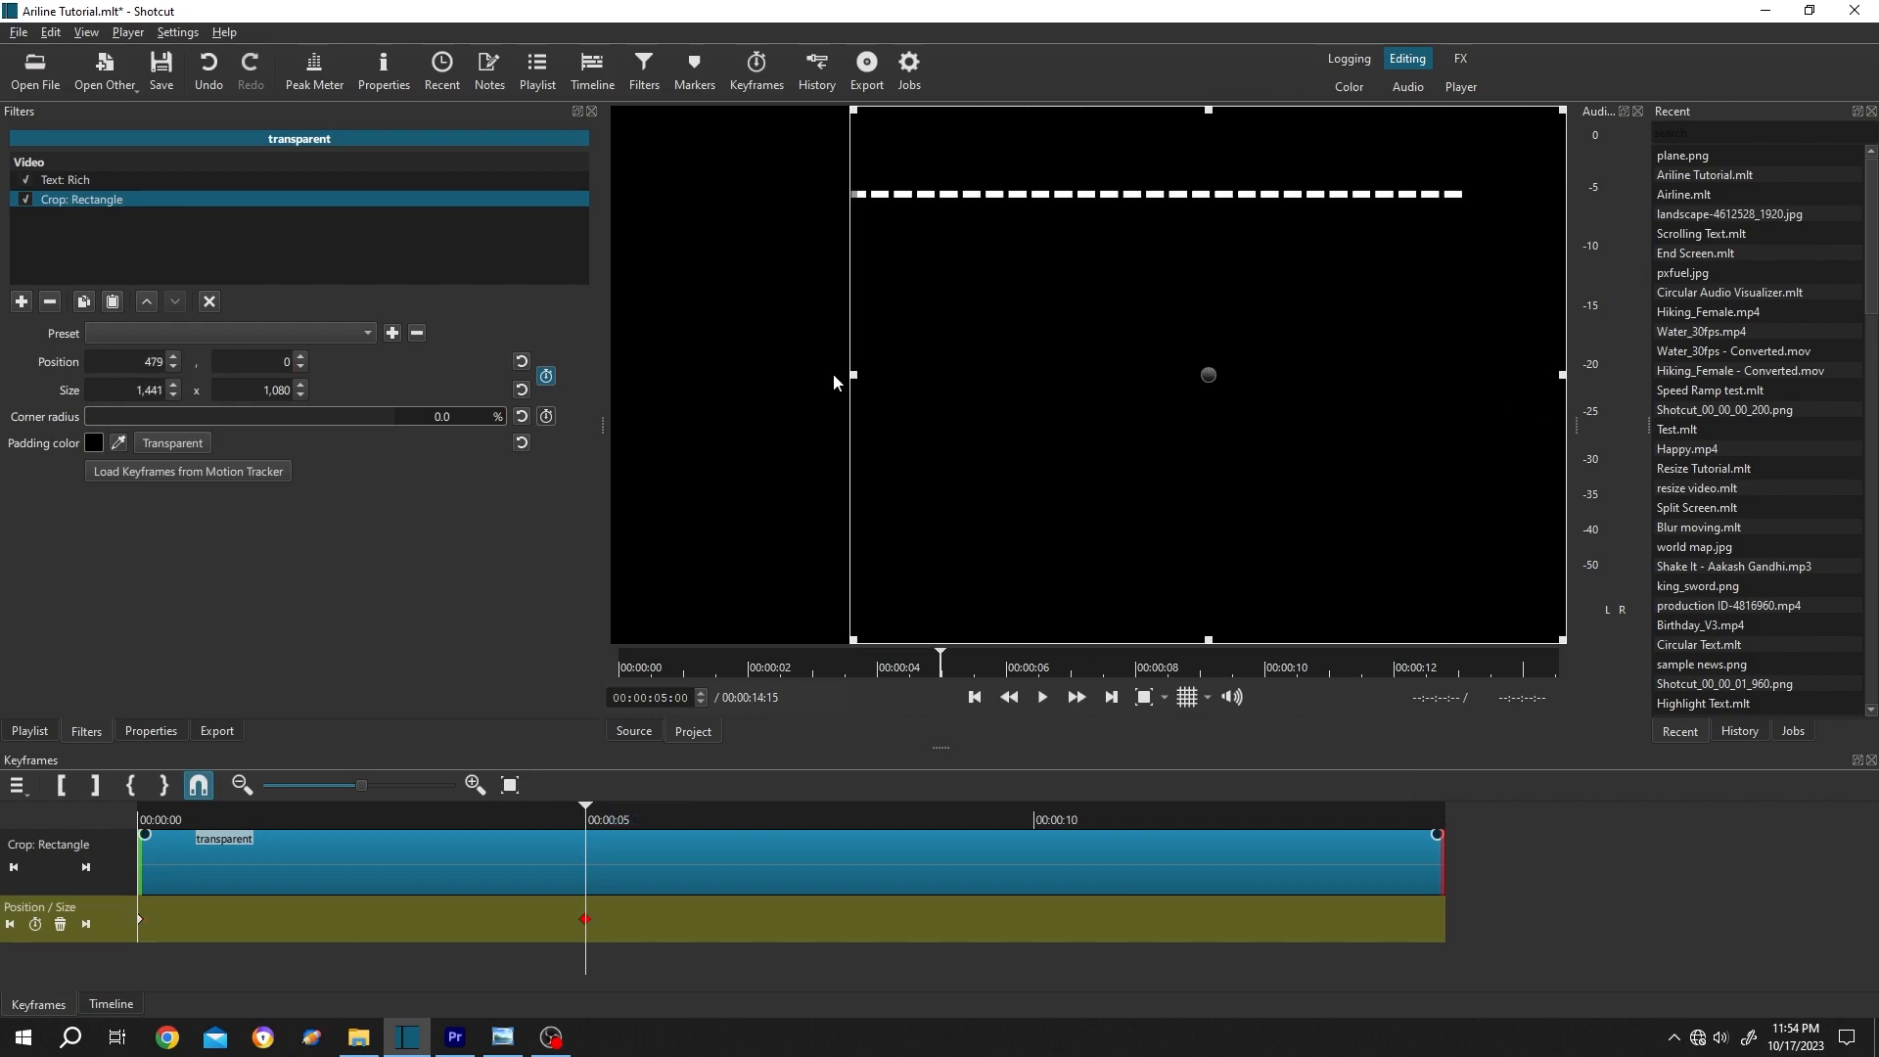
left_click_drag(848, 376, 692, 376)
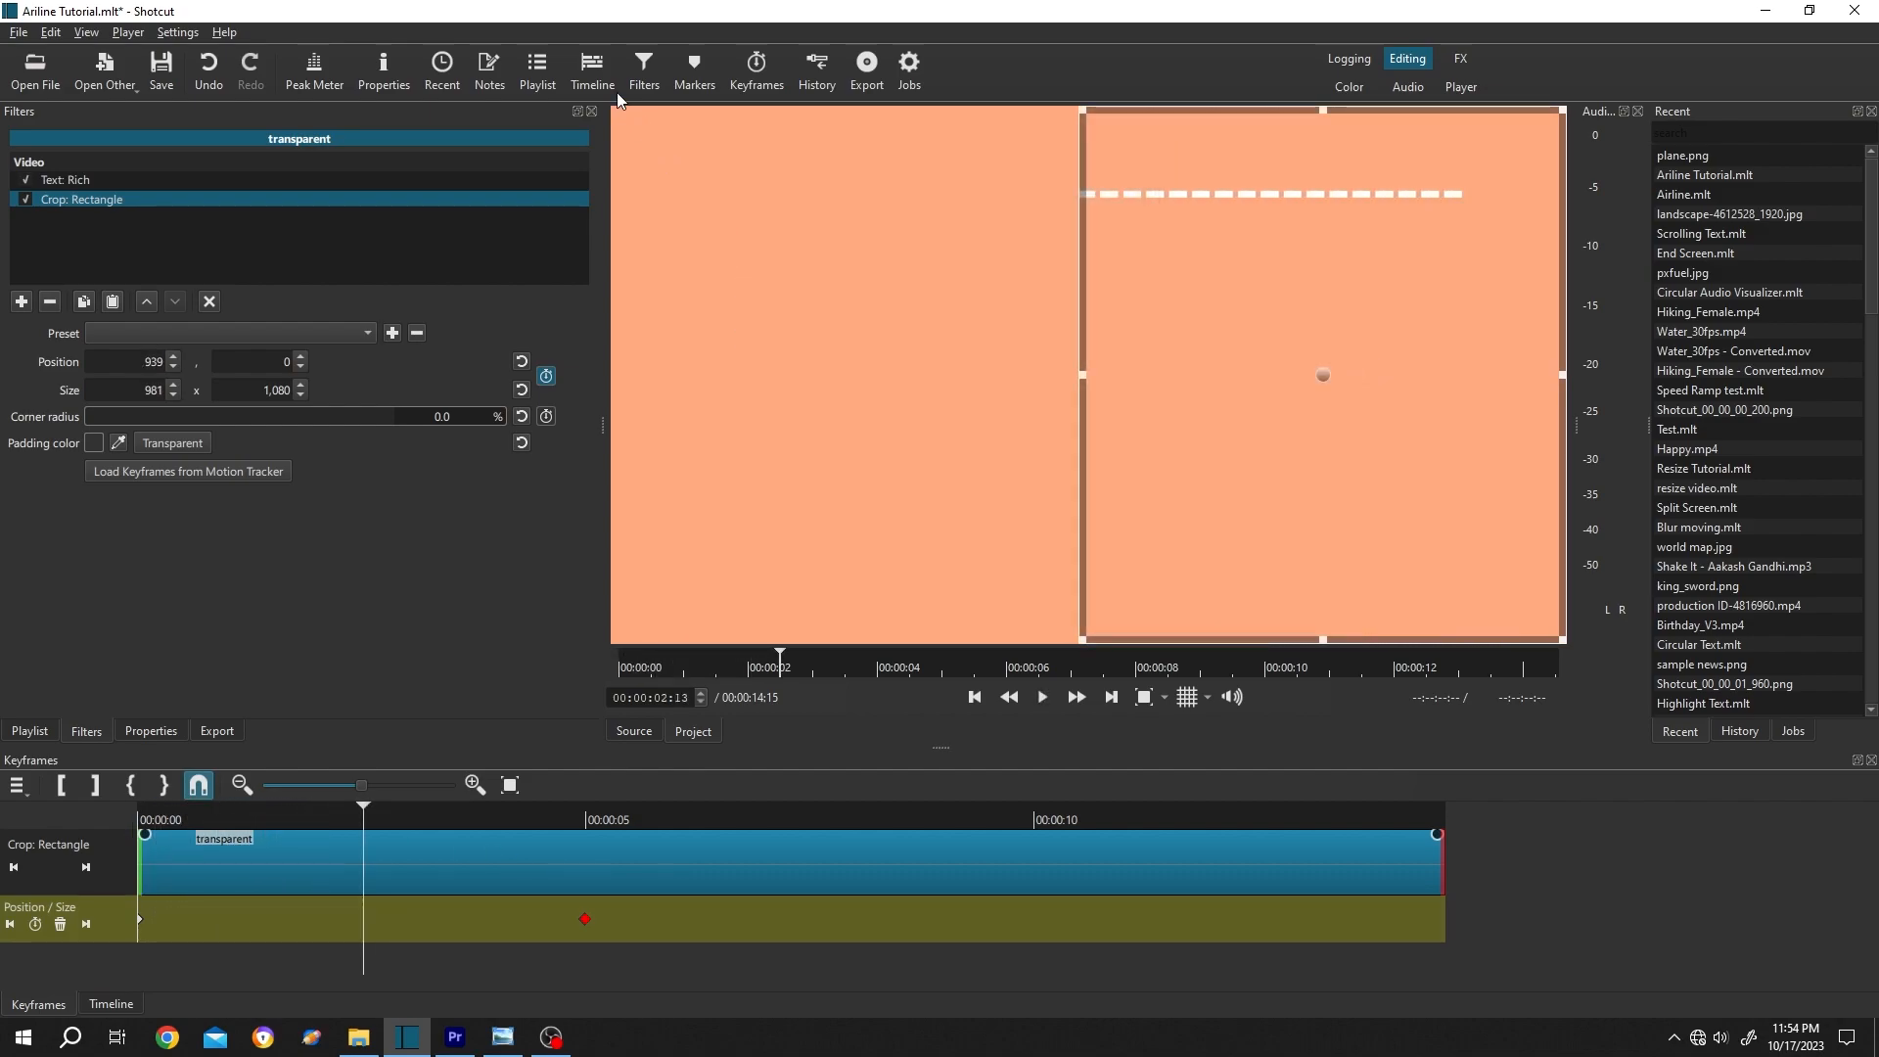
left_click(589, 66)
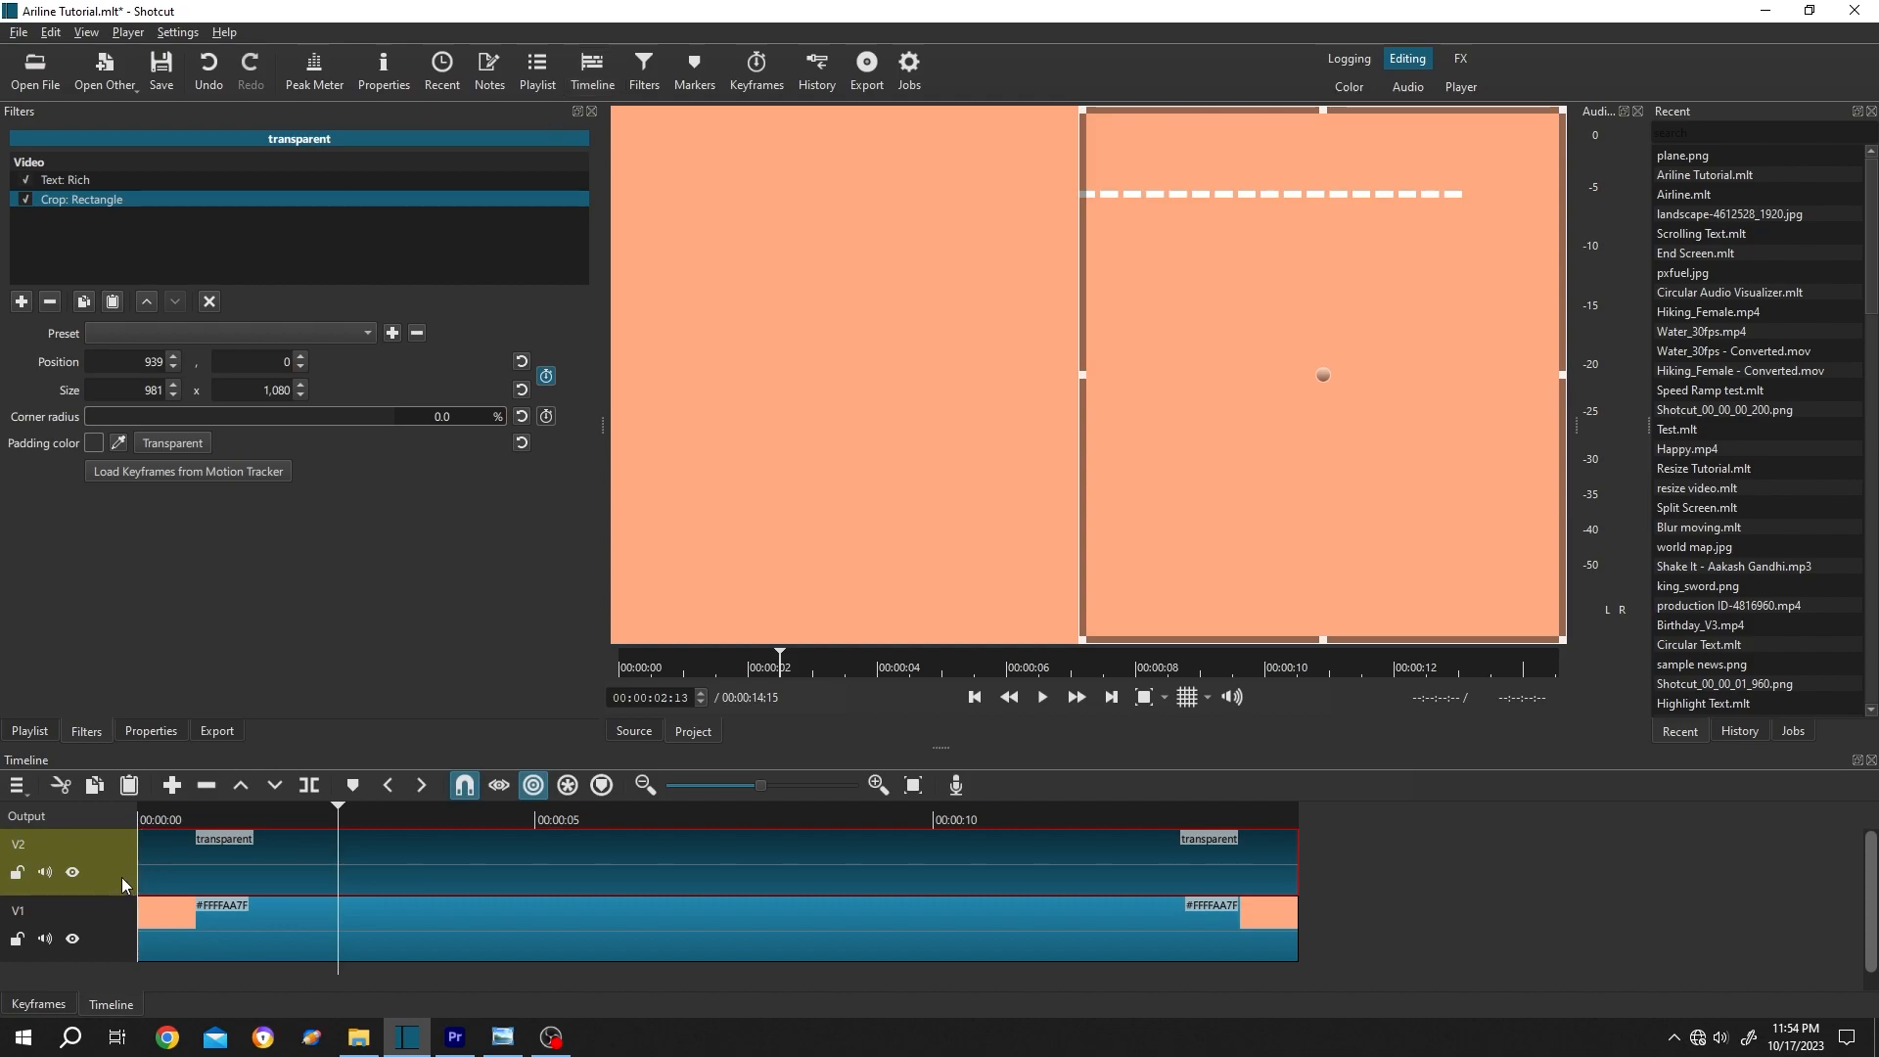
Add Size, Position & Rotate to V2, tilting the dashed line up-right and moving it down.
left_click(66, 844)
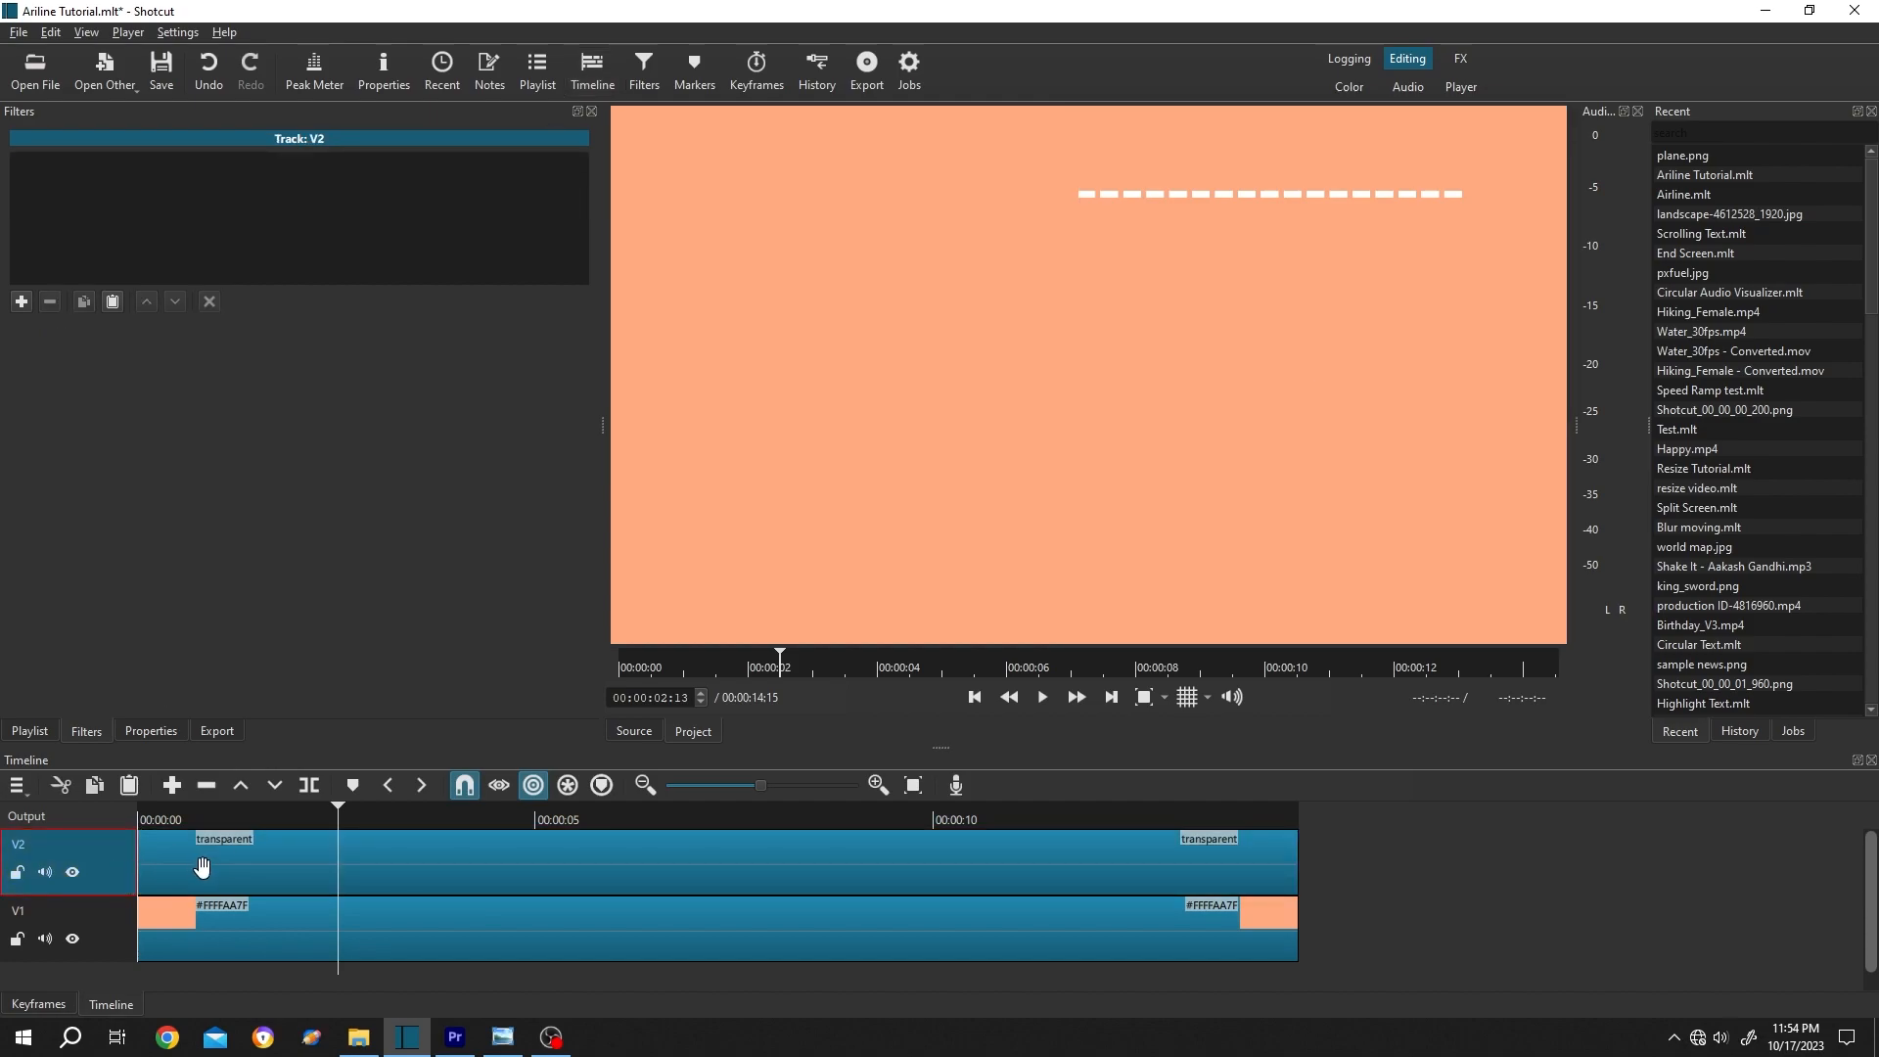
mouse_move(90, 743)
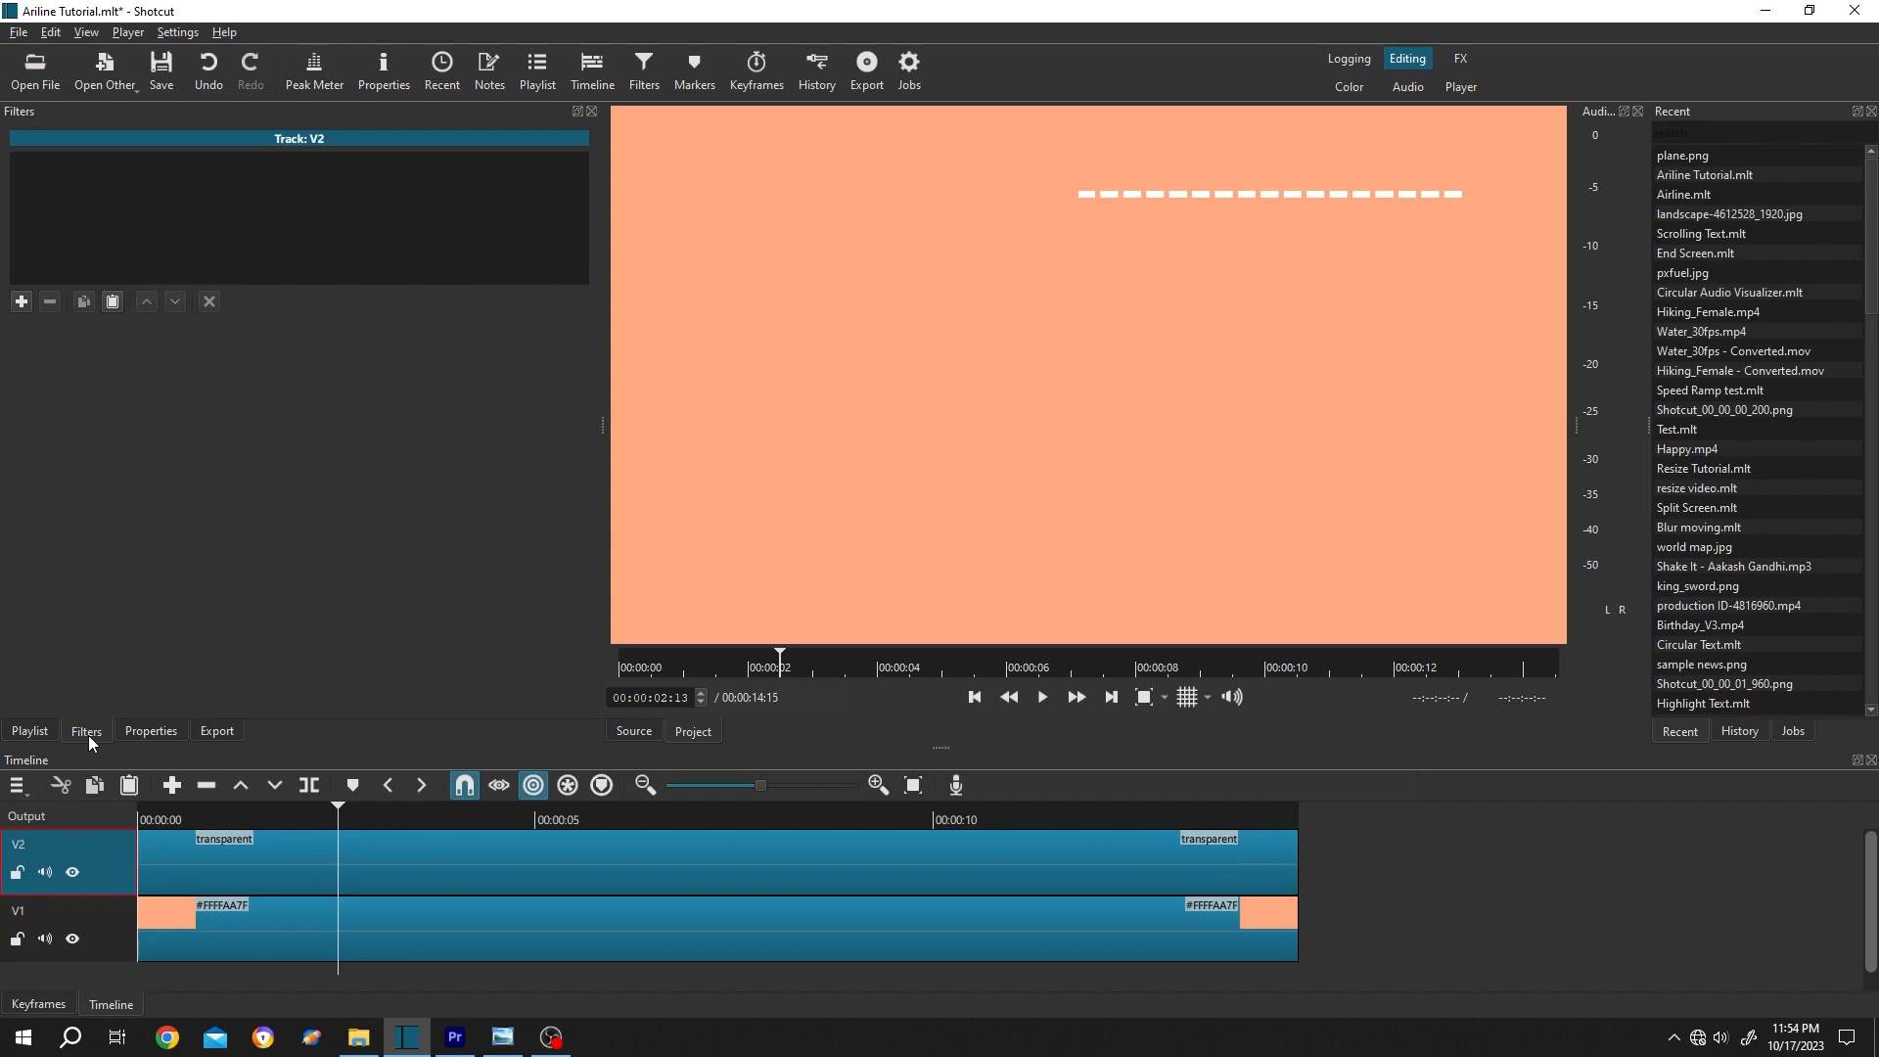
left_click(20, 300)
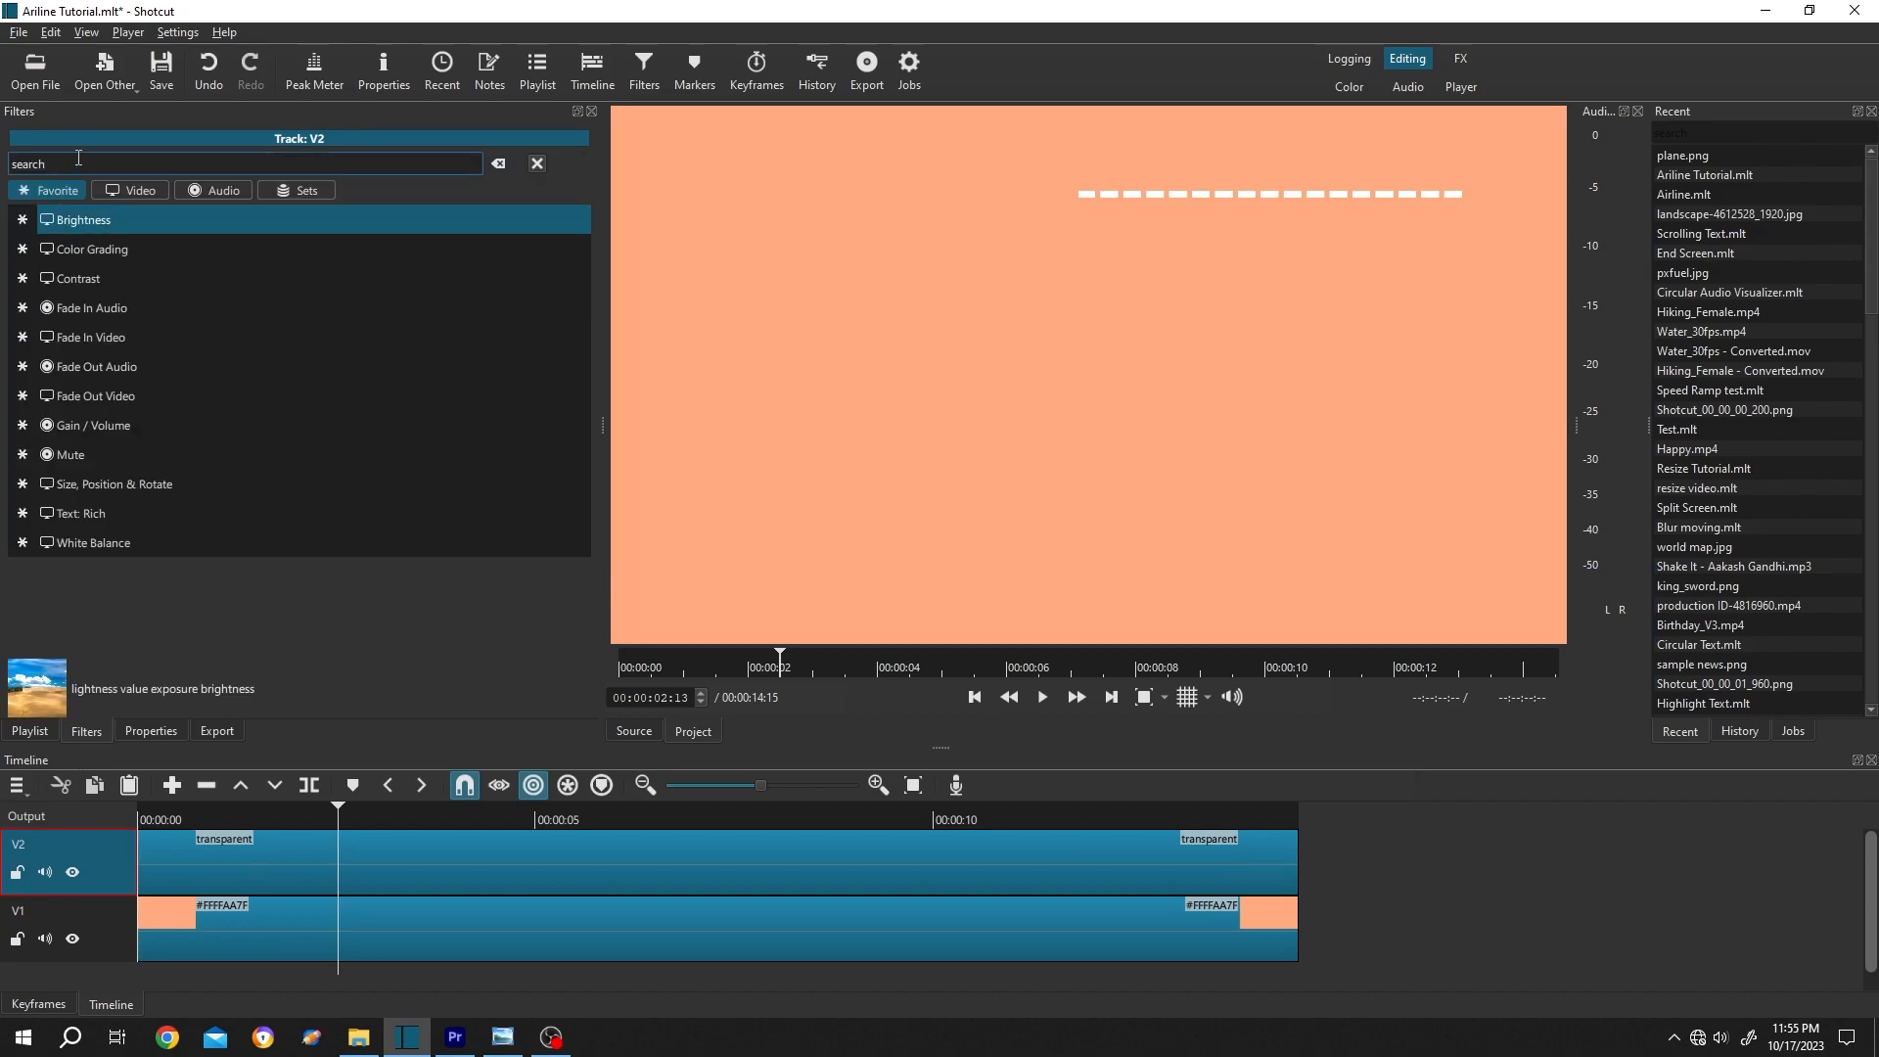
type("siz")
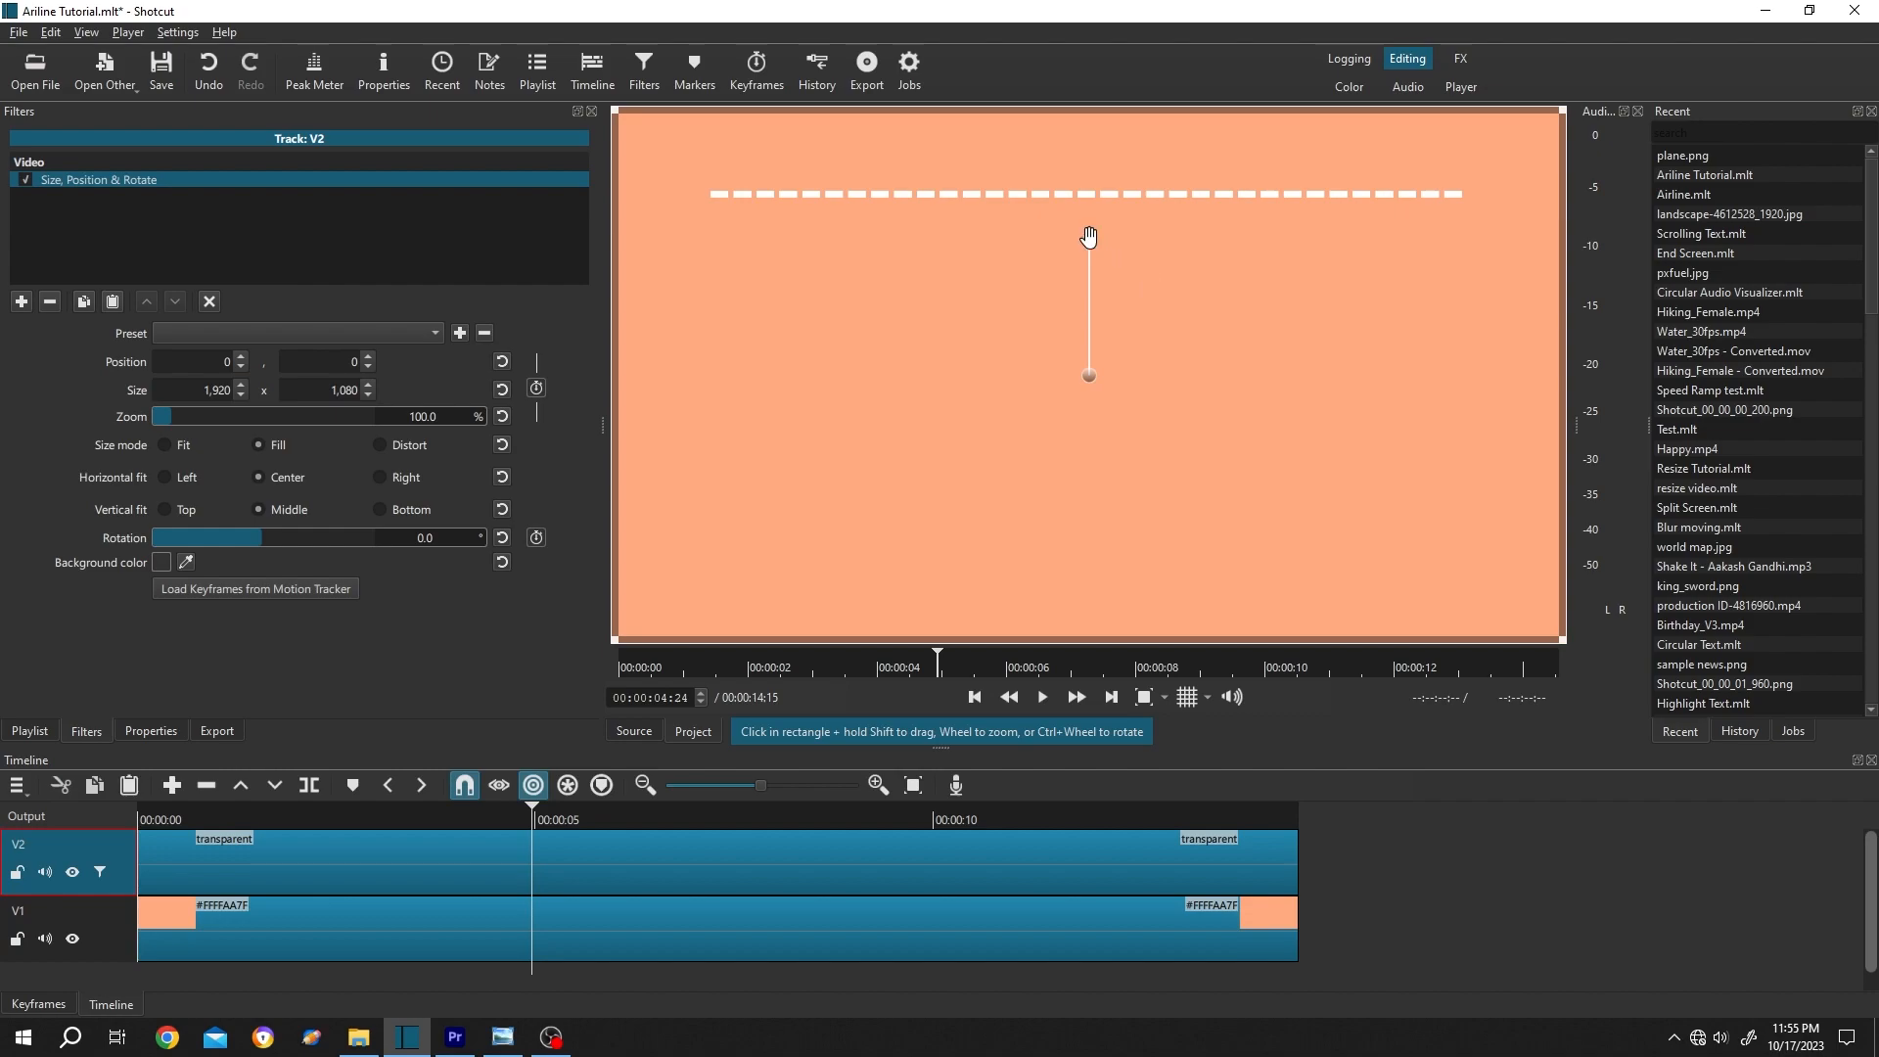
left_click_drag(1089, 236, 1038, 251)
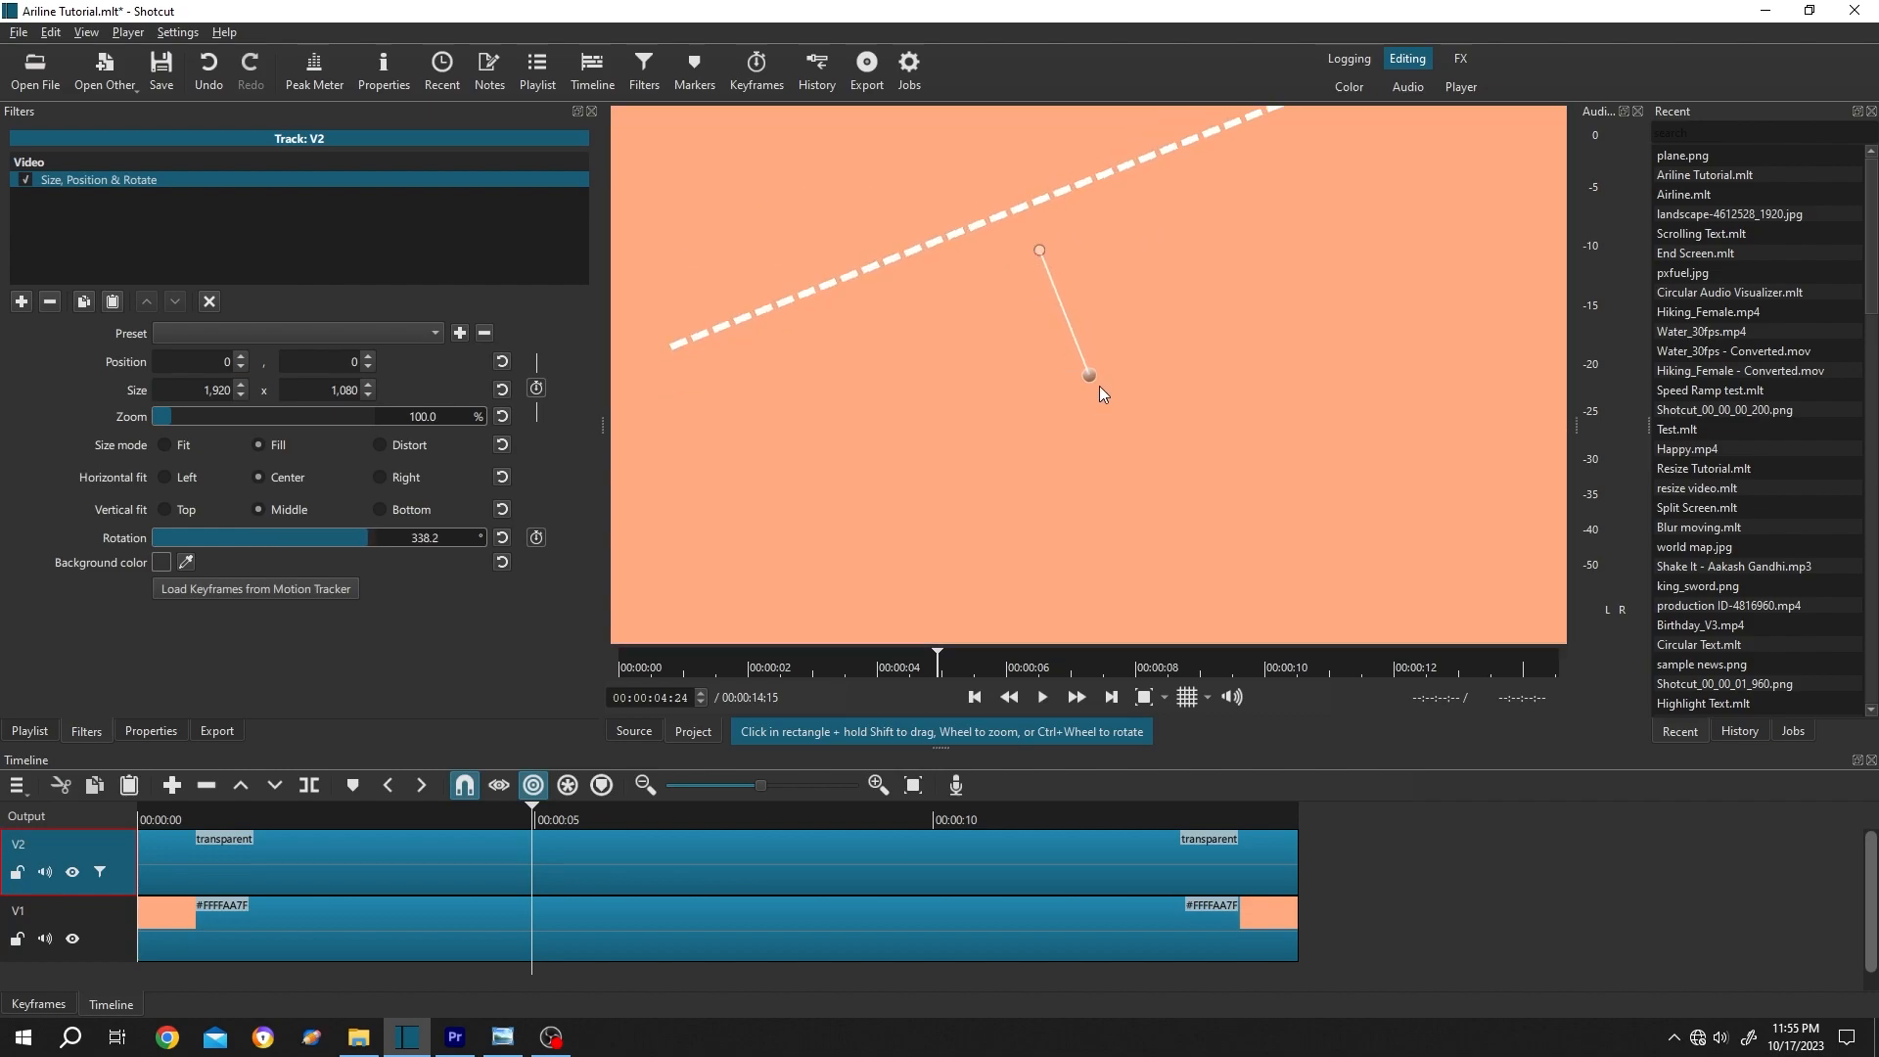
left_click_drag(1088, 375, 1163, 528)
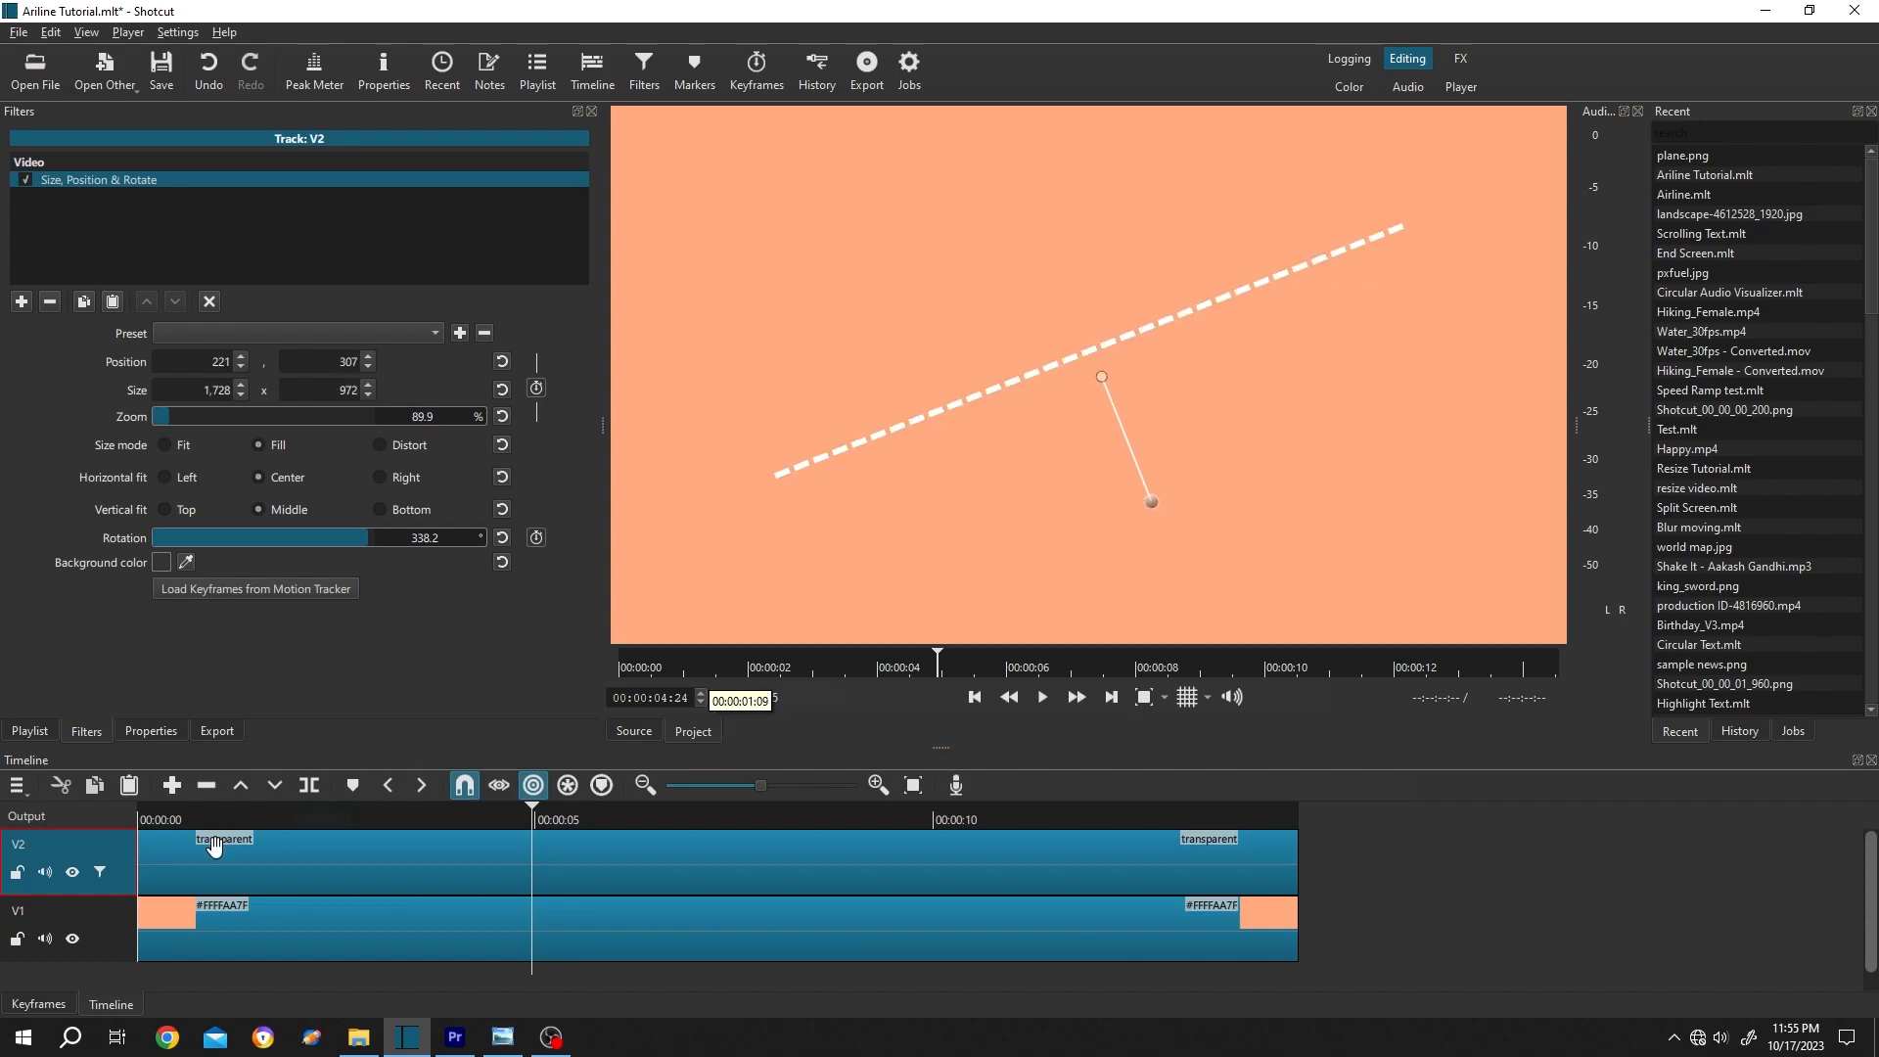
Add a V3 track holding plane.png across the full timeline.
right_click(212, 848)
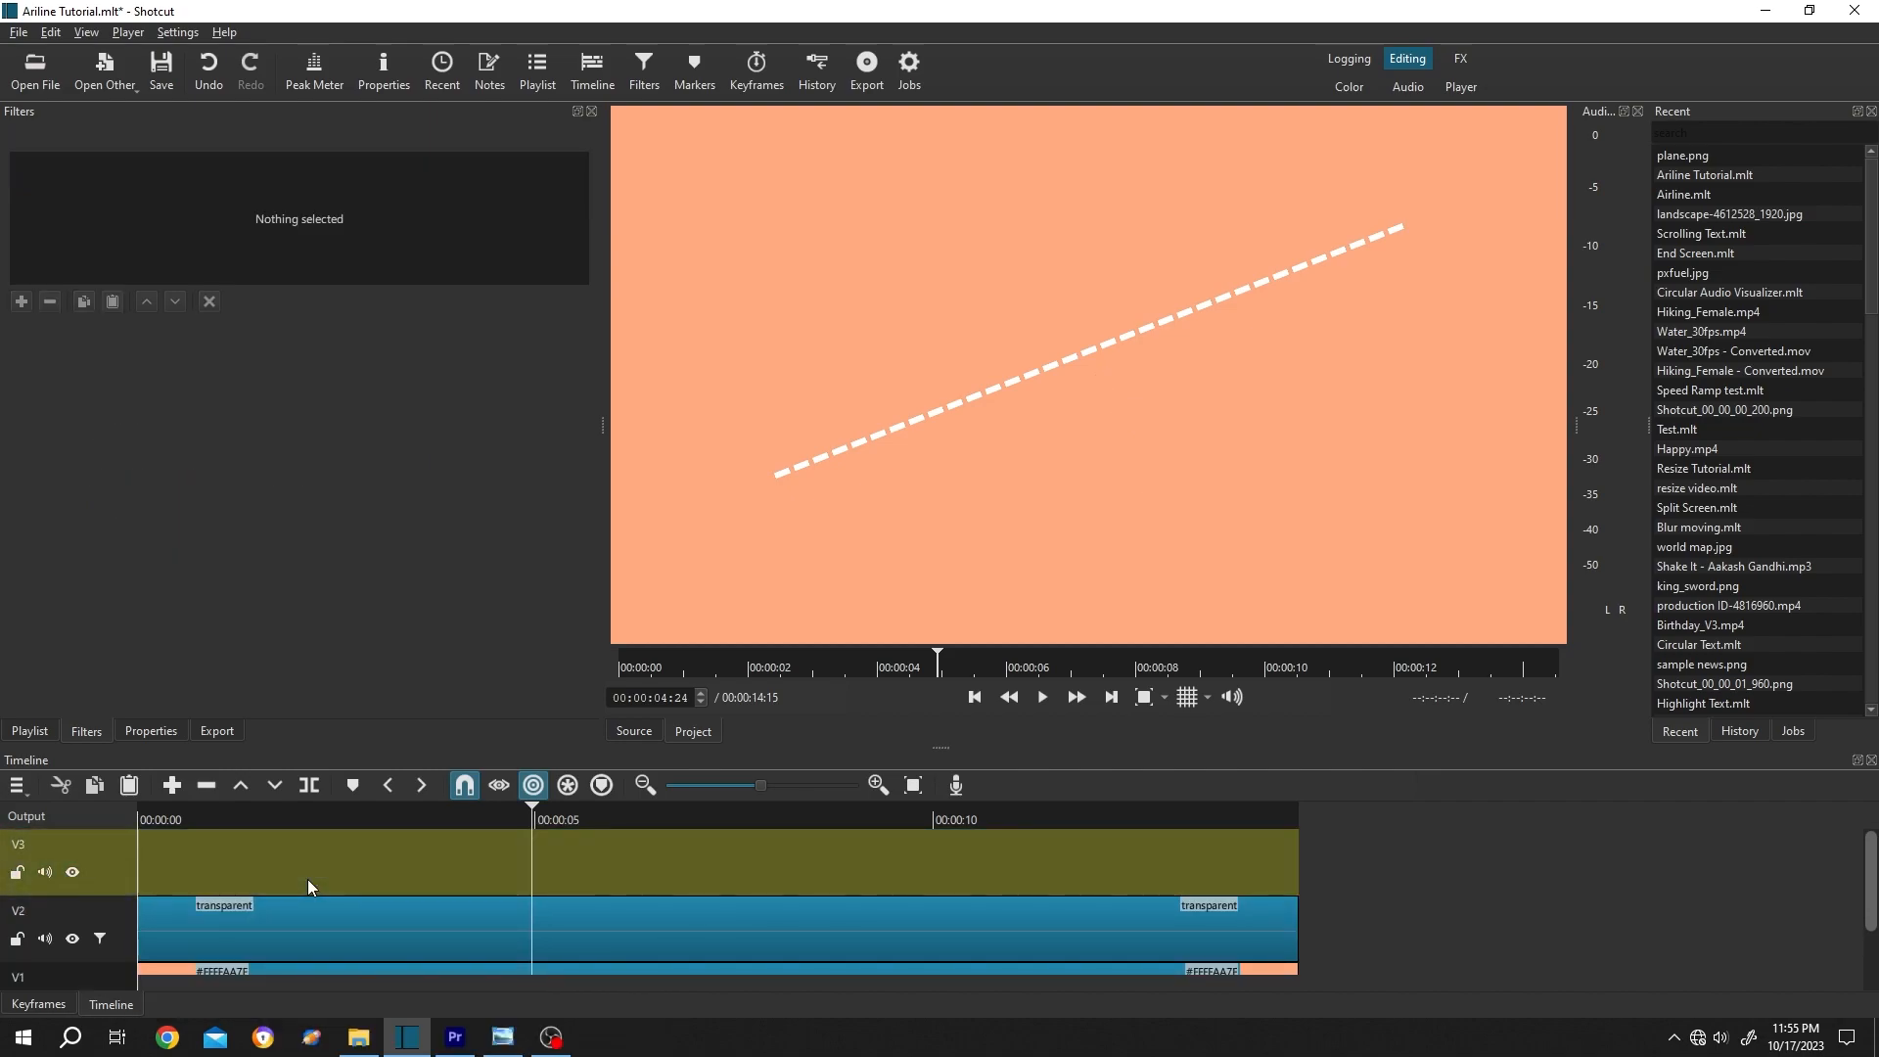
left_click(1691, 156)
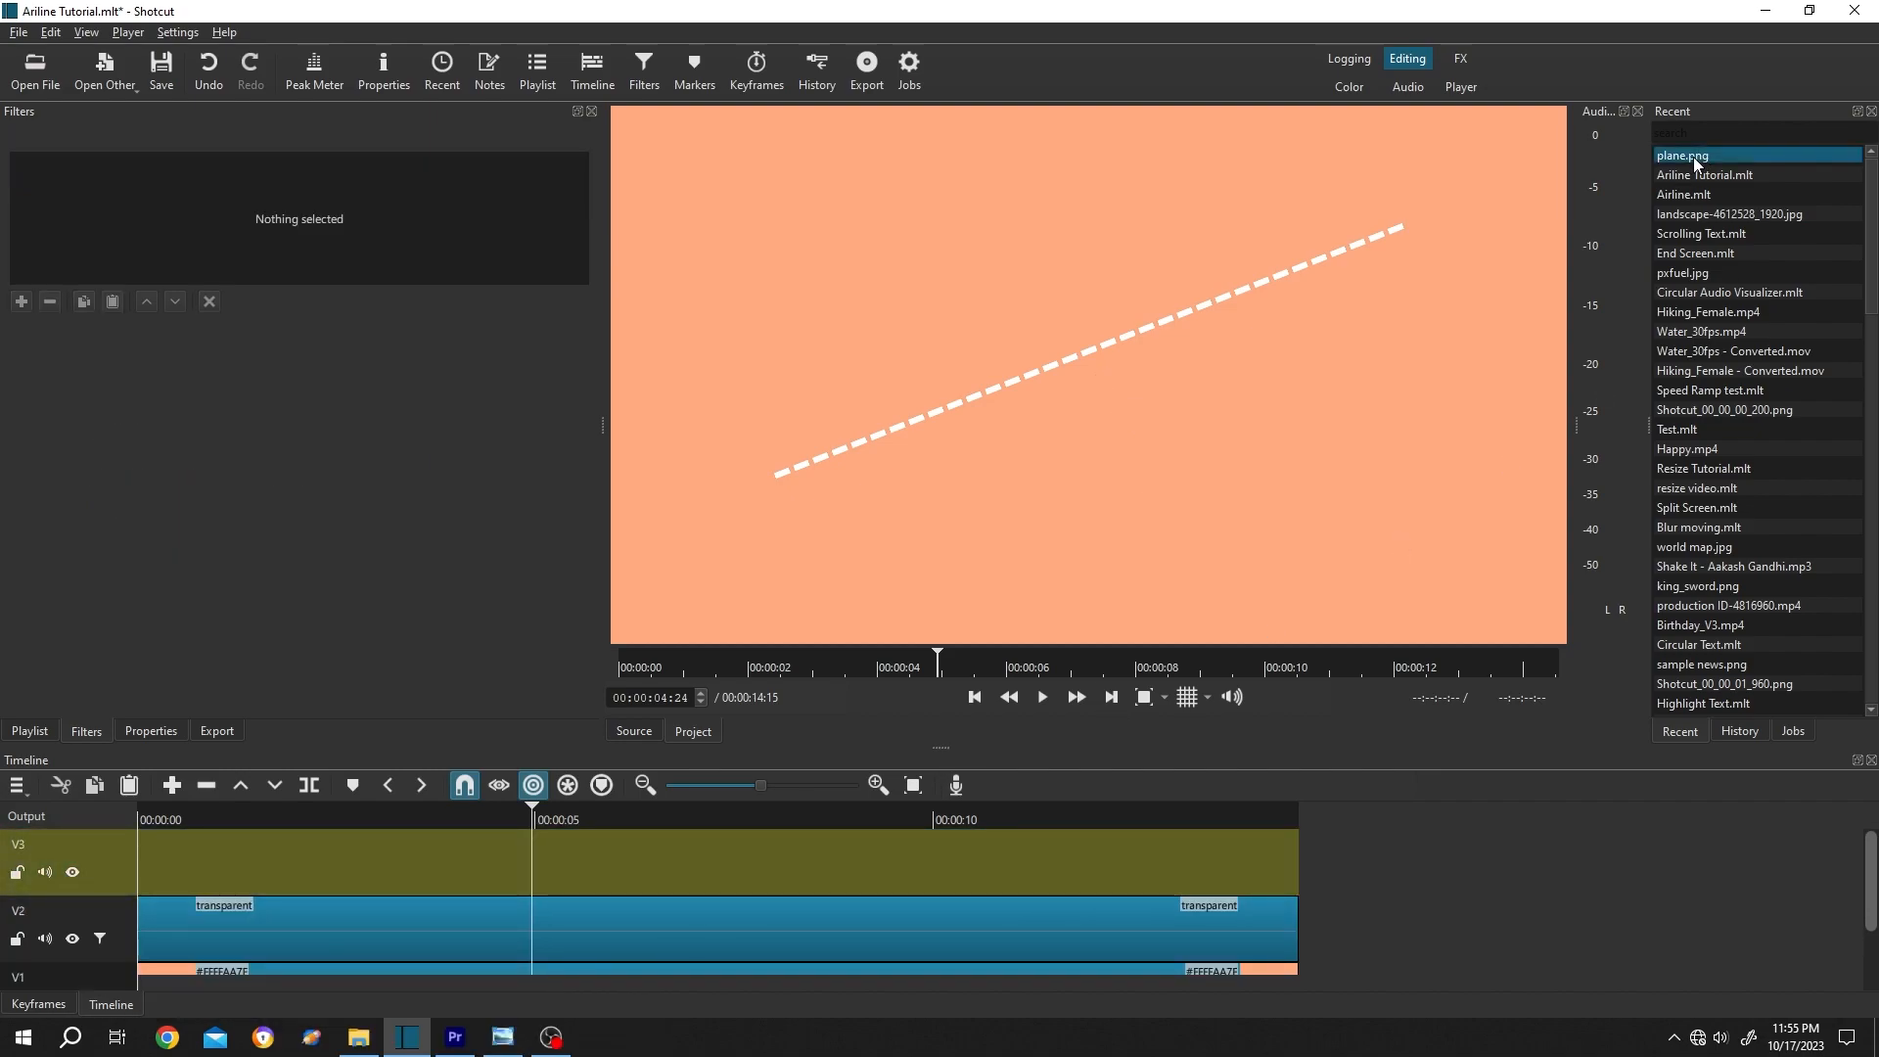
double_click(1682, 155)
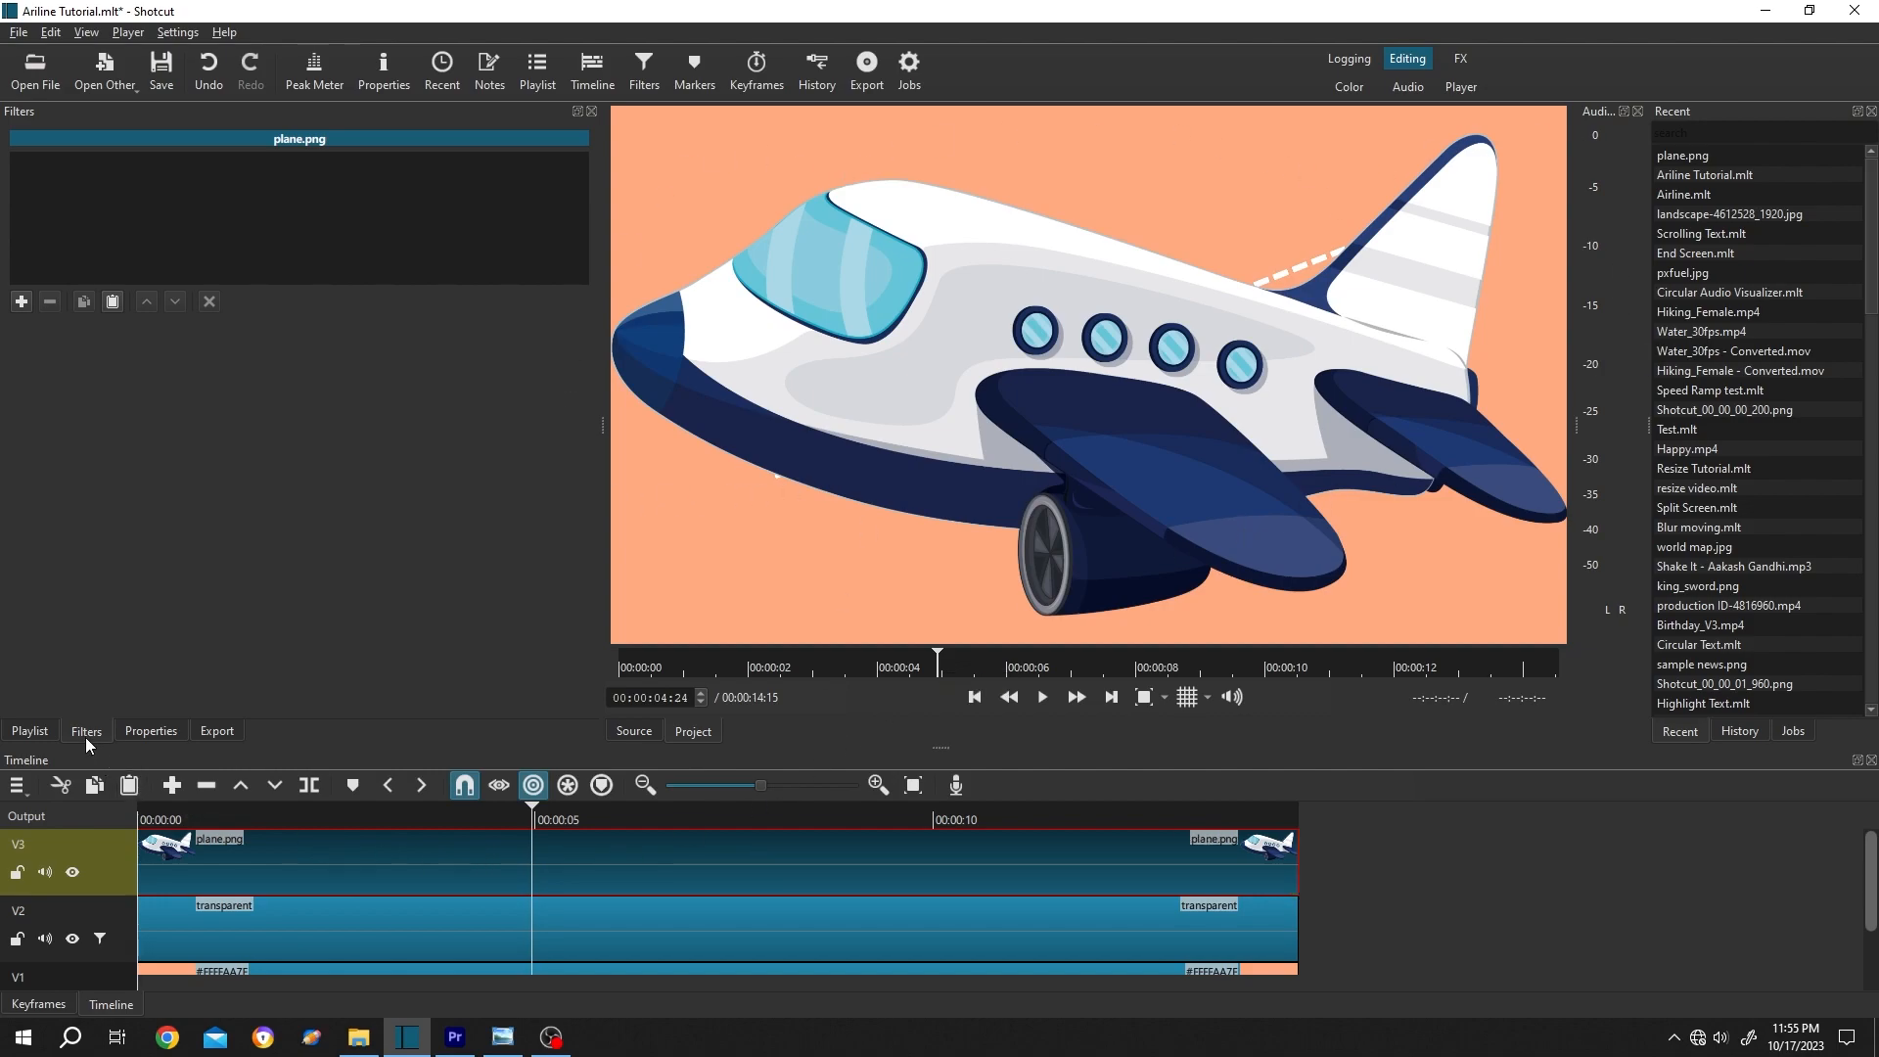
left_click(20, 301)
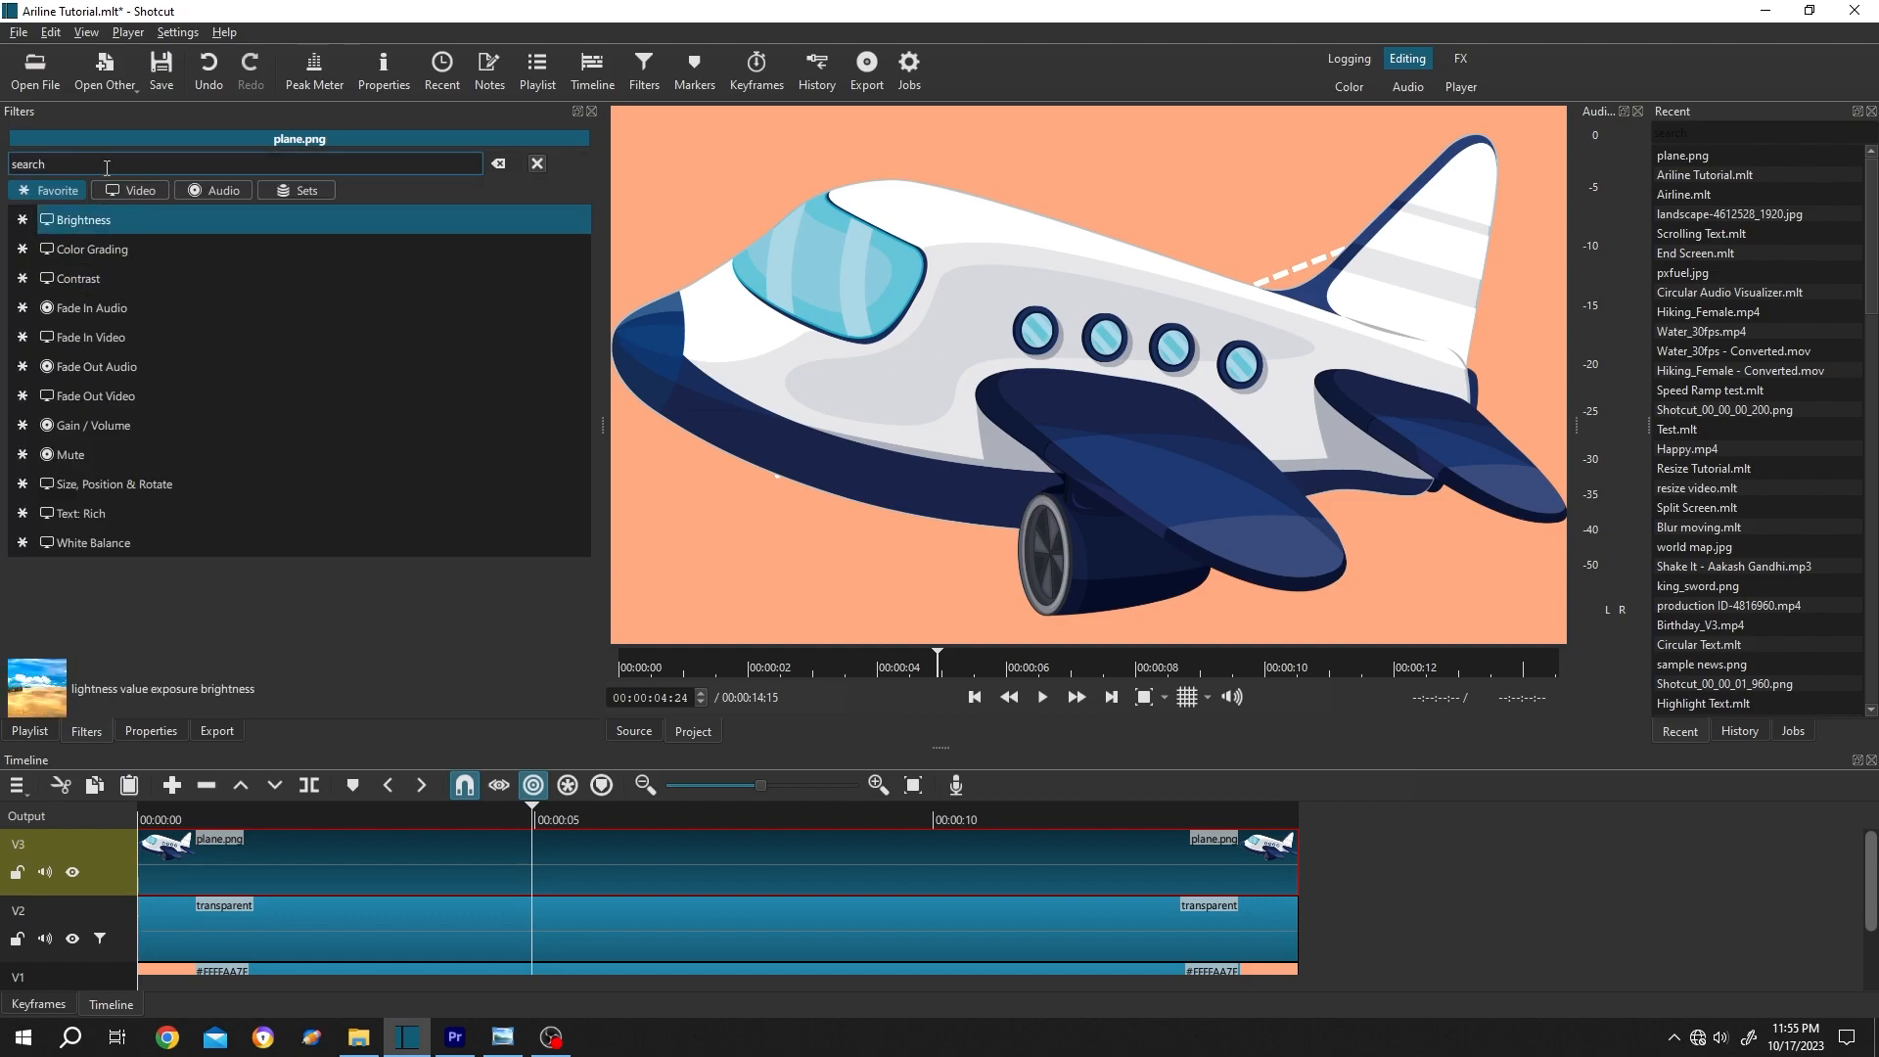
Add Size, Position & Rotate to the plane at 8.0% zoom, tilted and moved top-right.
type("size")
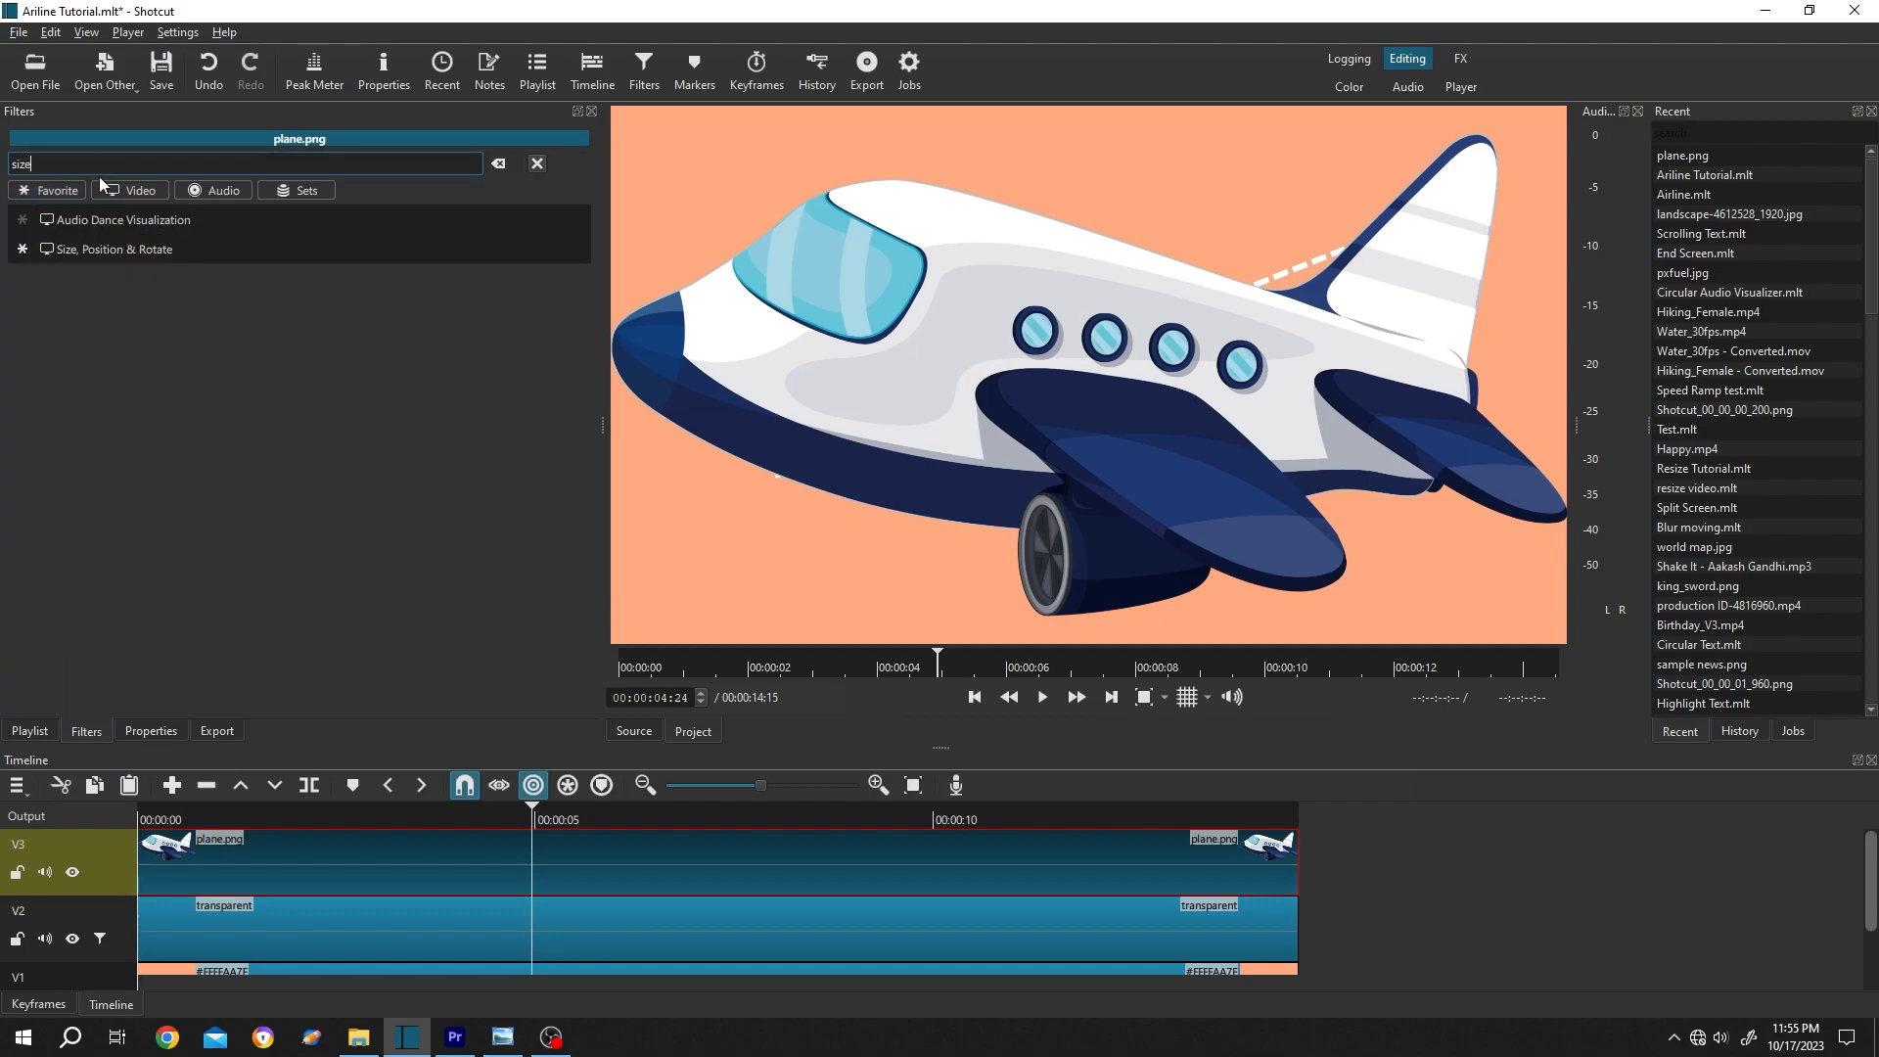
double_click(115, 247)
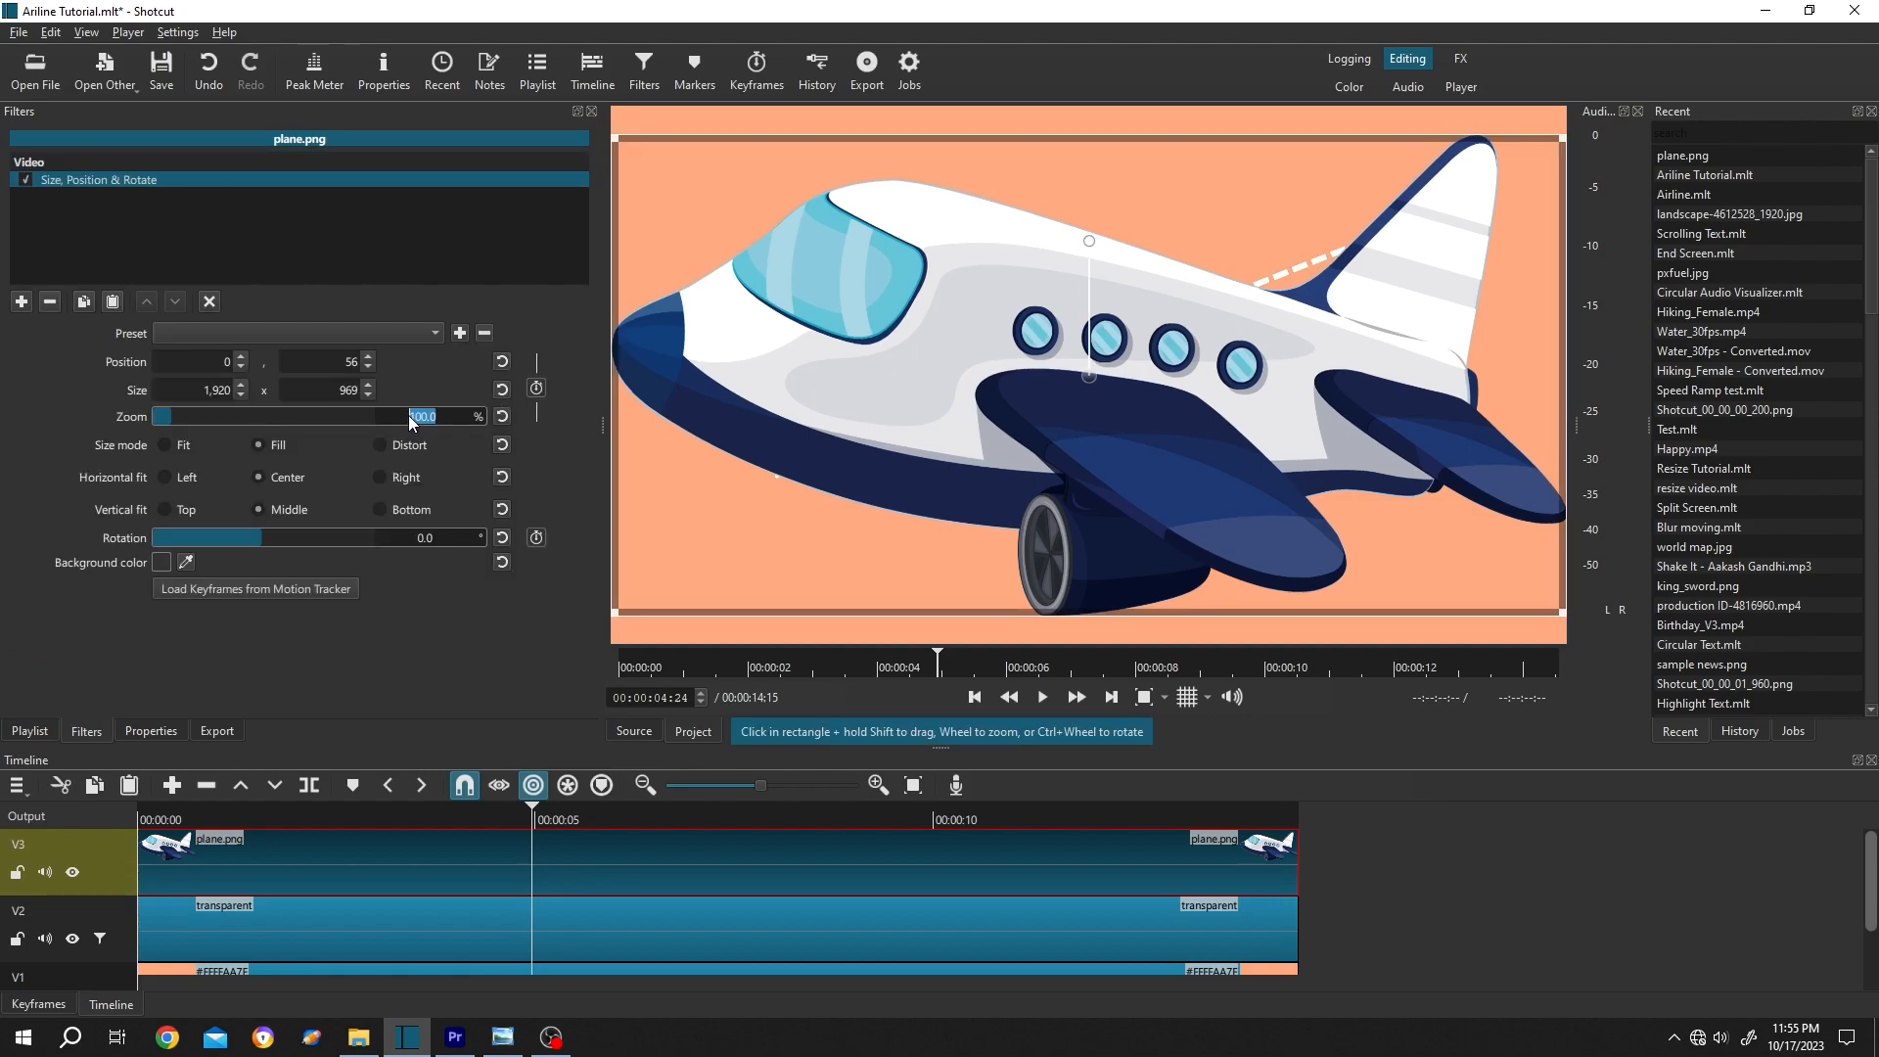
type("8.0")
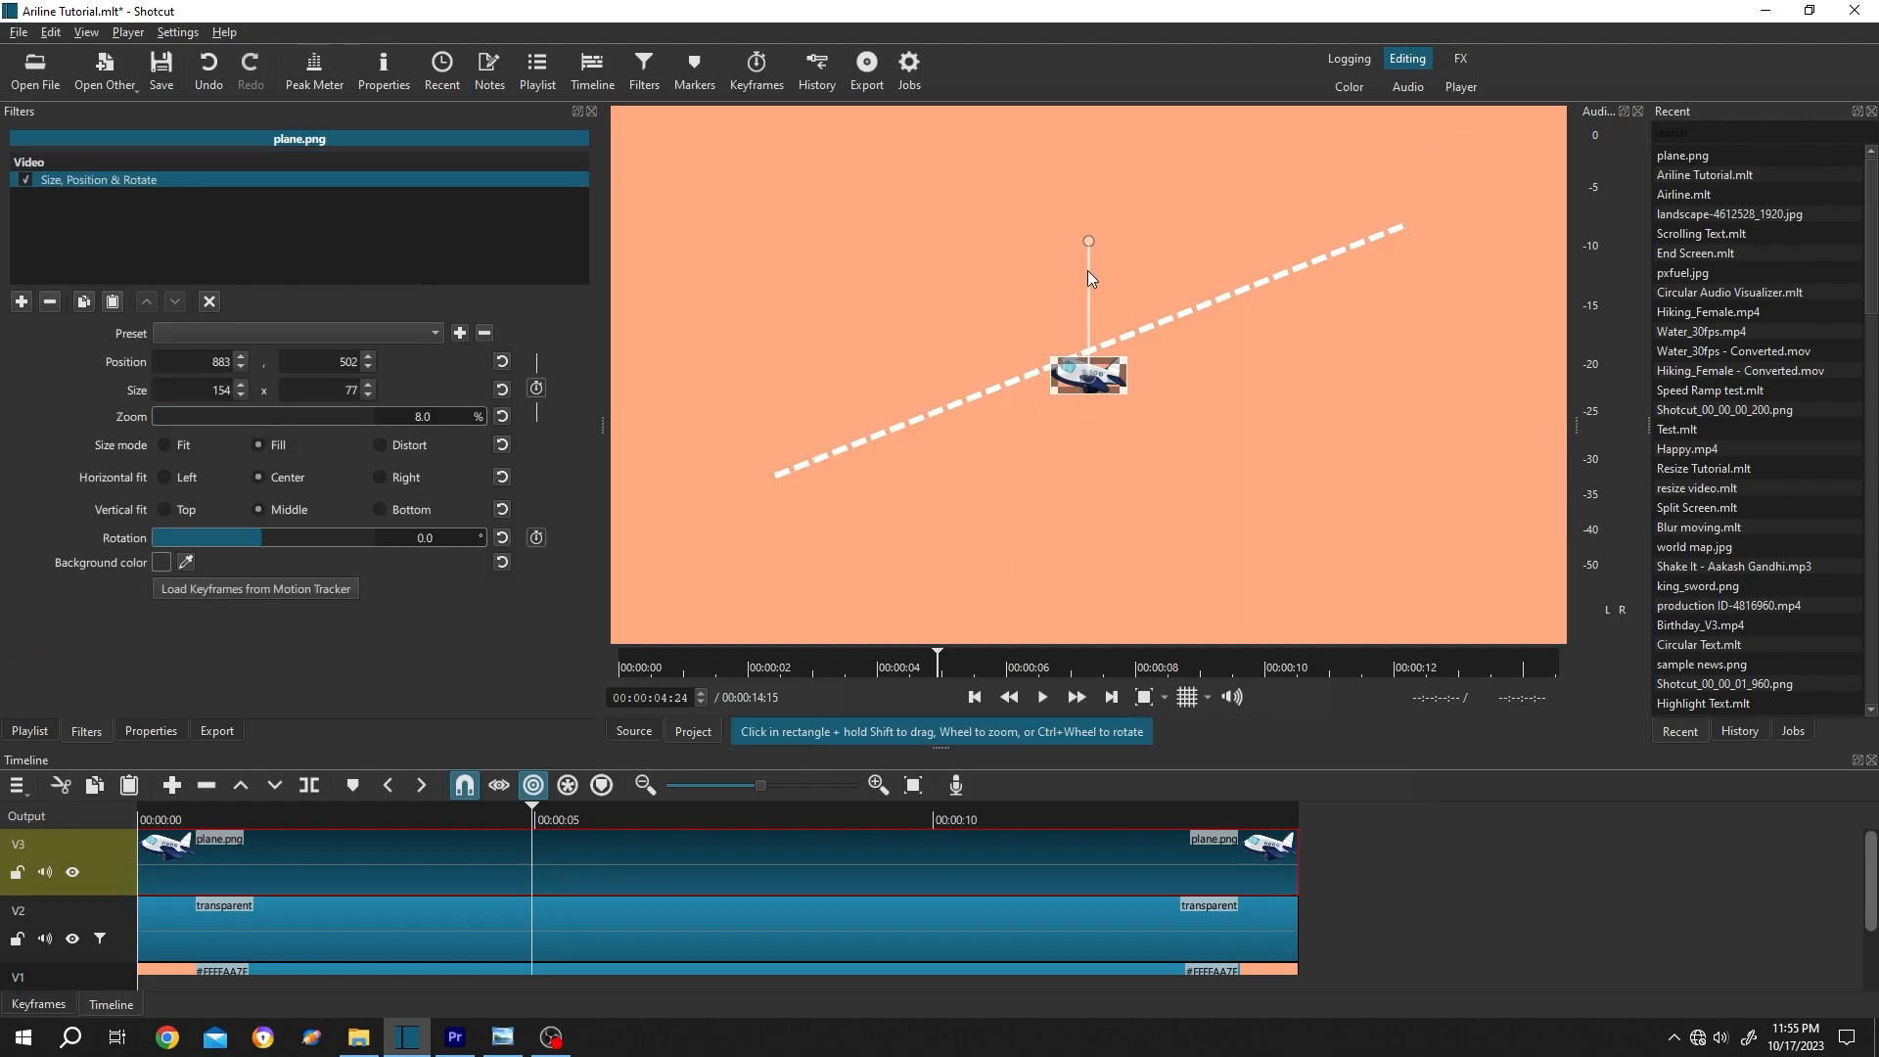
left_click_drag(1089, 241, 1019, 256)
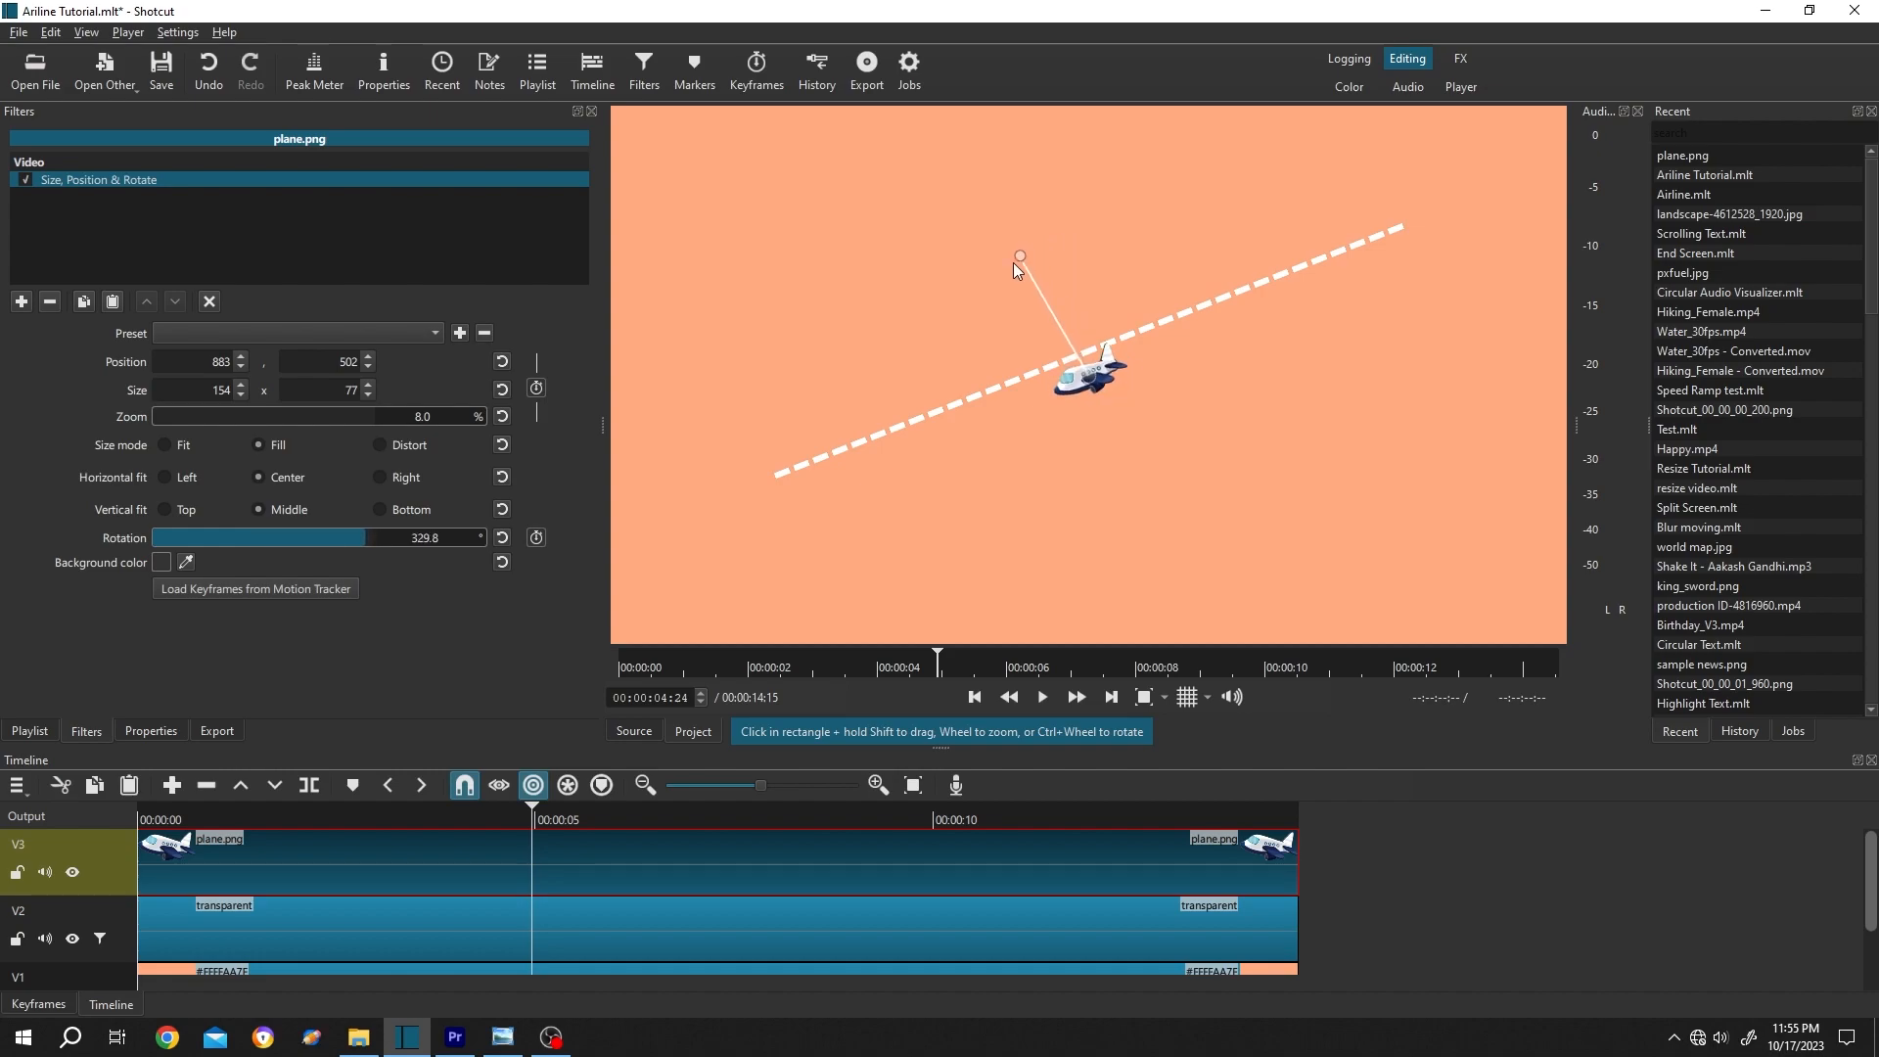
left_click_drag(1084, 377, 1397, 222)
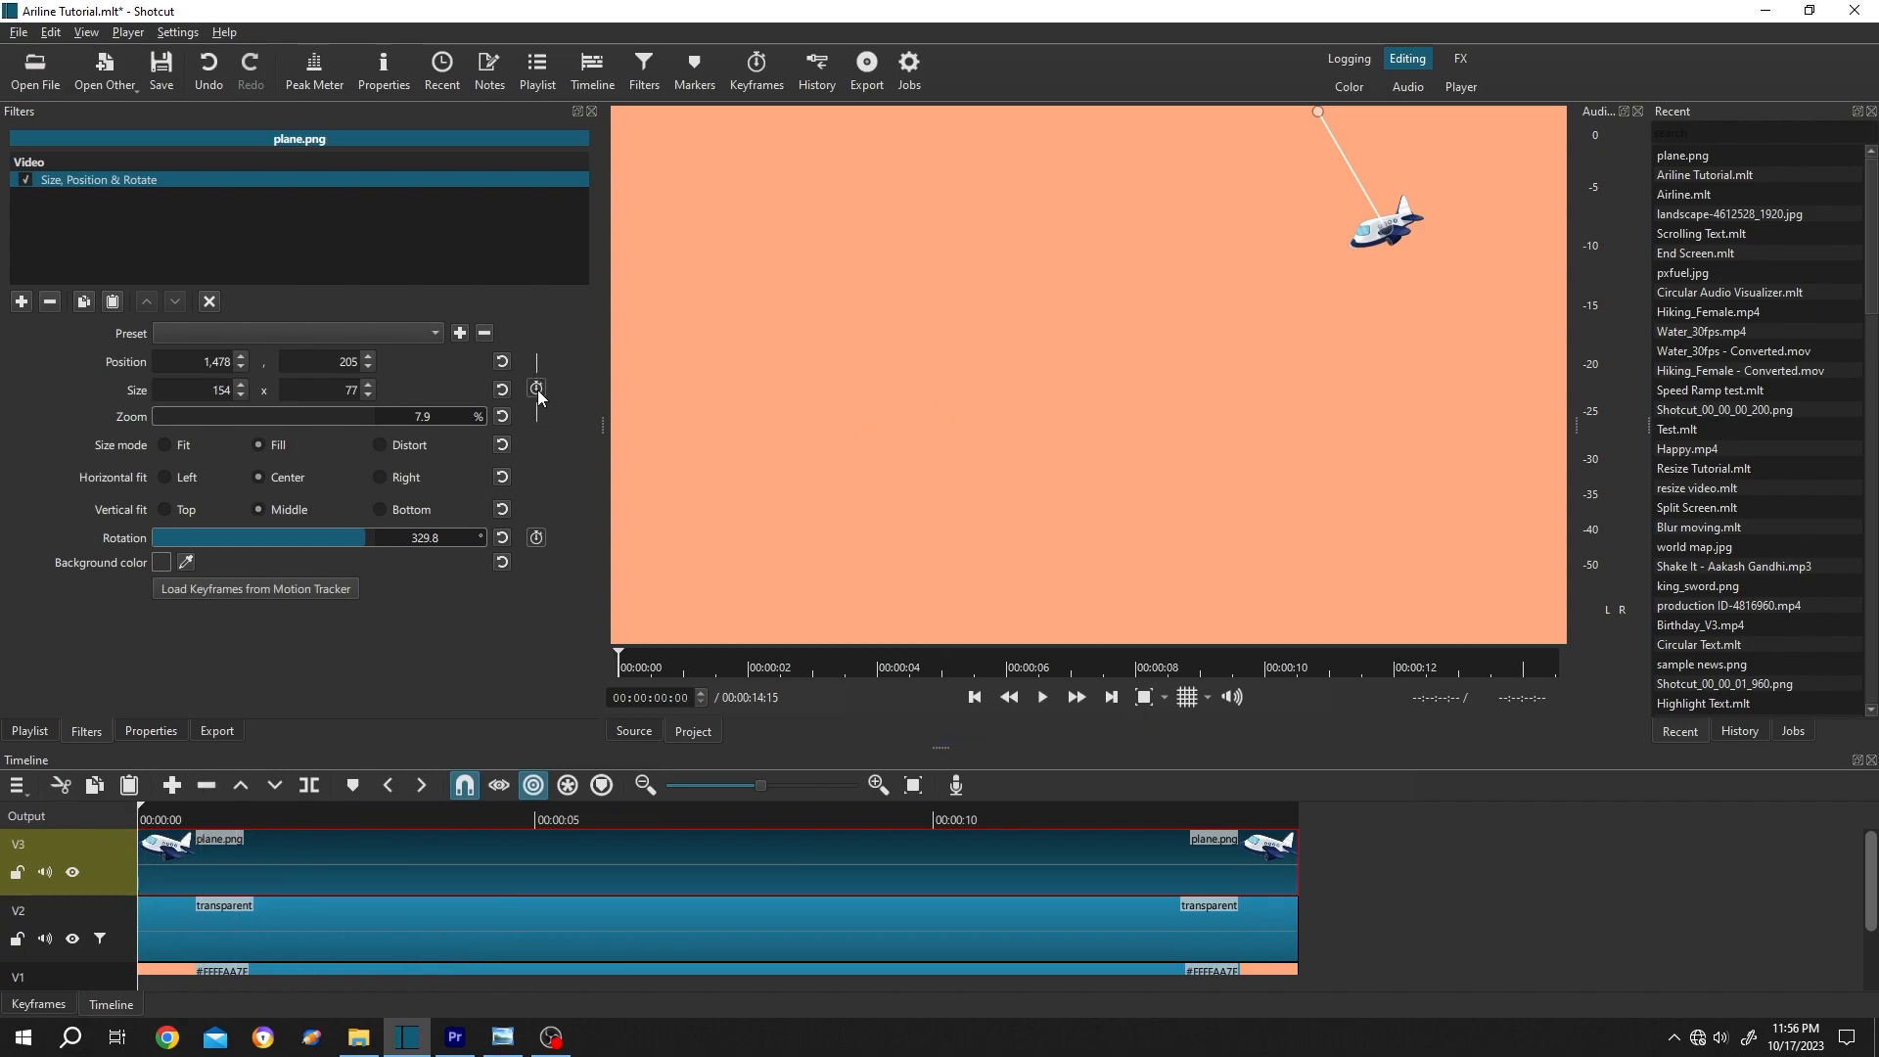
mouse_move(535, 390)
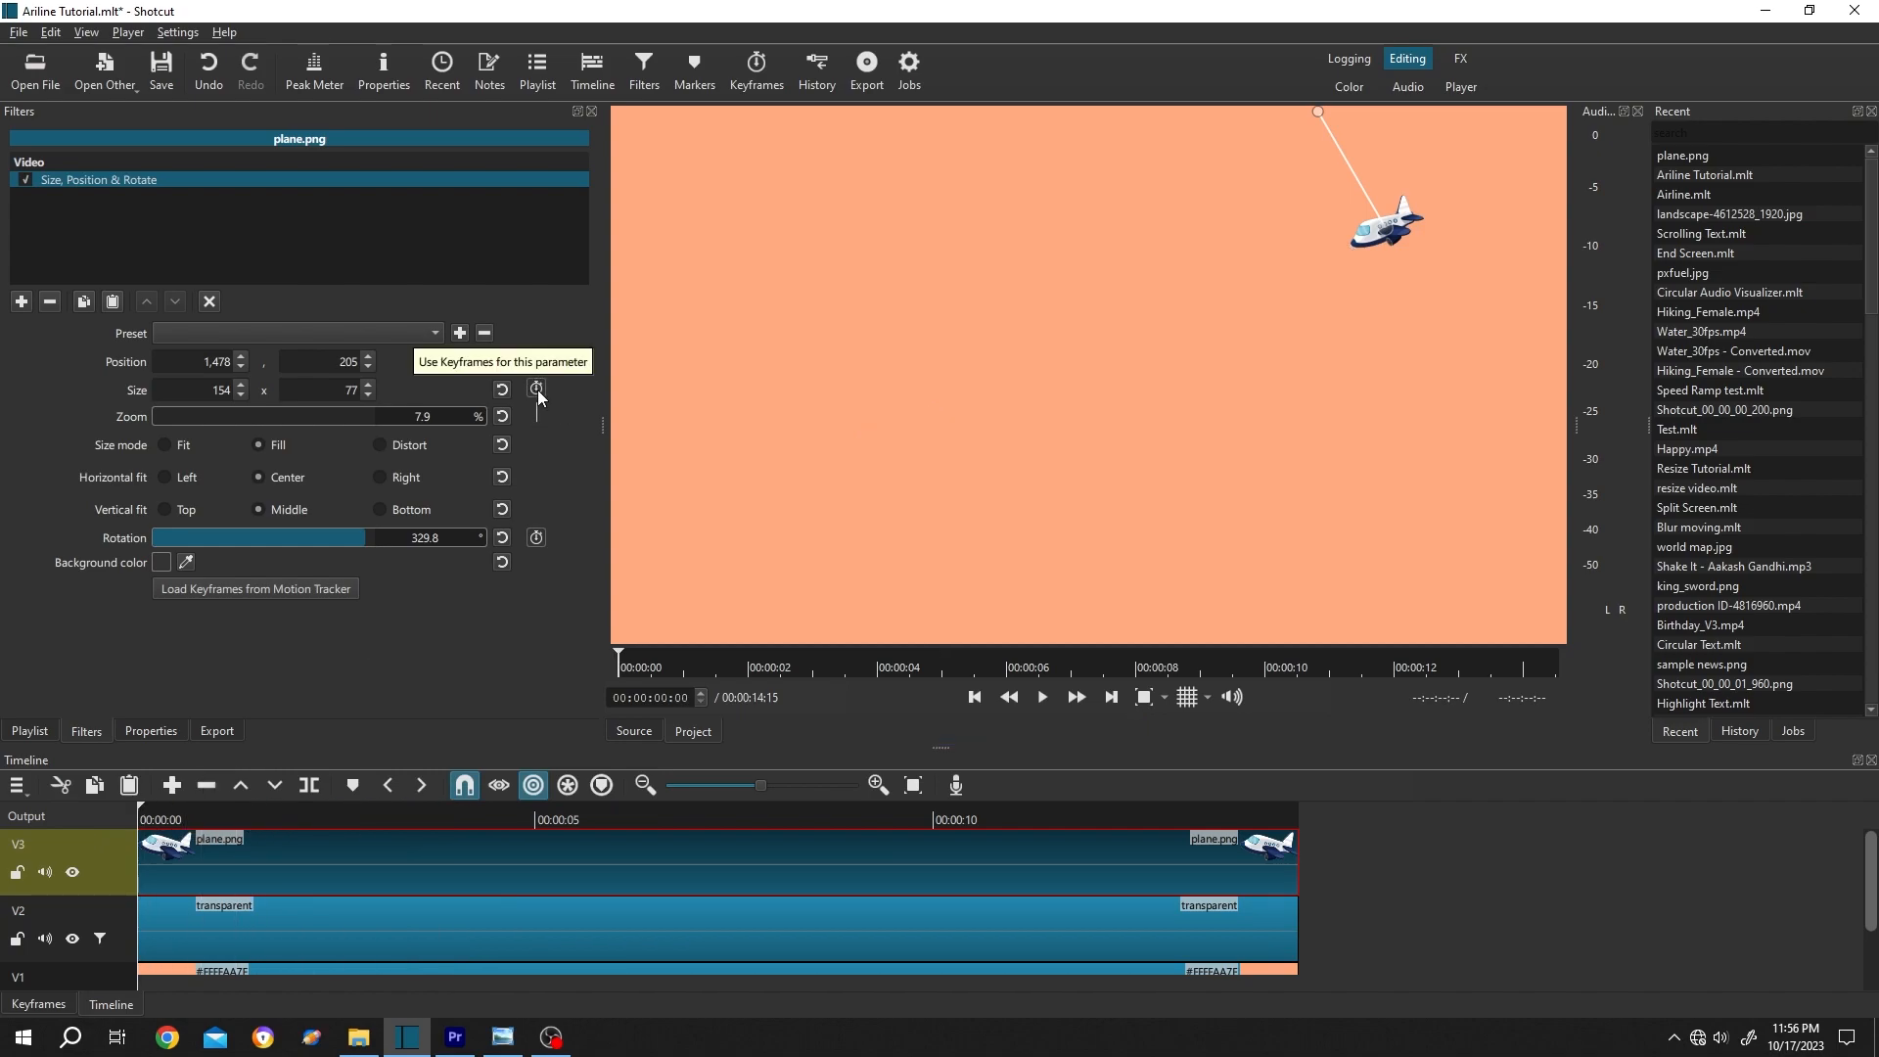
Keyframe the plane's position from upper right to the dashed line's lower-left end, then scrub back to check.
left_click(536, 389)
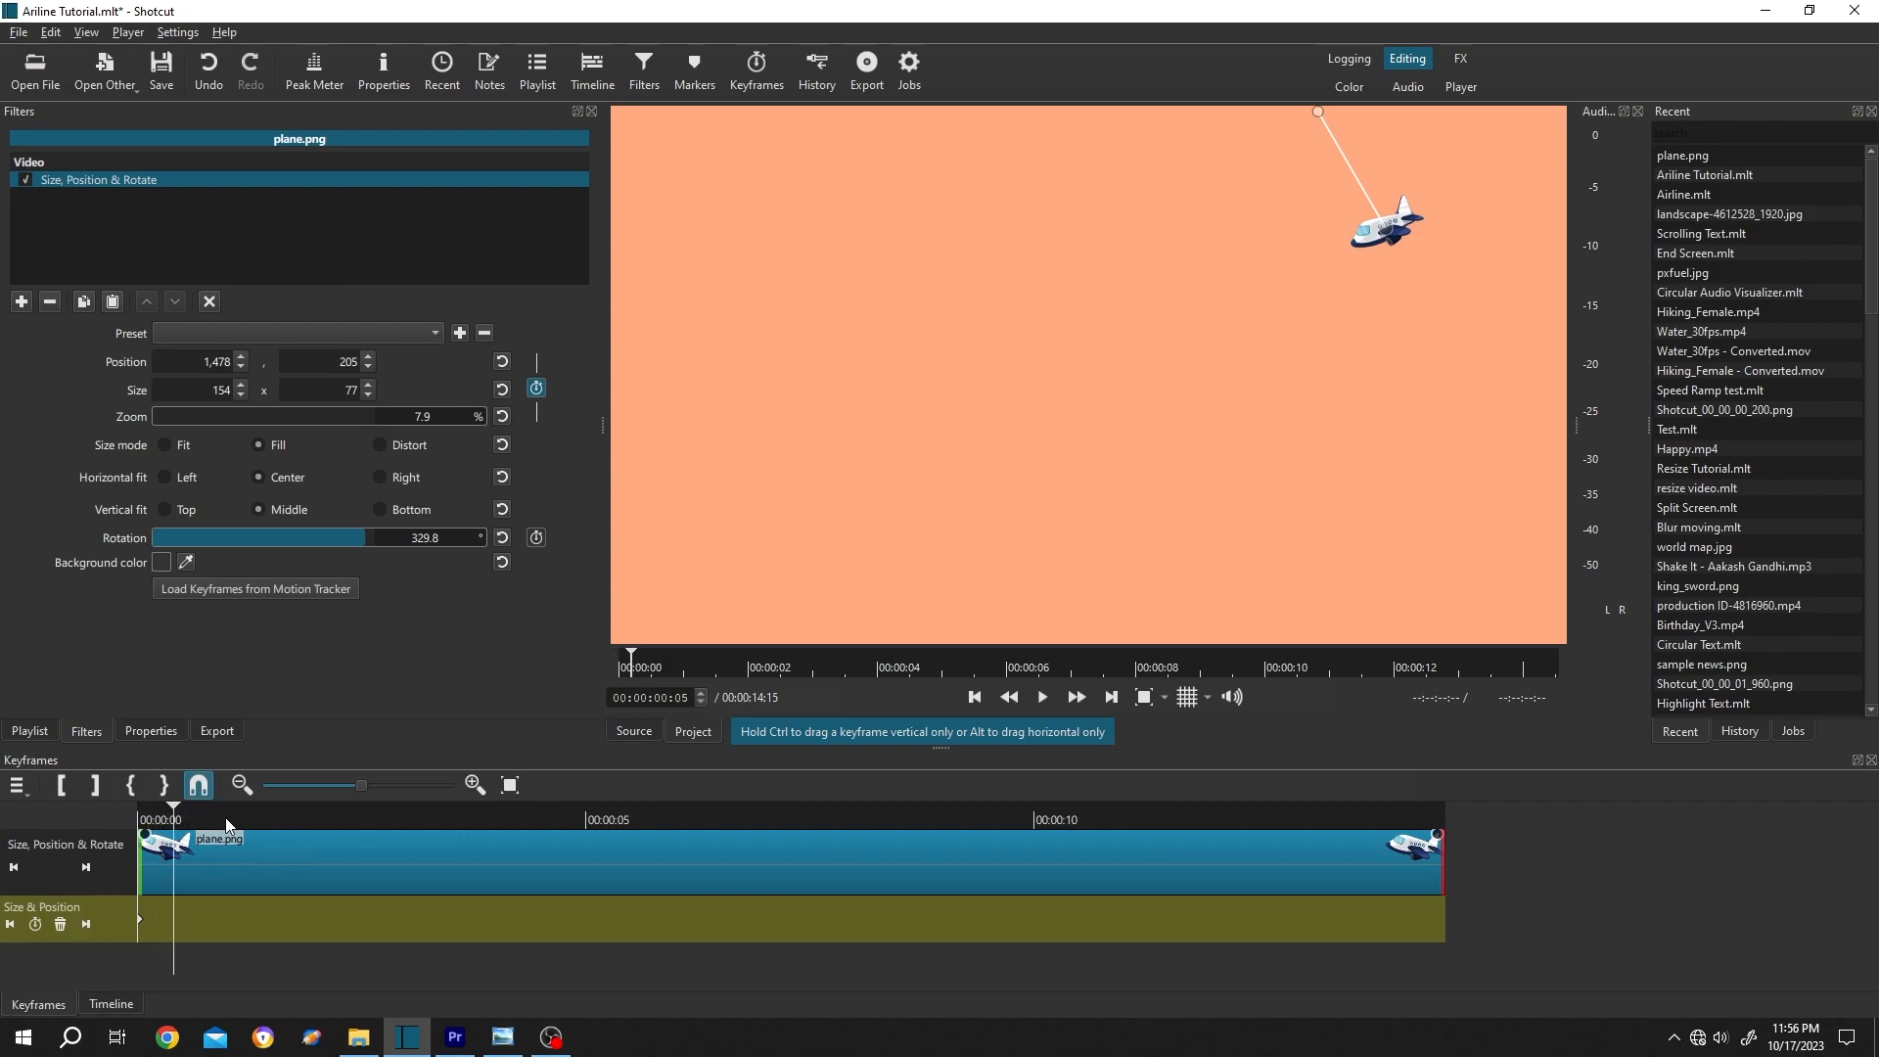
left_click(585, 805)
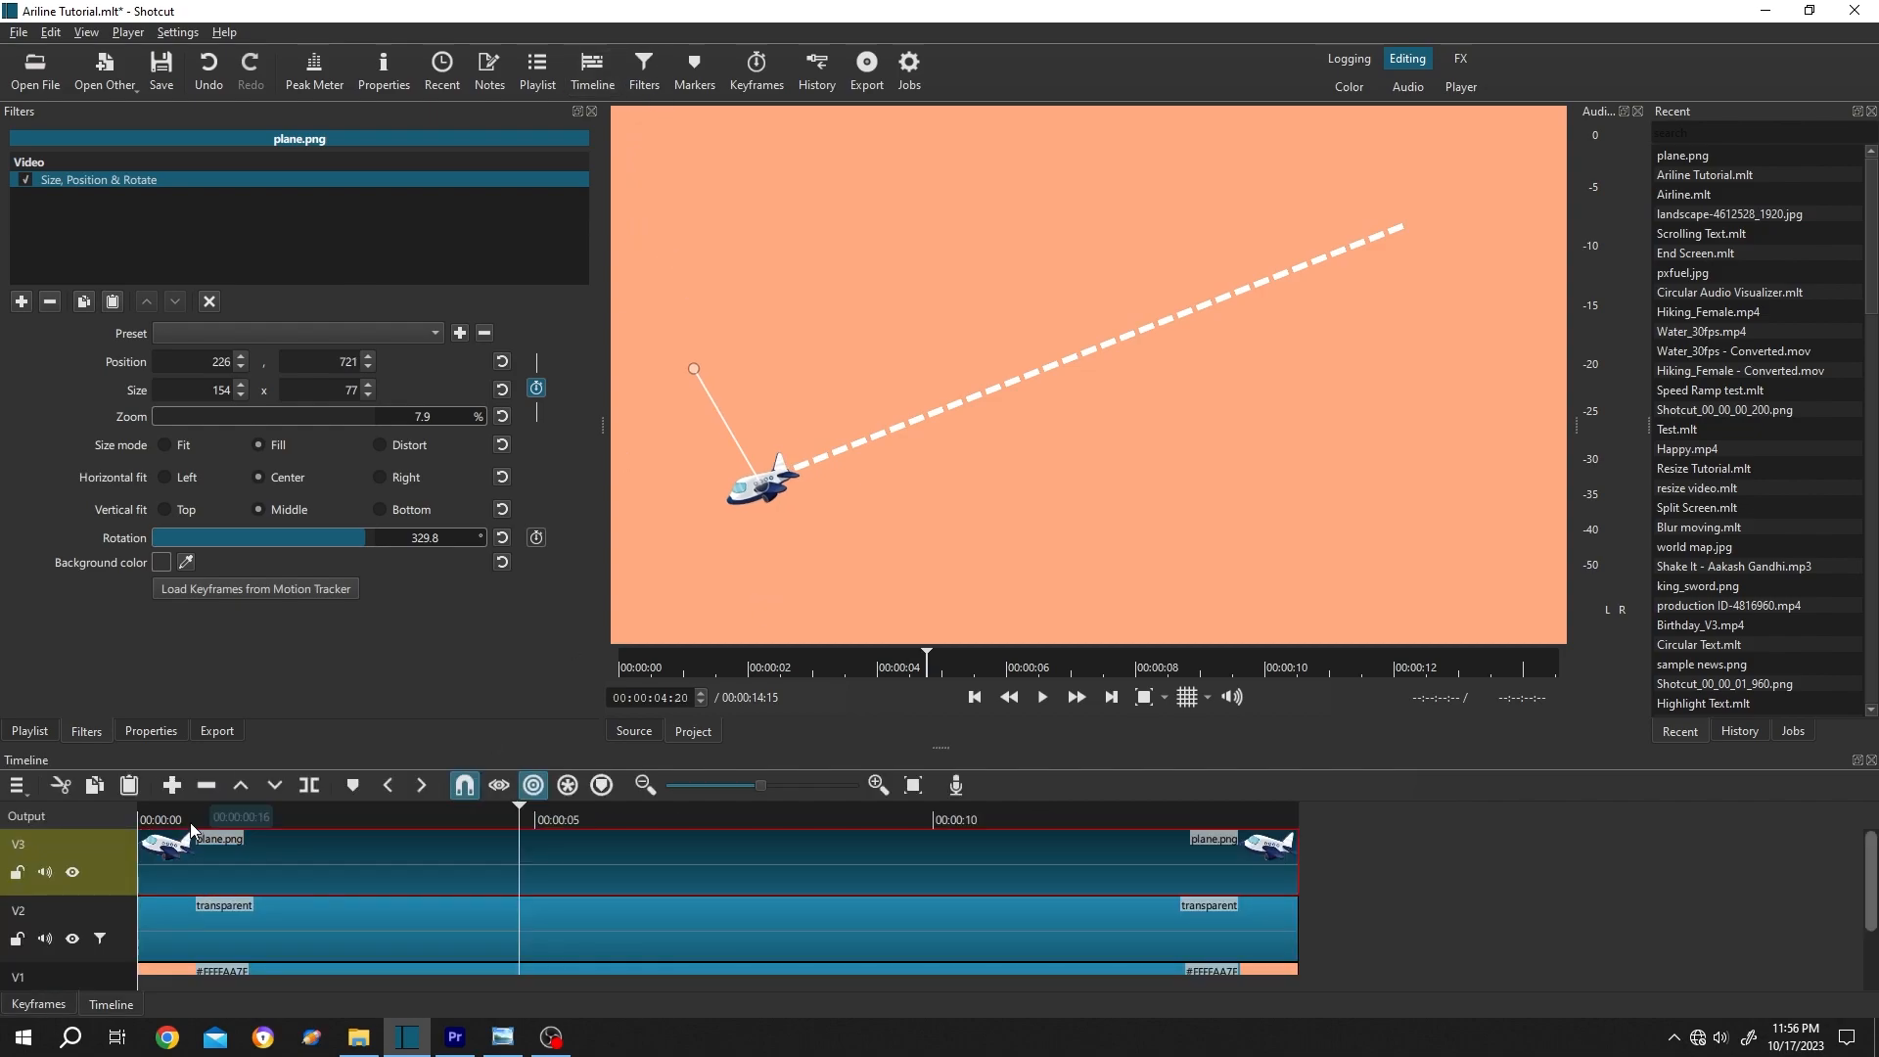
left_click(1039, 696)
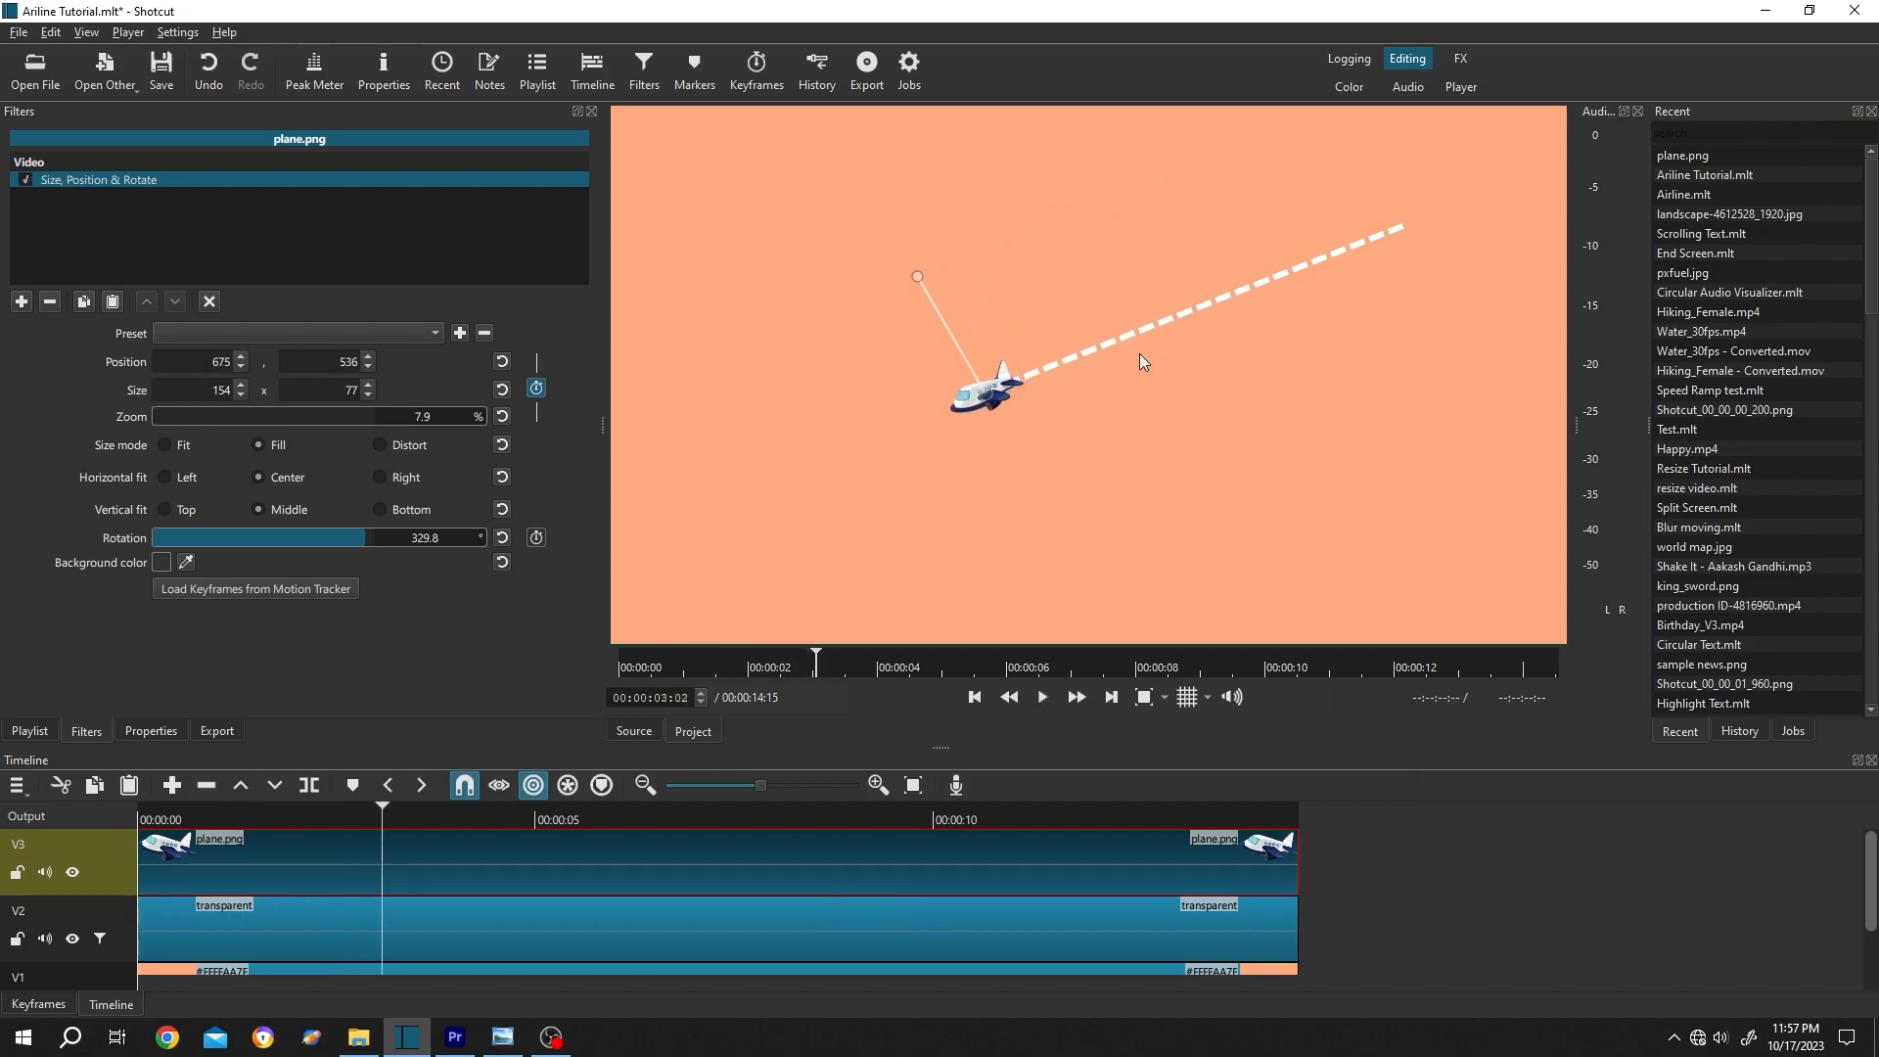
mouse_move(1254, 303)
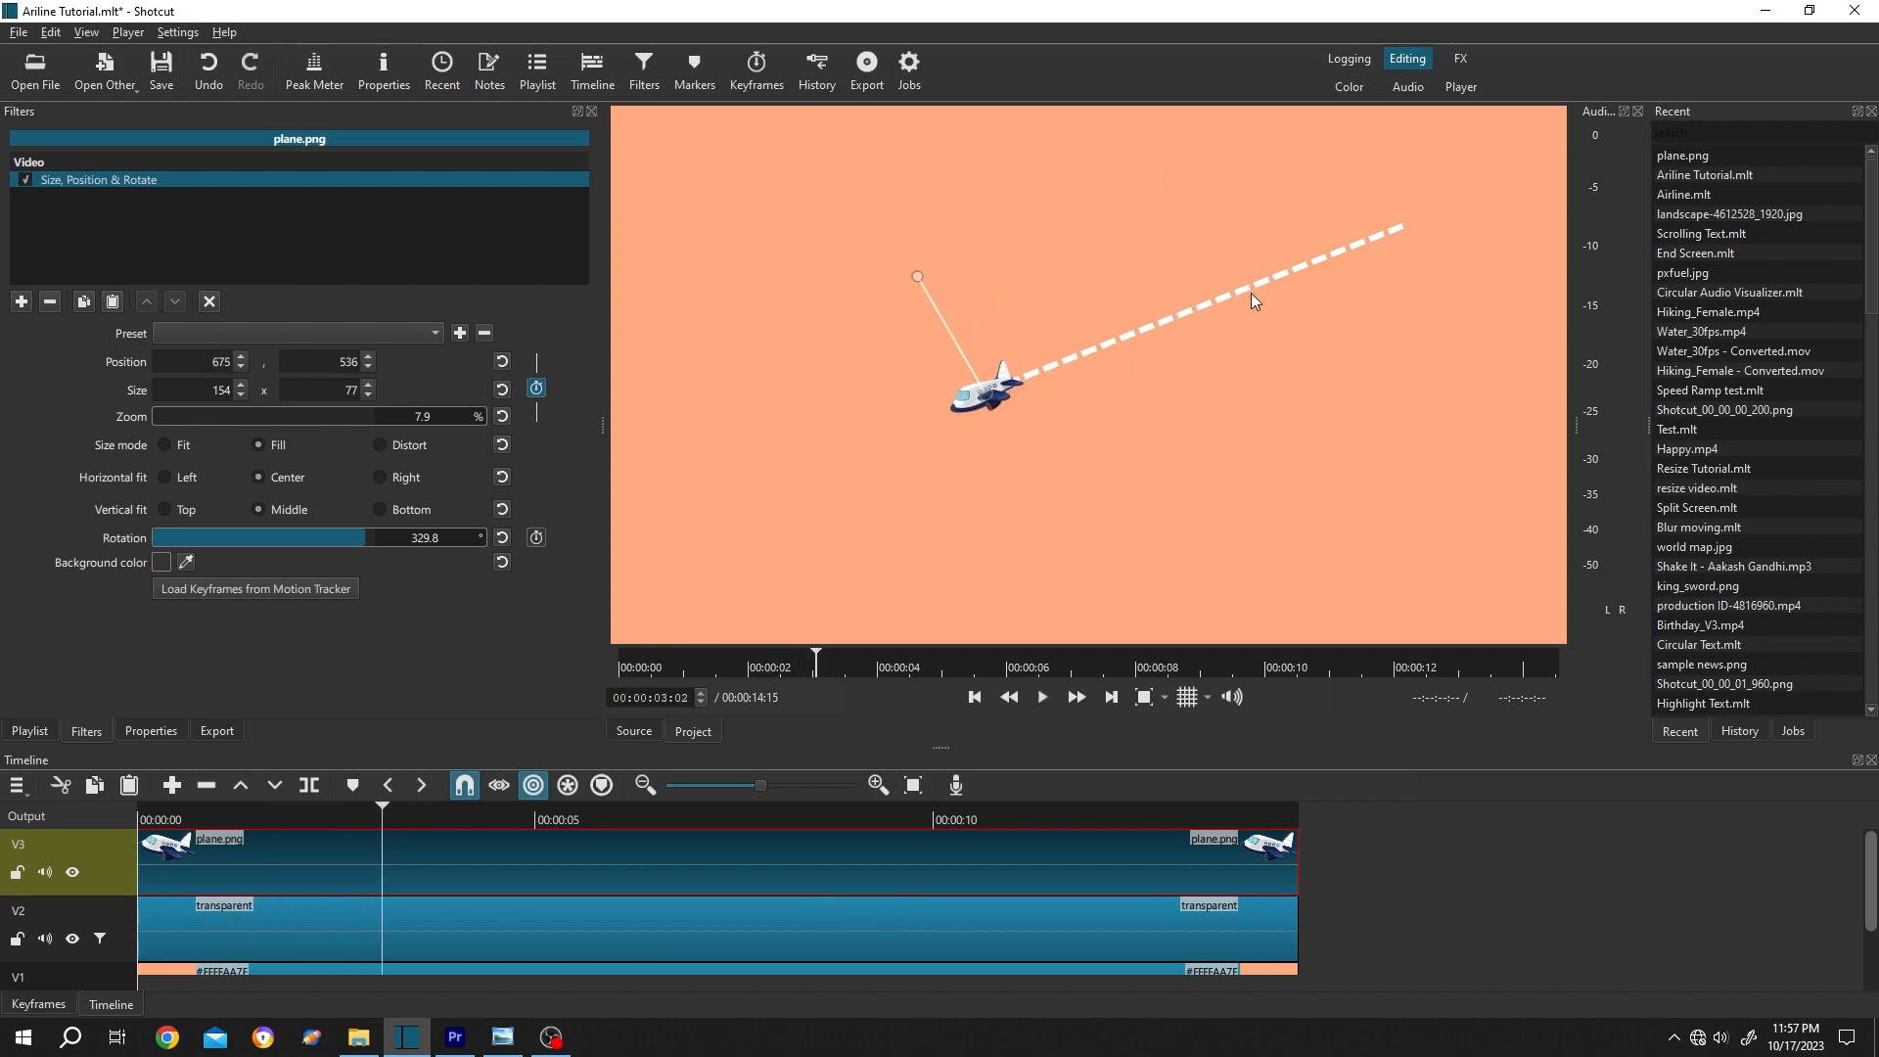